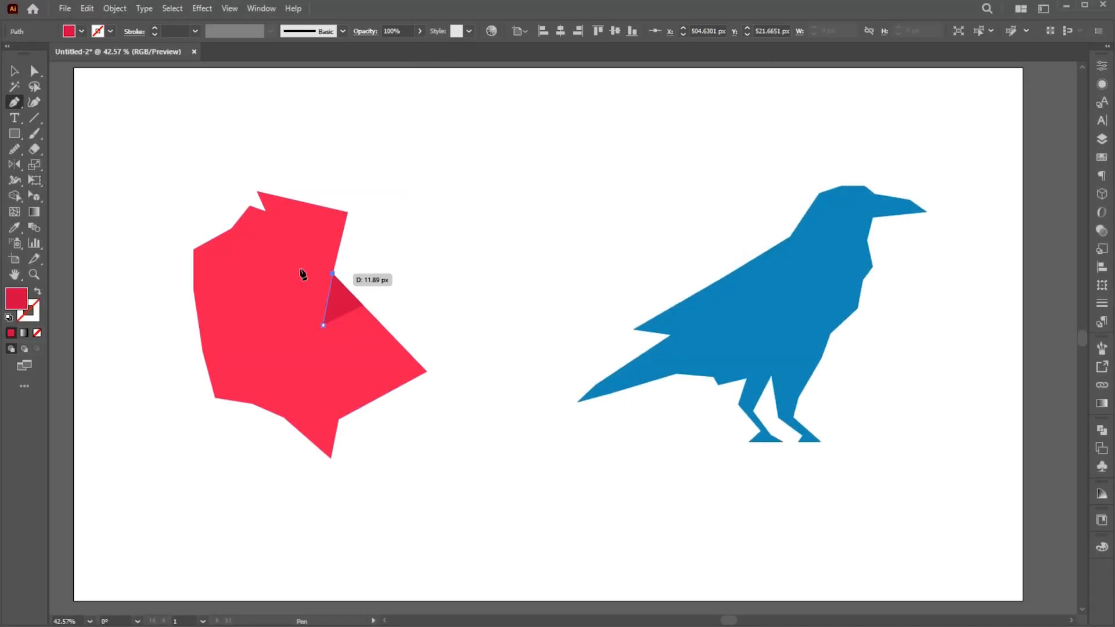
- Give the drawn triangle a lighter pink fill
{"action": "double_click", "coordinate": [16, 299]}
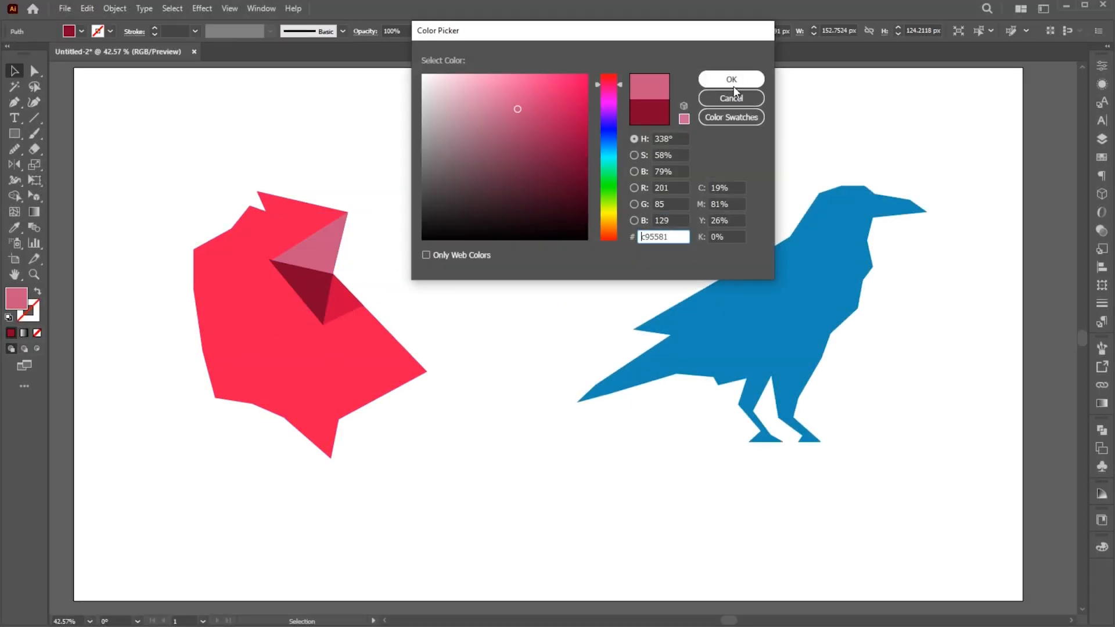
{"action": "left_click", "coordinate": [731, 79]}
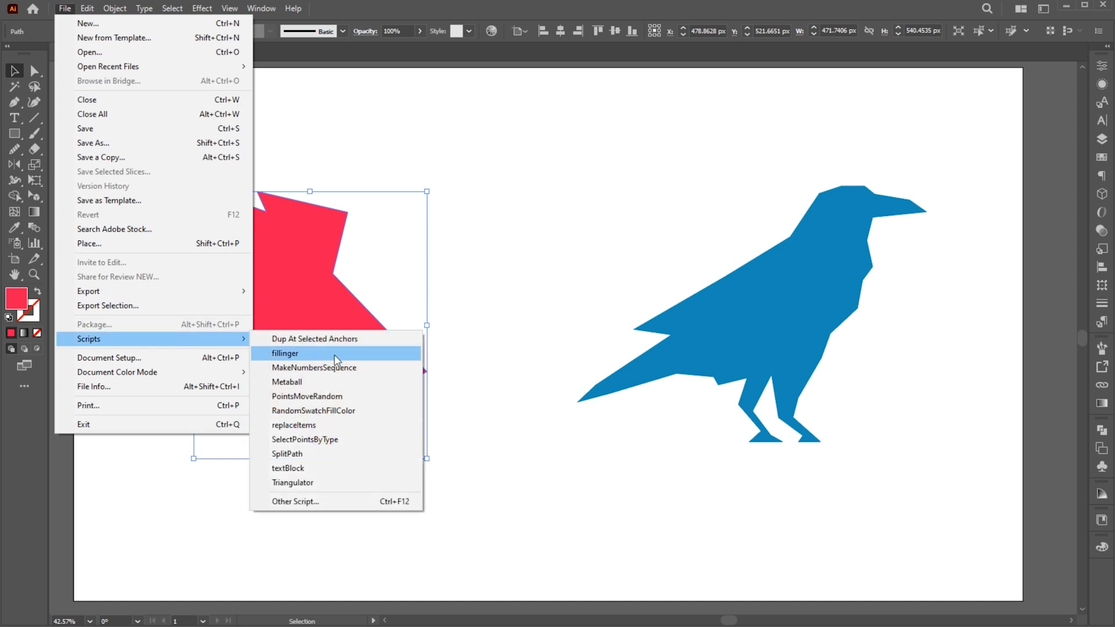
{"action": "mouse_move", "coordinate": [301, 487]}
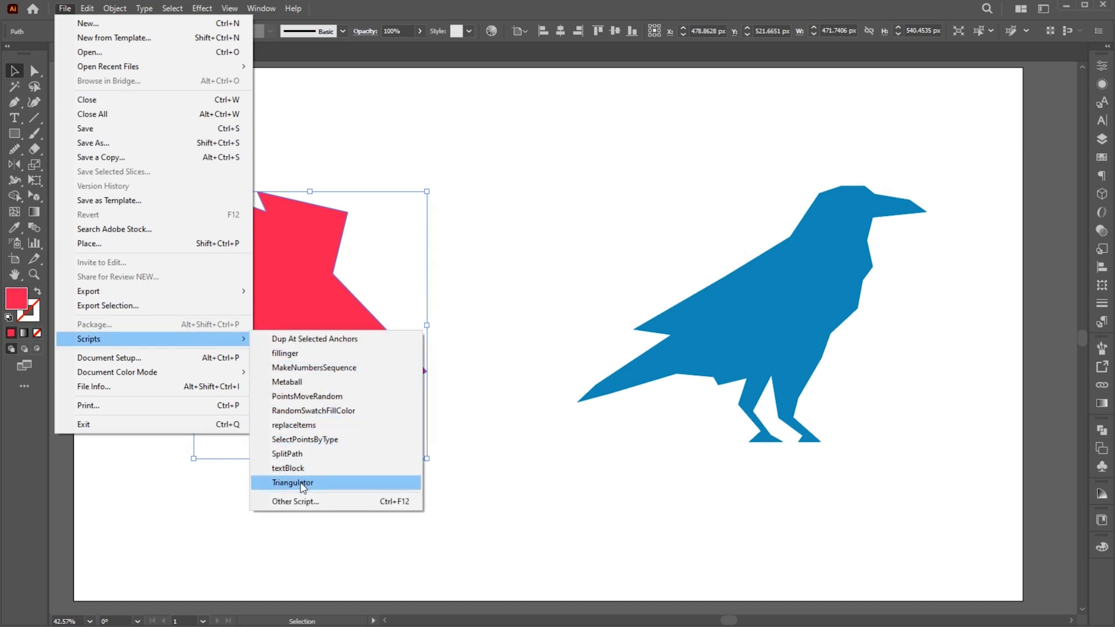
- Run the Triangulator script on the red shape with a point density of 80
{"action": "key", "text": "alt"}
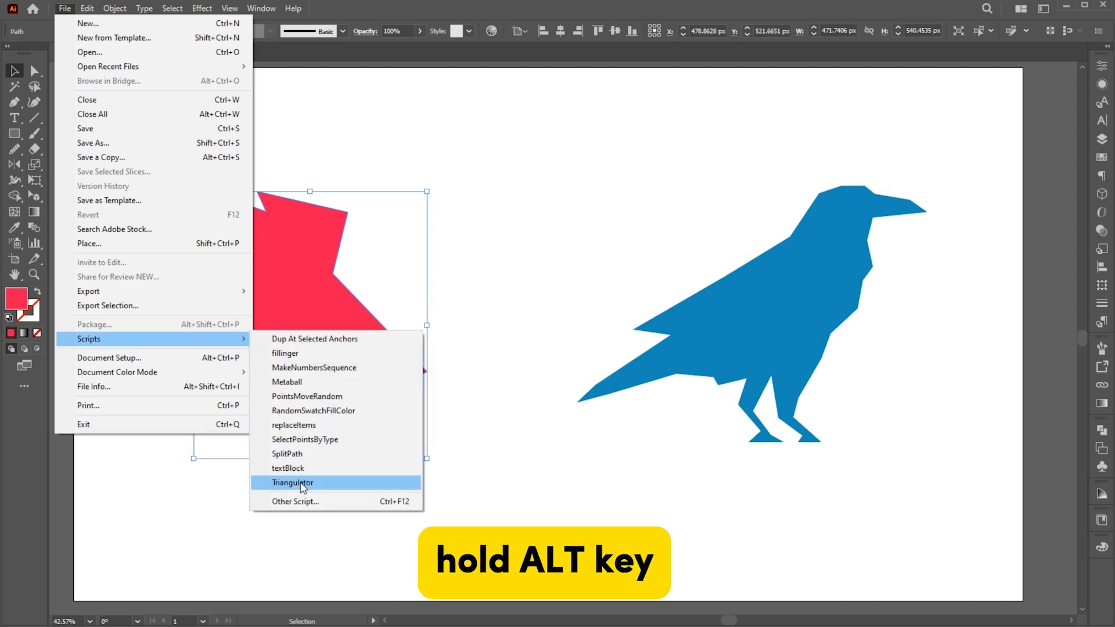
{"action": "left_click", "coordinate": [291, 483]}
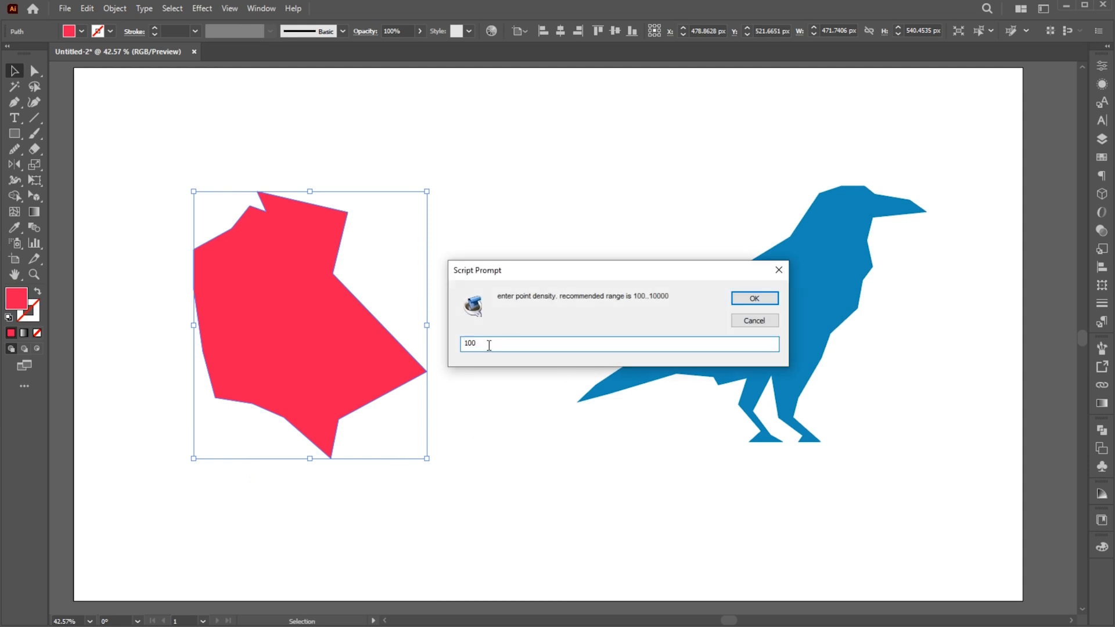
{"action": "type", "text": "80"}
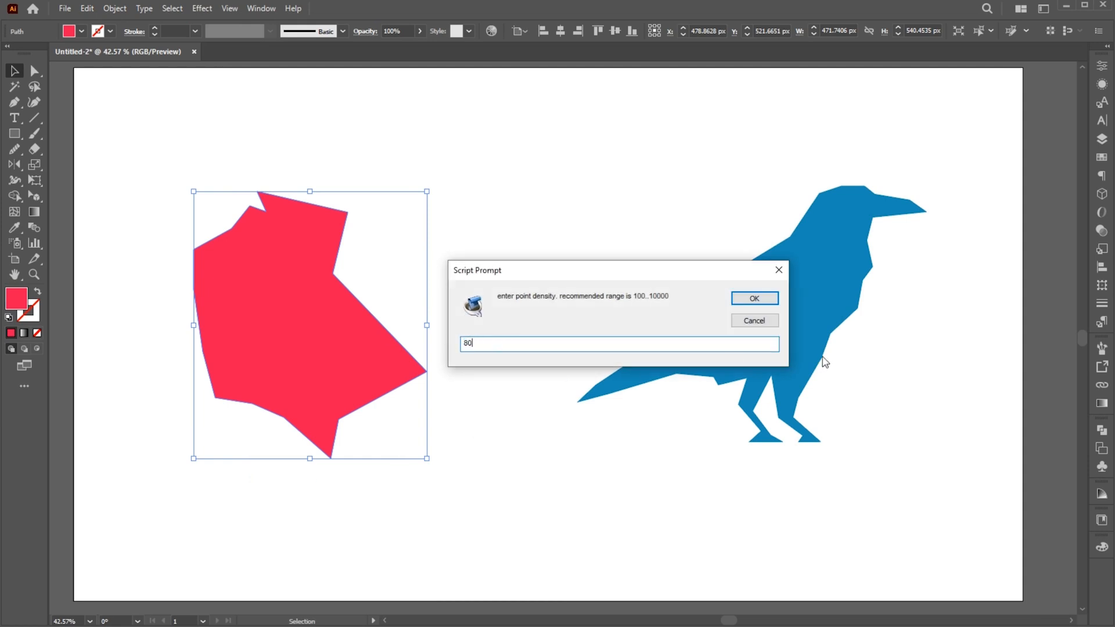
{"action": "left_click", "coordinate": [754, 298]}
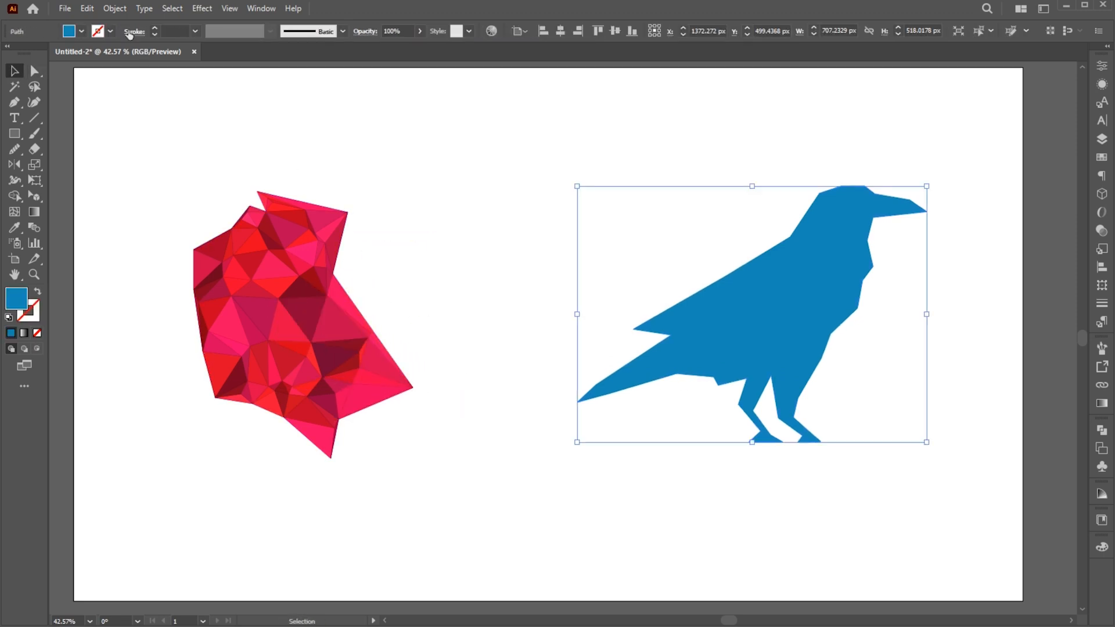
- Run the Triangulator script on the blue crow with the default point density
{"action": "left_click", "coordinate": [64, 8]}
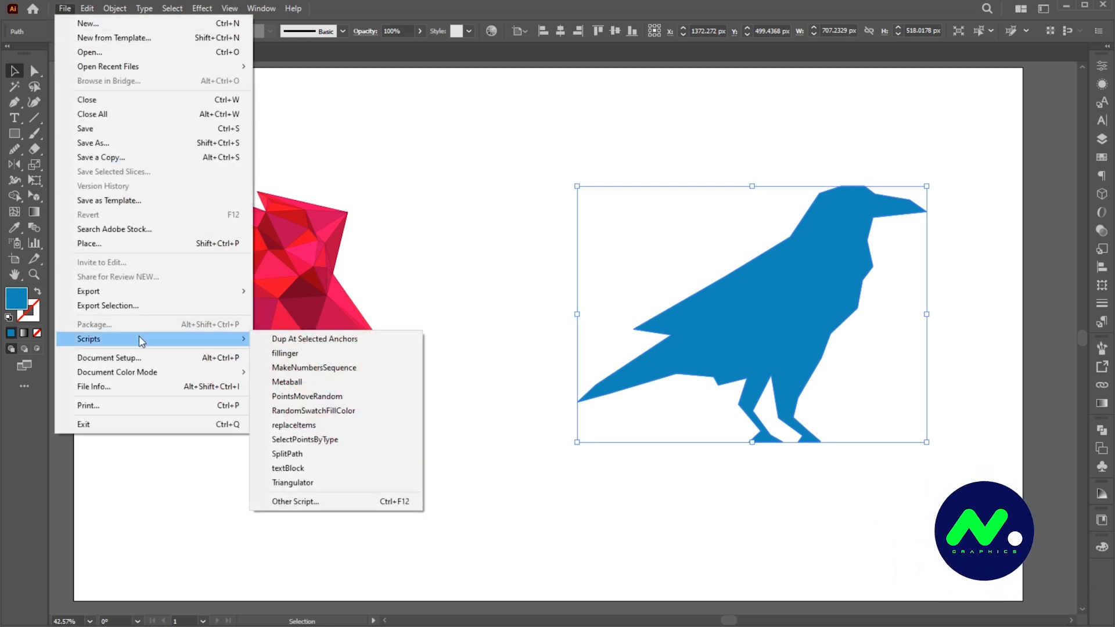
{"action": "left_click", "coordinate": [293, 482]}
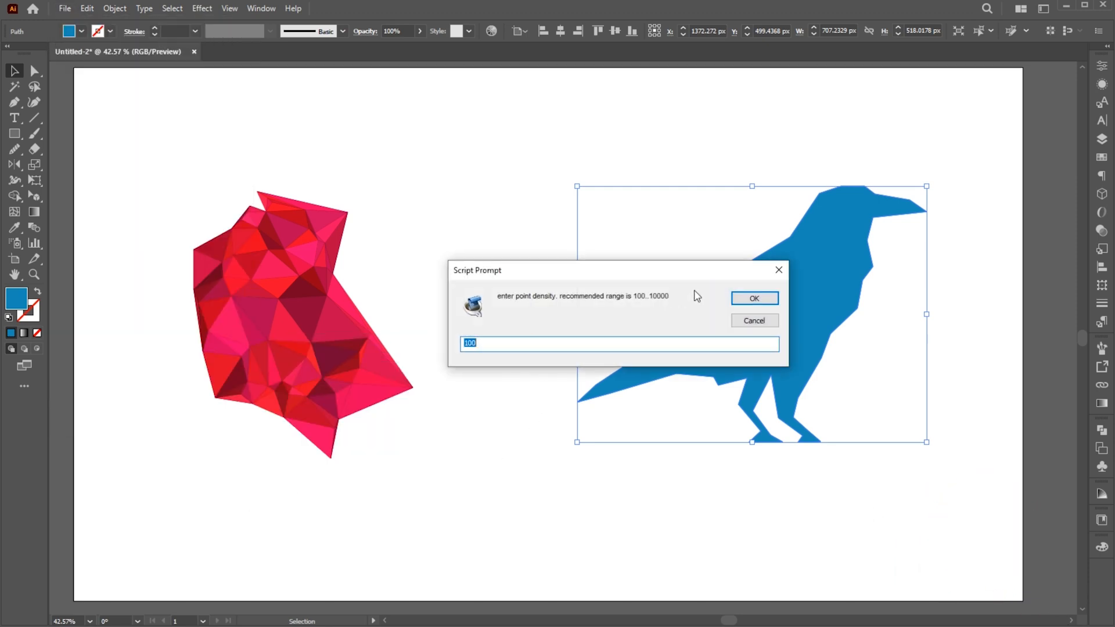
{"action": "left_click", "coordinate": [754, 298]}
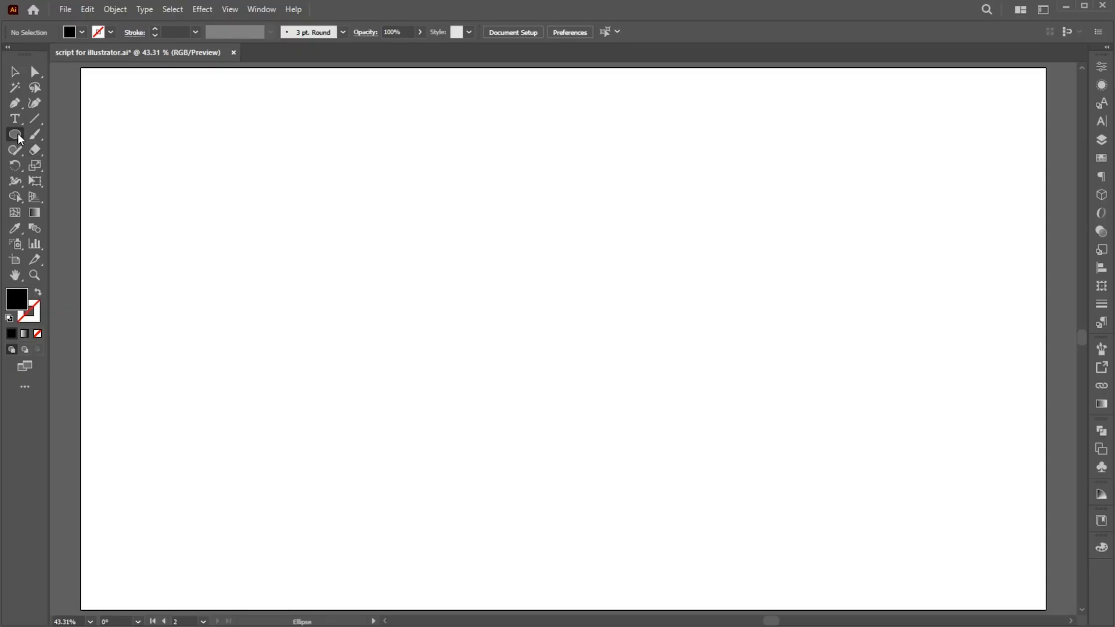
- Draw a small circle and a star side by side near the top left
{"action": "left_click_drag", "start_coordinate": [232, 174], "coordinate": [252, 194]}
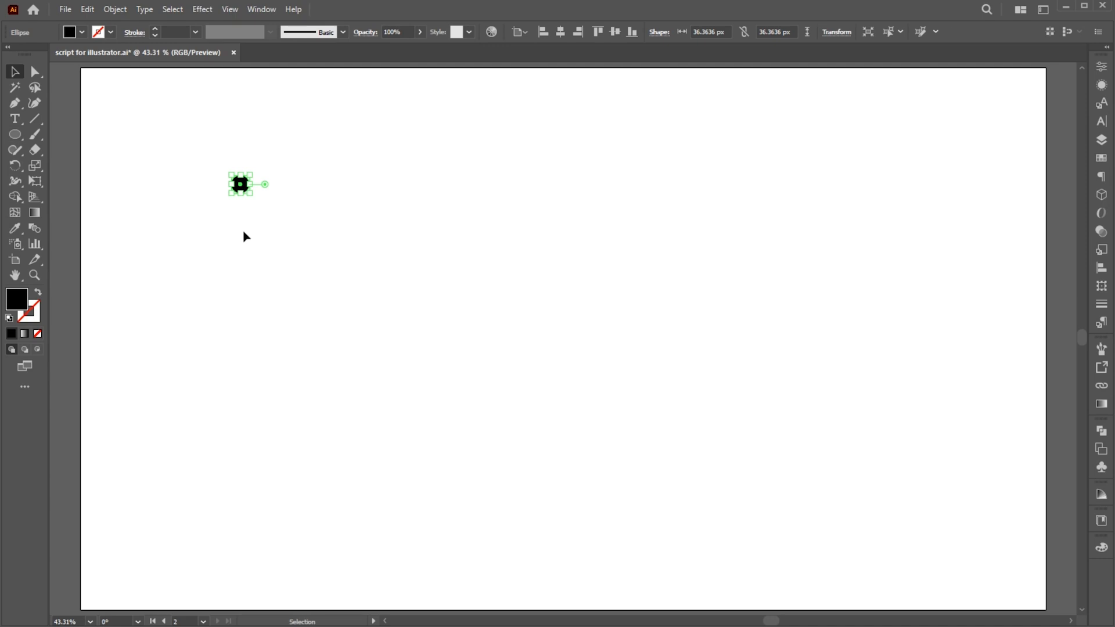
{"action": "left_click", "coordinate": [14, 135]}
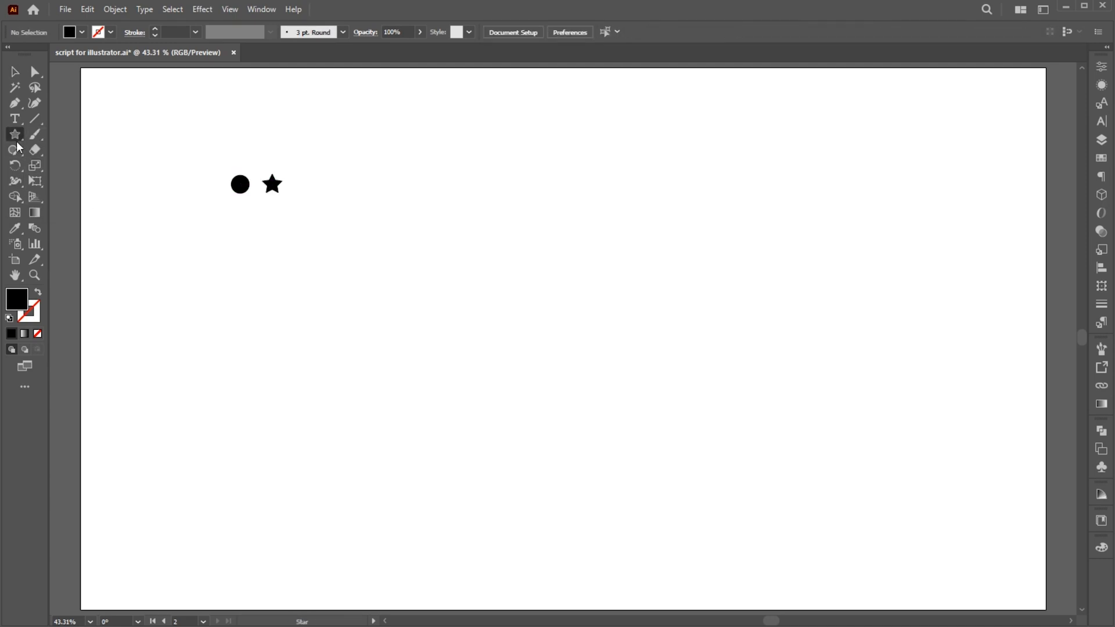
{"action": "left_click_drag", "start_coordinate": [251, 191], "coordinate": [307, 170]}
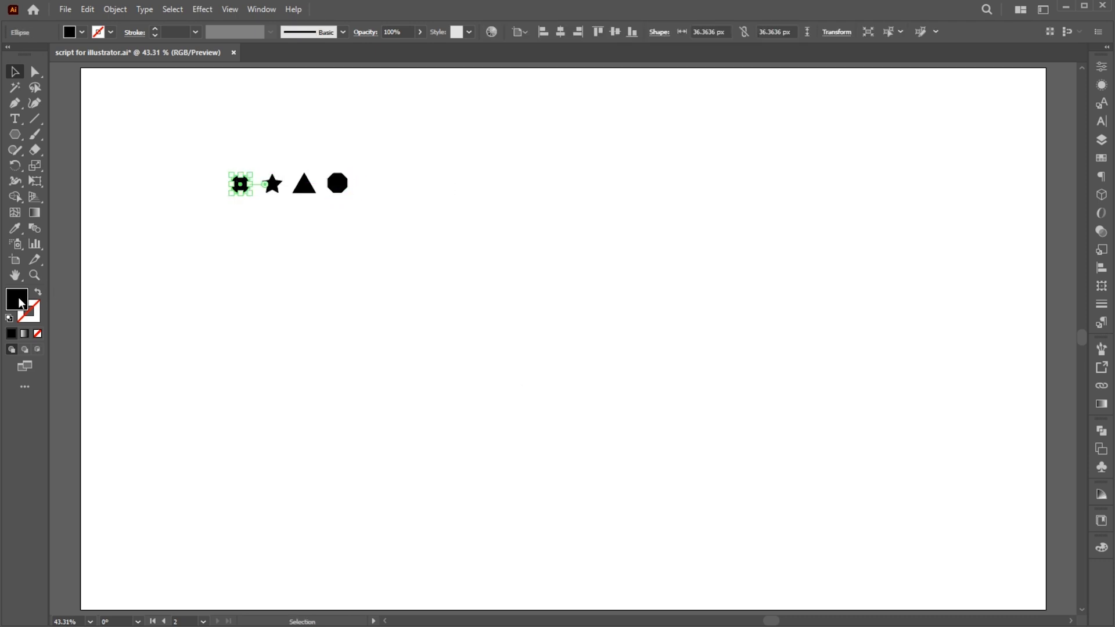
- Colour the circle red, the star green, the triangle olive and the octagon blue
{"action": "double_click", "coordinate": [17, 298]}
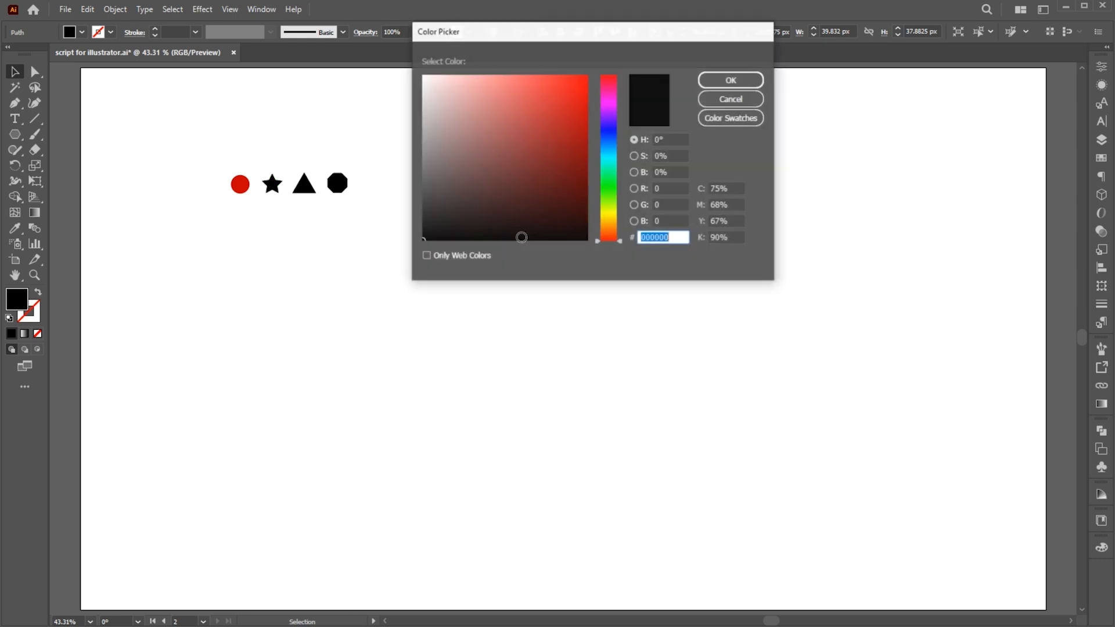
{"action": "left_click", "coordinate": [730, 80]}
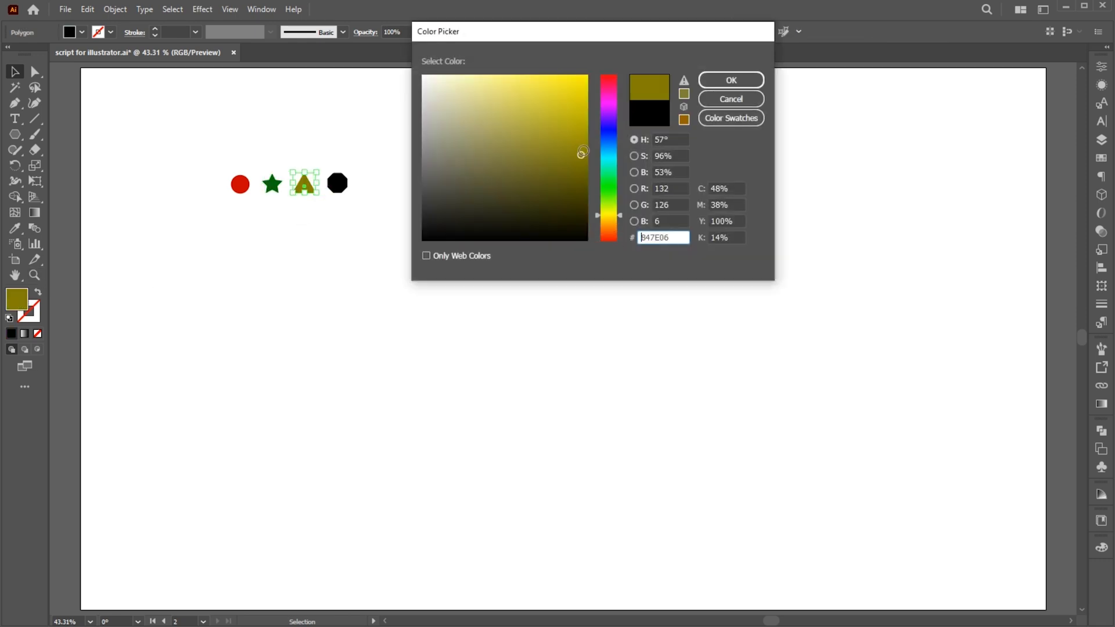
{"action": "left_click", "coordinate": [729, 80]}
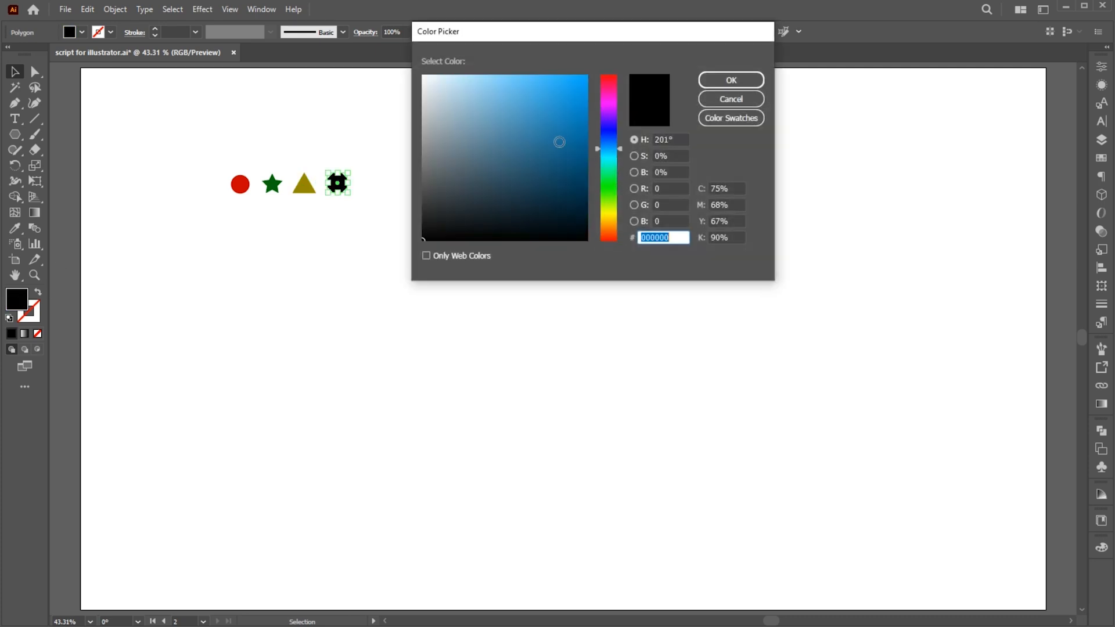
{"action": "left_click", "coordinate": [730, 80]}
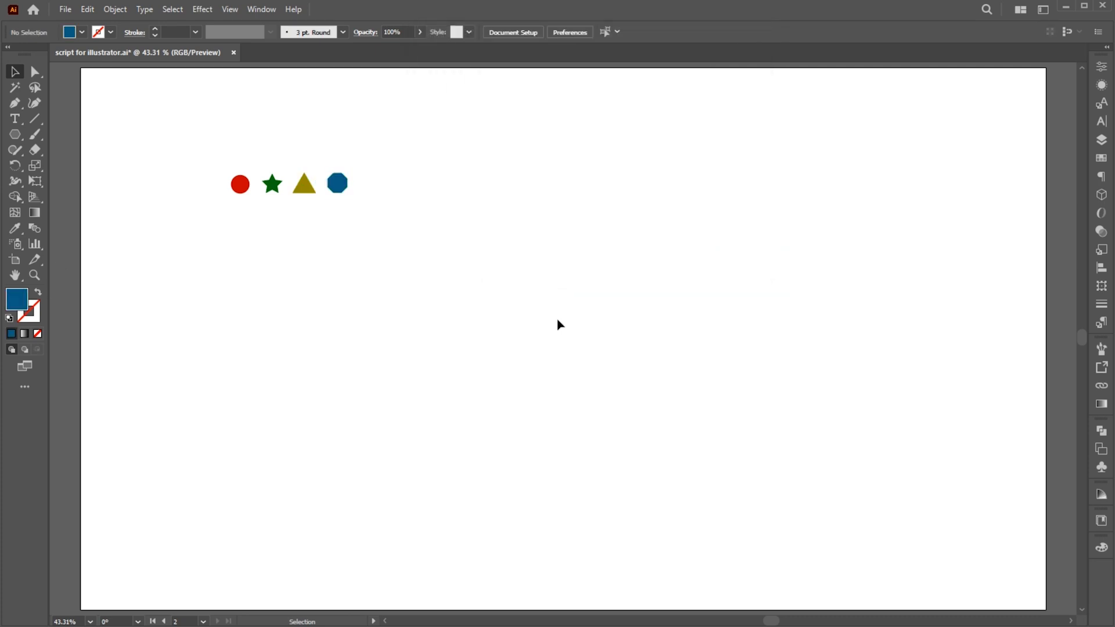
- Create a large letter S as a text object below the shapes
{"action": "left_click", "coordinate": [15, 118]}
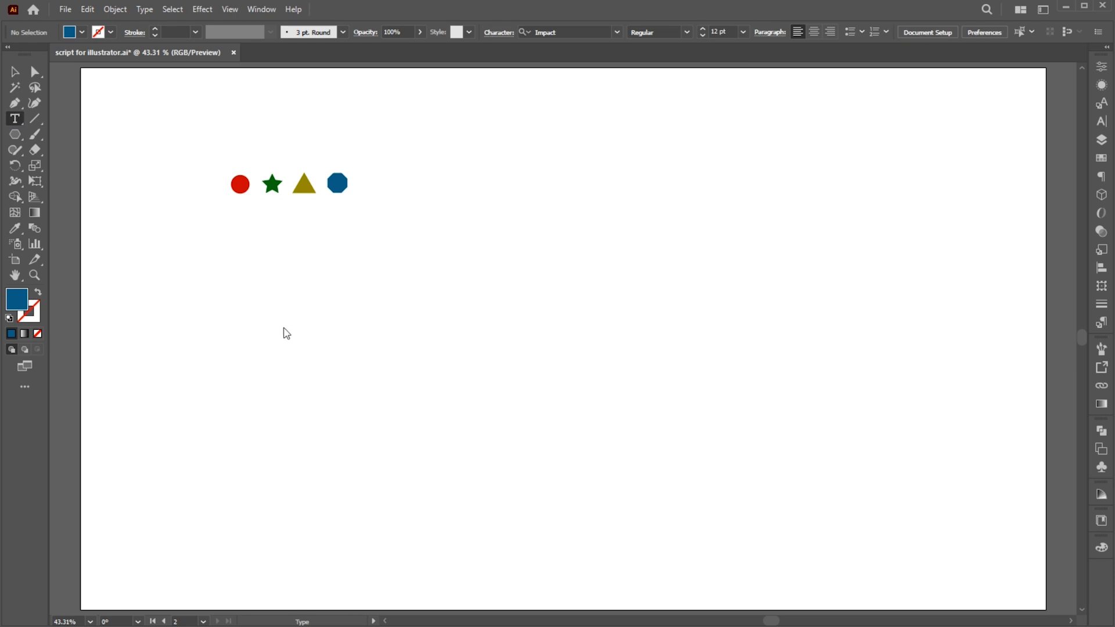
{"action": "left_click", "coordinate": [287, 327]}
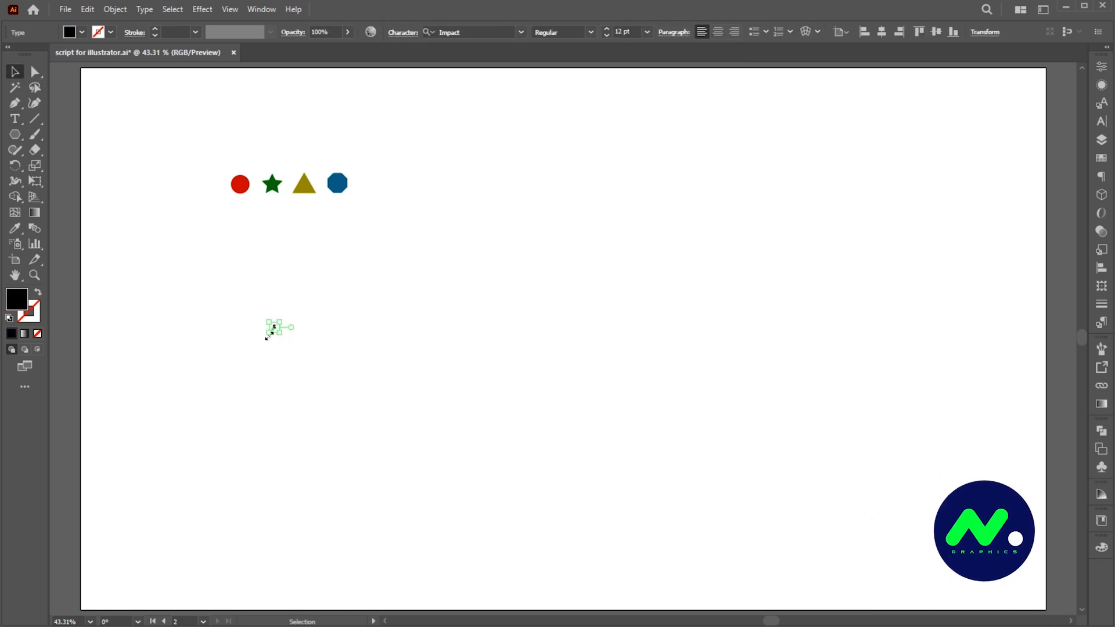
{"action": "type", "text": "S"}
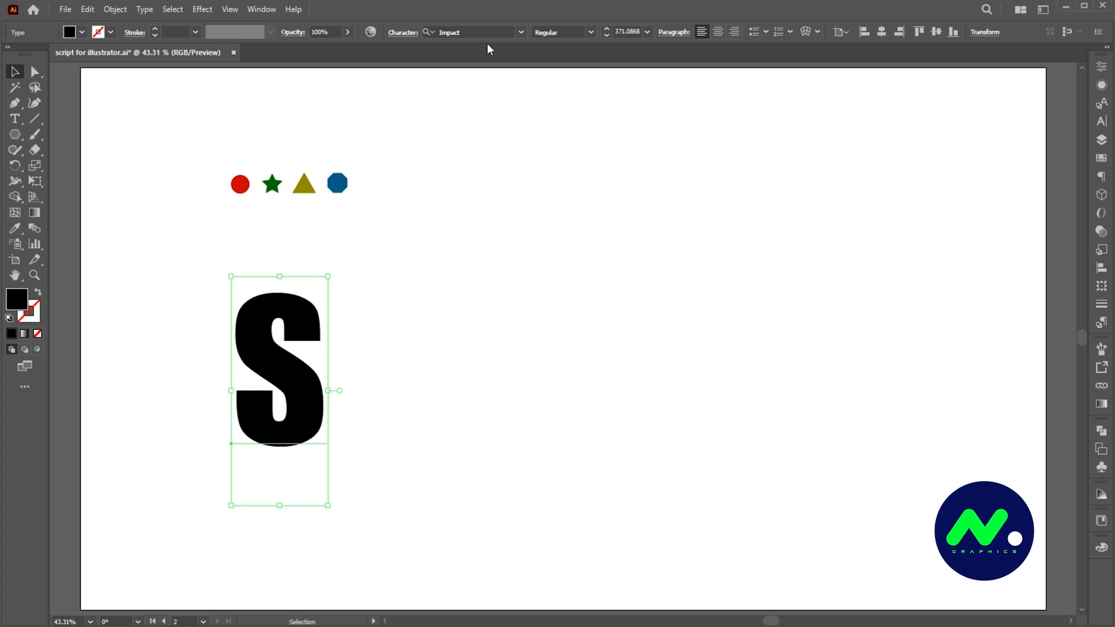
{"action": "left_click", "coordinate": [469, 33]}
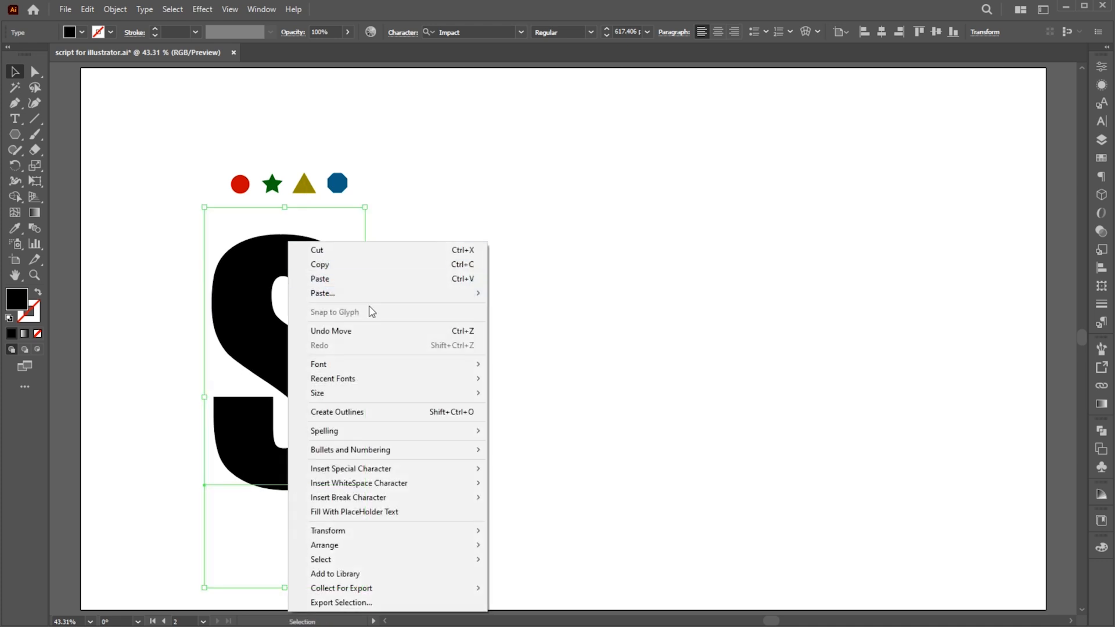
{"action": "mouse_move", "coordinate": [337, 420]}
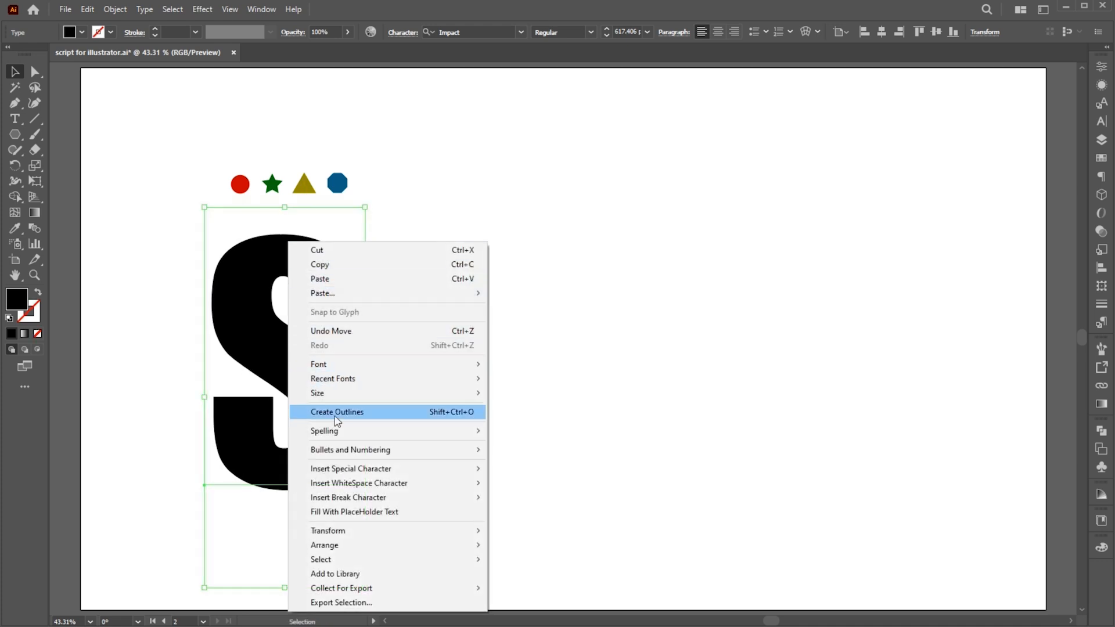
- Convert the S to outlines, release its compound path and bring it to front
{"action": "left_click", "coordinate": [336, 411]}
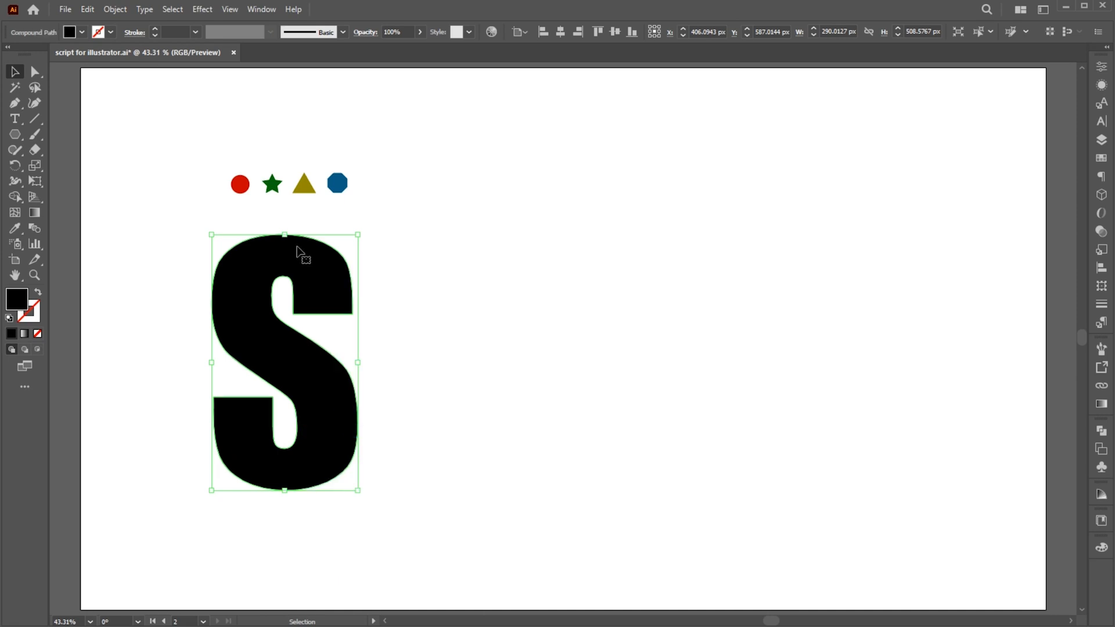
{"action": "right_click", "coordinate": [297, 252]}
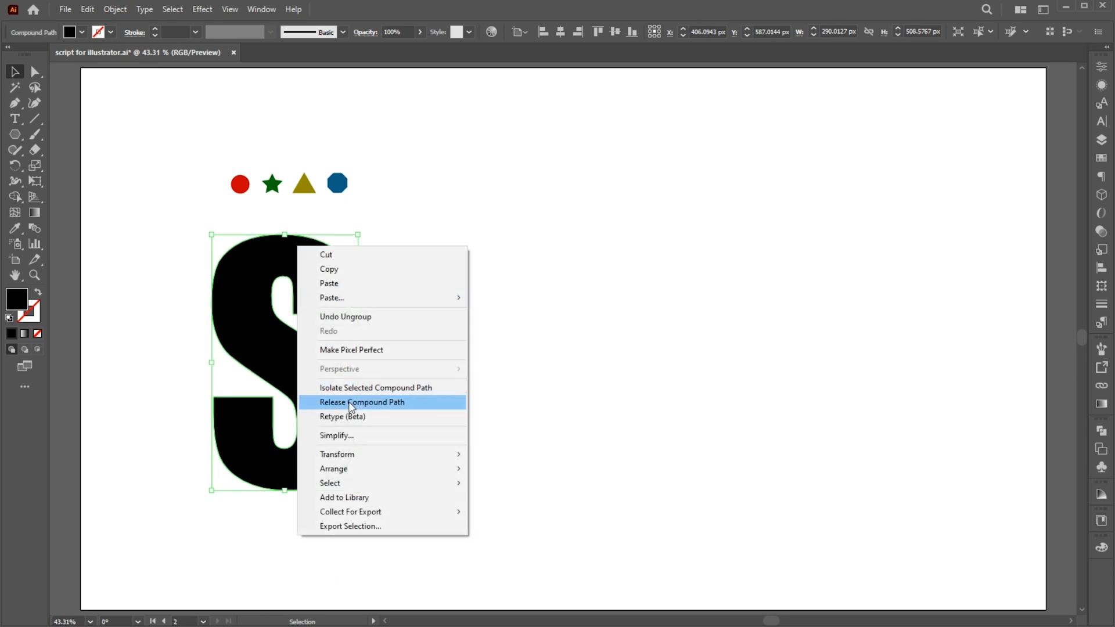
{"action": "left_click", "coordinate": [363, 403]}
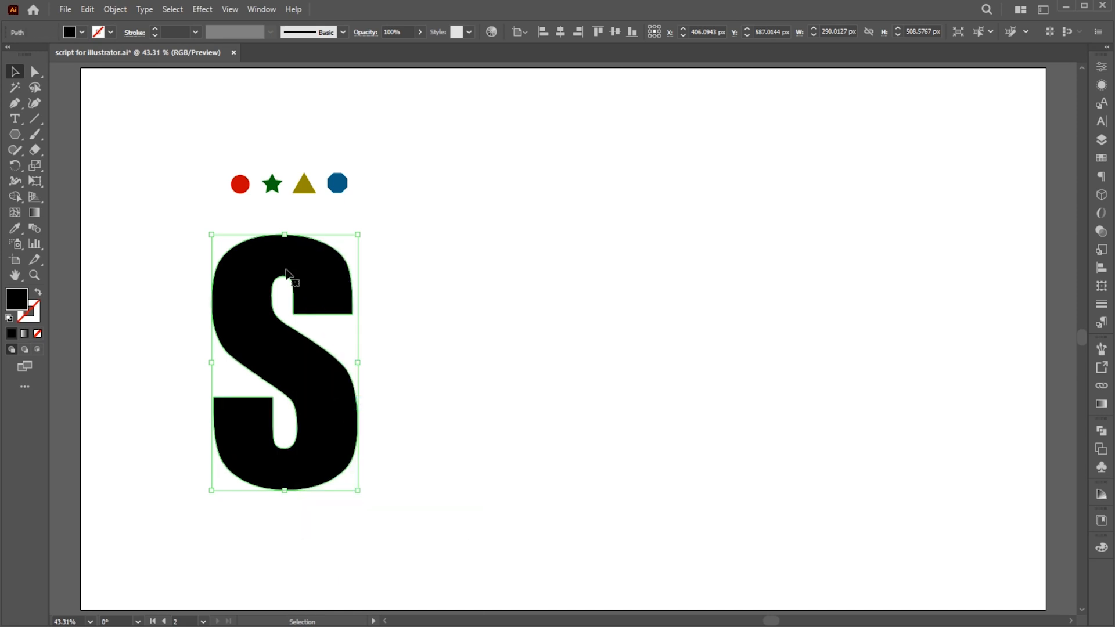
{"action": "right_click", "coordinate": [285, 285]}
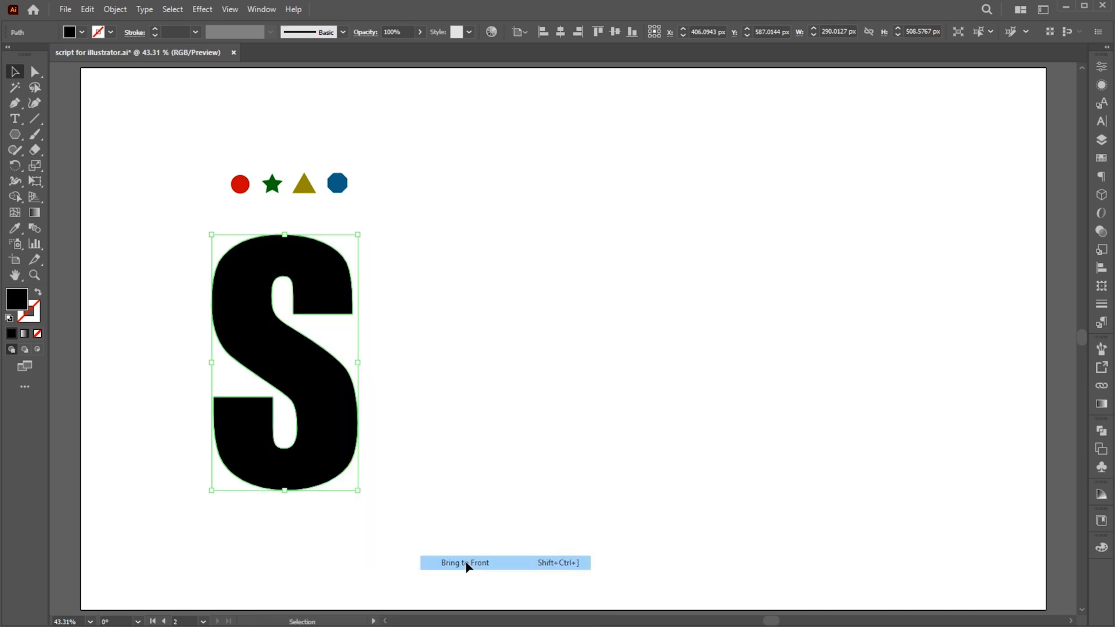
{"action": "left_click", "coordinate": [465, 562]}
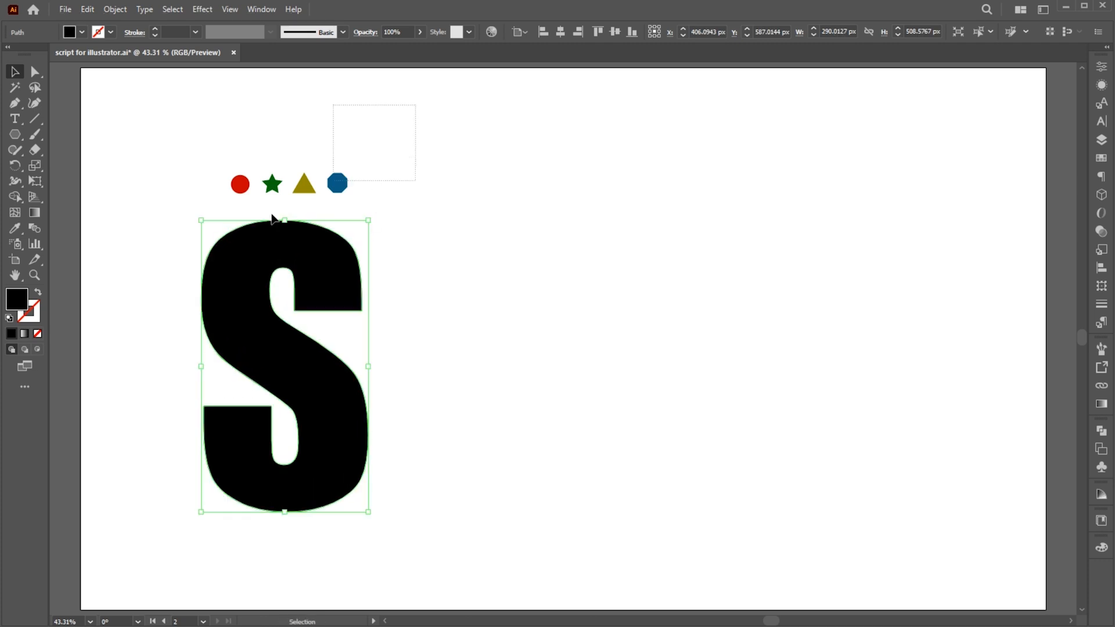
- Group the four coloured shapes and run the fillinger script to fill the S with them
{"action": "right_click", "coordinate": [303, 185]}
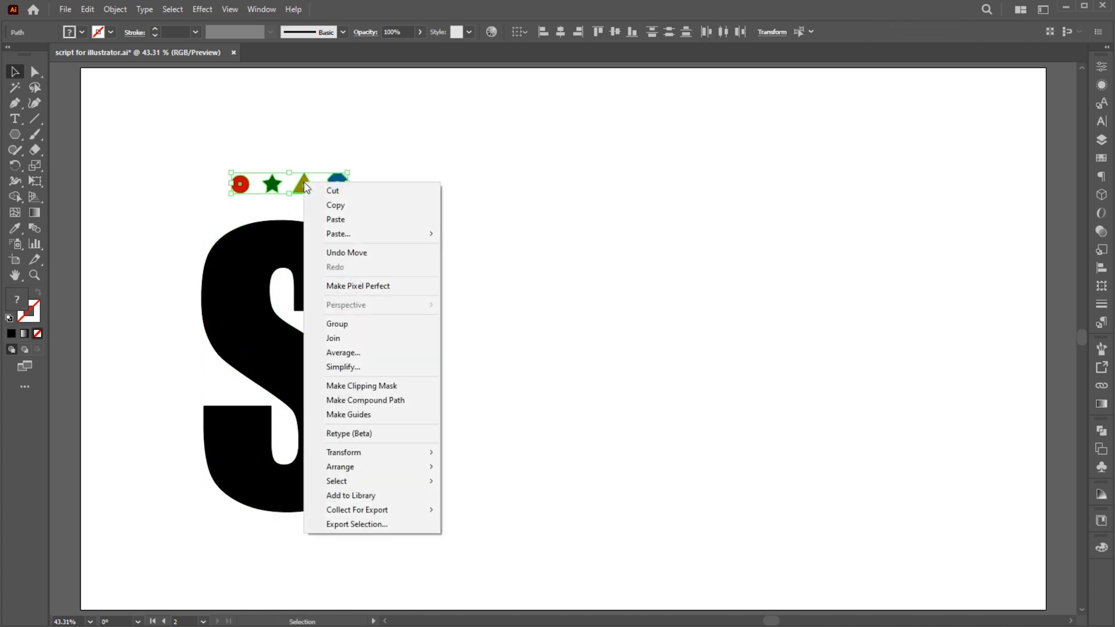
{"action": "mouse_move", "coordinate": [345, 328]}
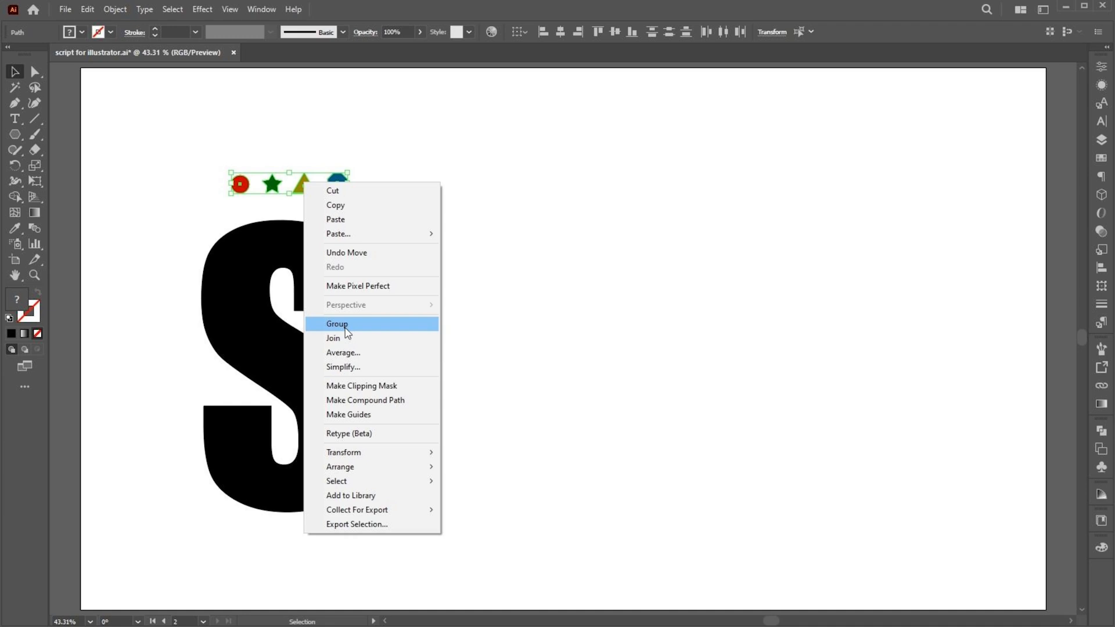
{"action": "left_click", "coordinate": [336, 324]}
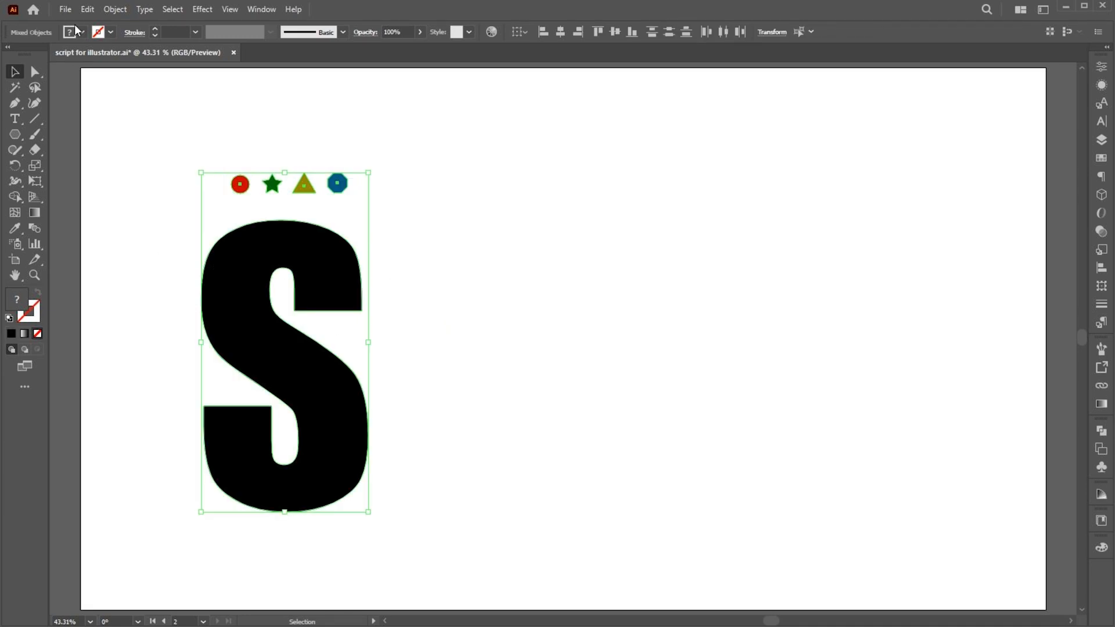
{"action": "left_click", "coordinate": [64, 9]}
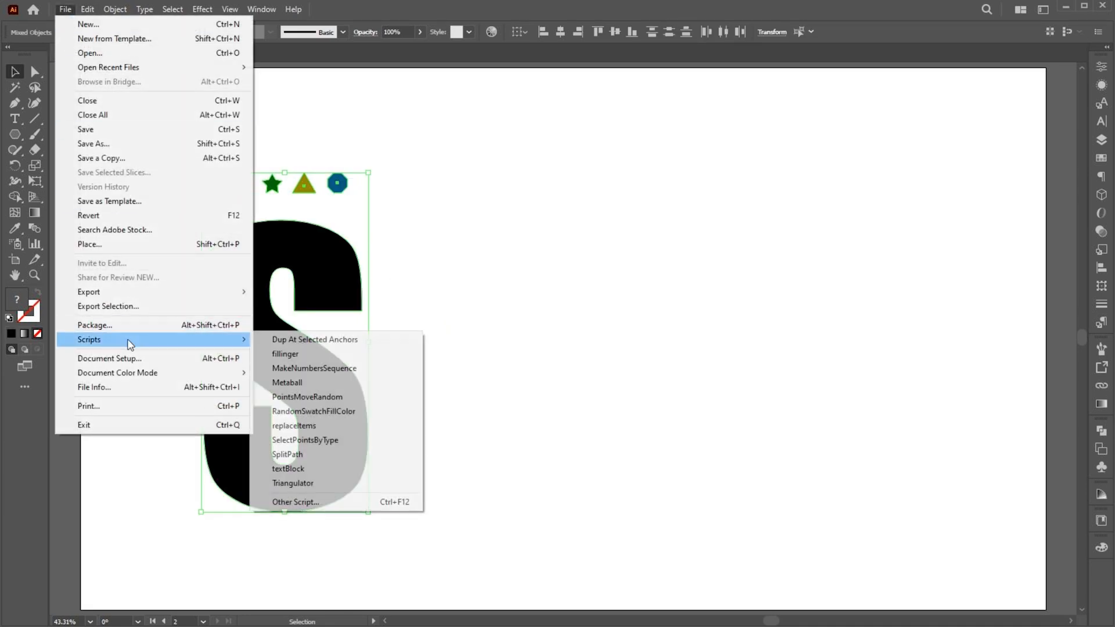
{"action": "left_click", "coordinate": [284, 353]}
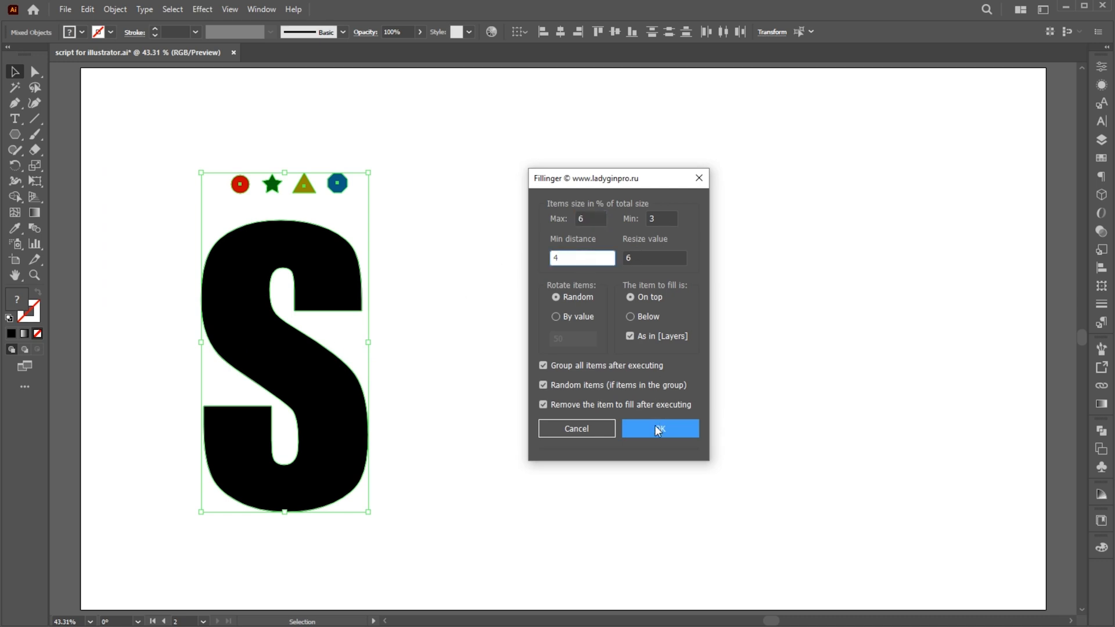
{"action": "left_click", "coordinate": [660, 429]}
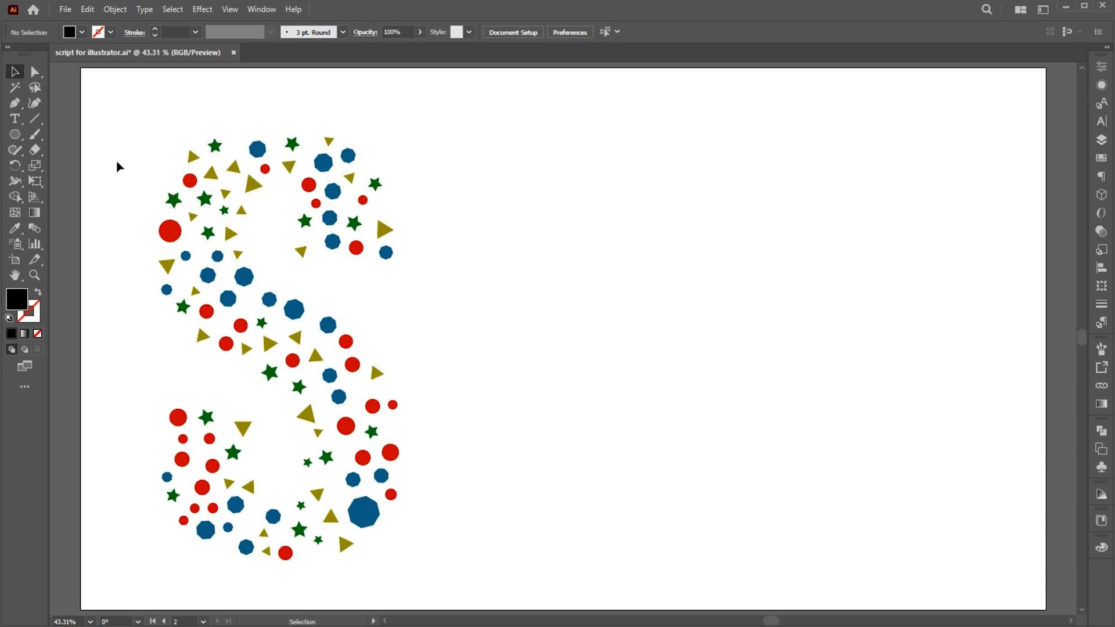
- Draw a small black circle right of the S and duplicate it beside itself
{"action": "left_click", "coordinate": [15, 135]}
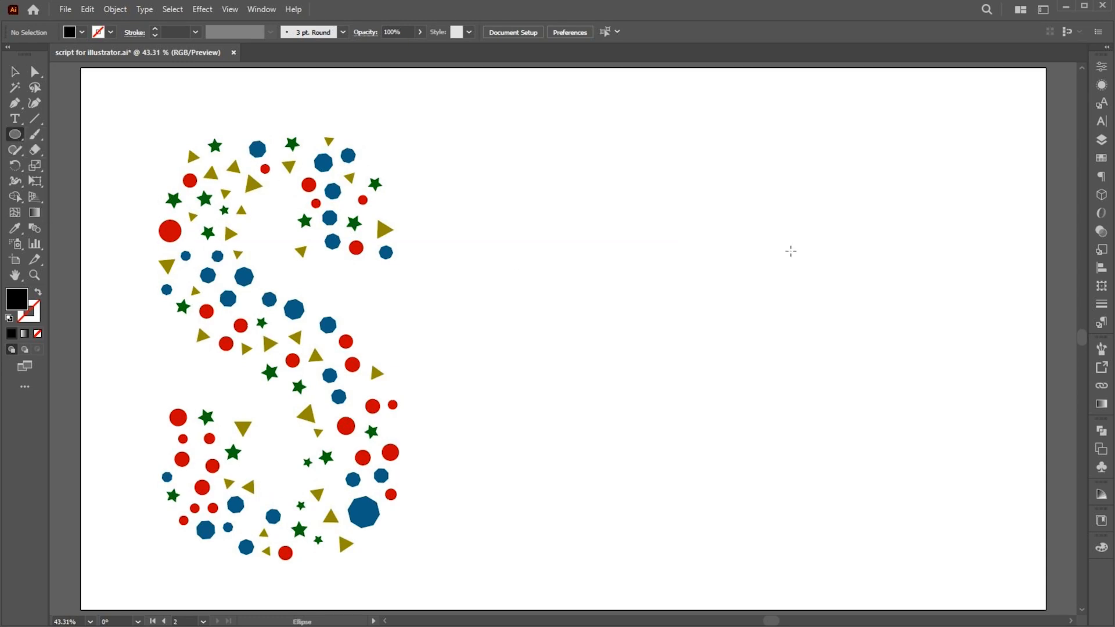
{"action": "left_click_drag", "start_coordinate": [201, 227], "coordinate": [669, 215]}
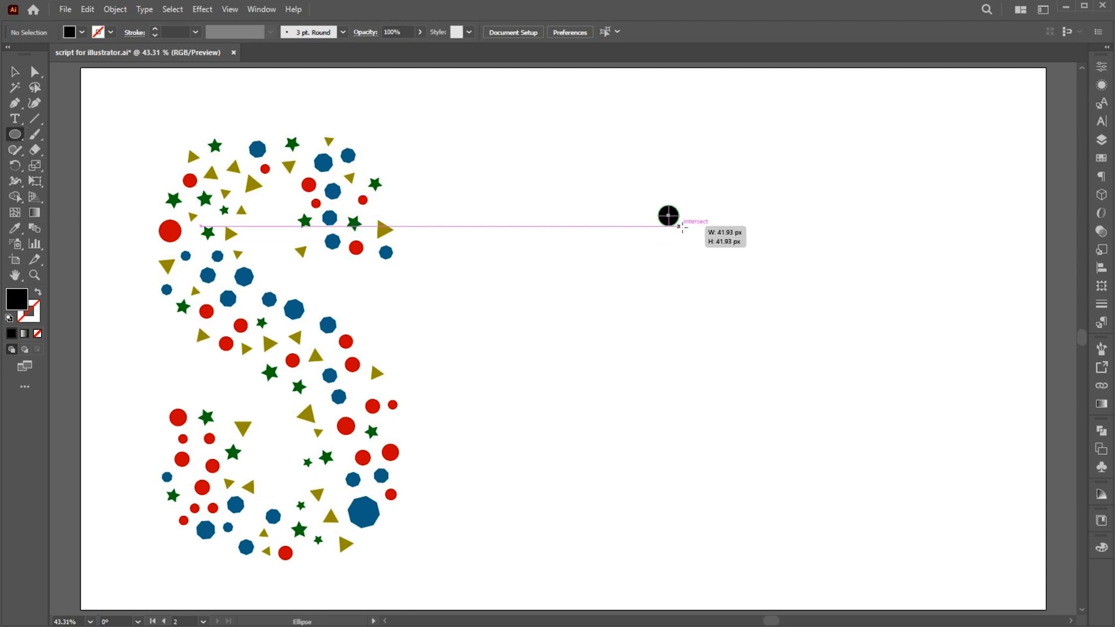
{"action": "key", "text": "a"}
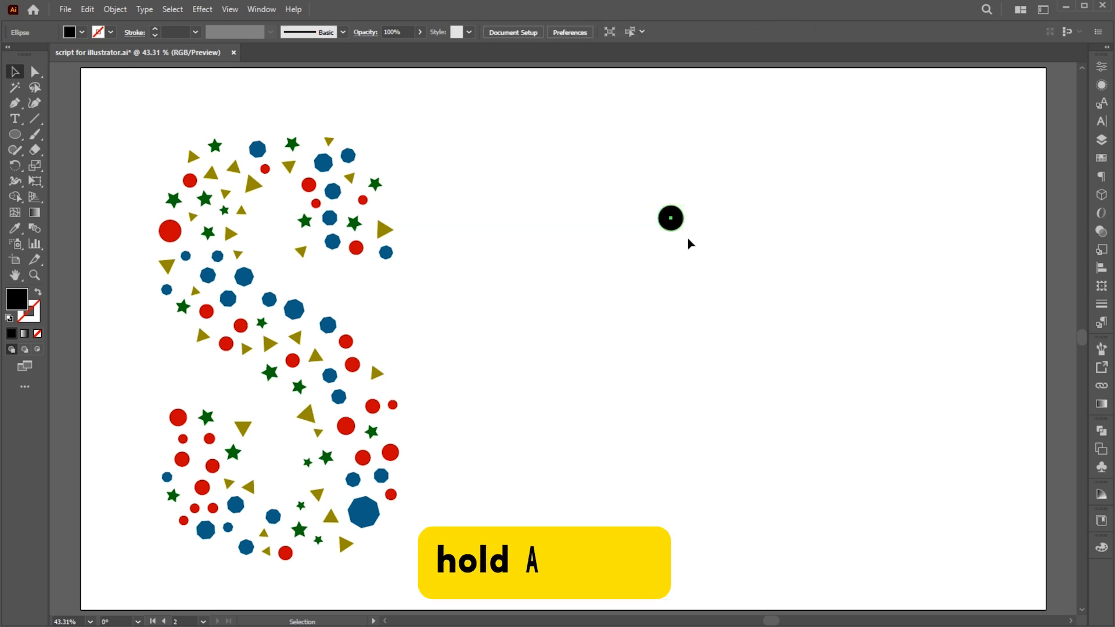
{"action": "left_click_drag", "start_coordinate": [670, 219], "coordinate": [720, 218]}
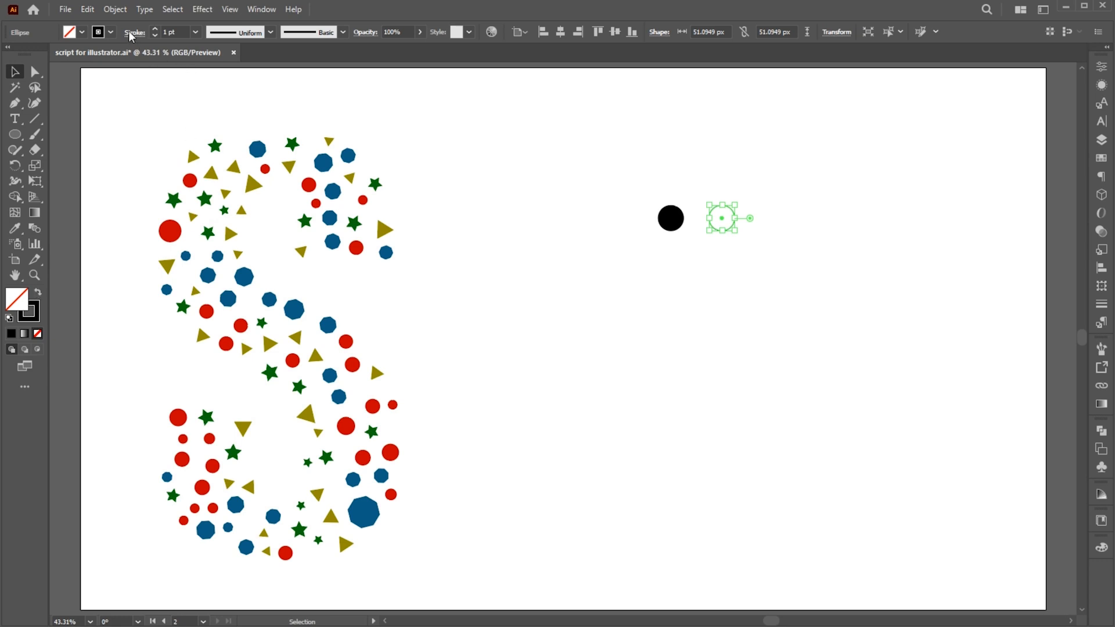
- Turn the copied circle into a ring by thickening its black outline
{"action": "left_click", "coordinate": [135, 33]}
{"action": "type", "text": "9"}
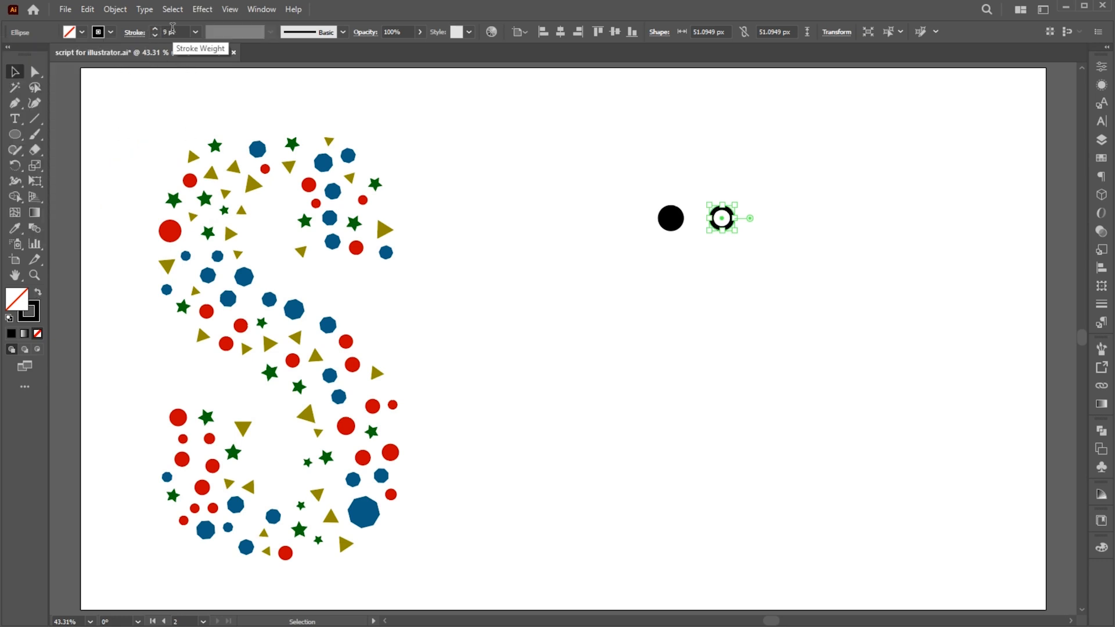
{"action": "left_click", "coordinate": [115, 10]}
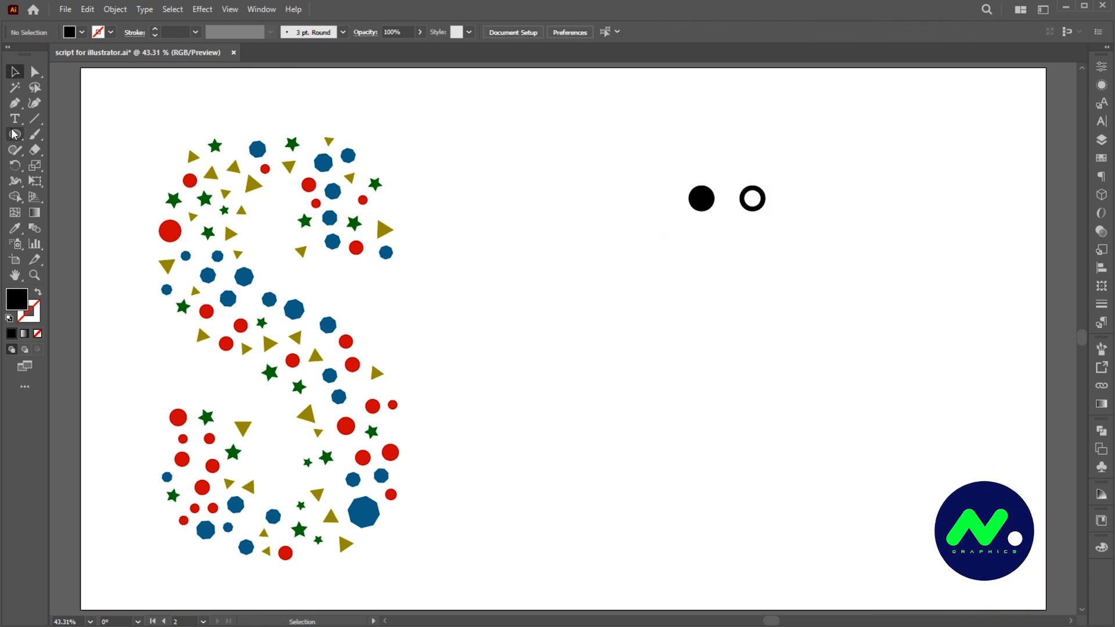
- Draw a large circle and fill it with scattered dots and rings via the fillinger script
{"action": "left_click_drag", "start_coordinate": [731, 404], "coordinate": [884, 494]}
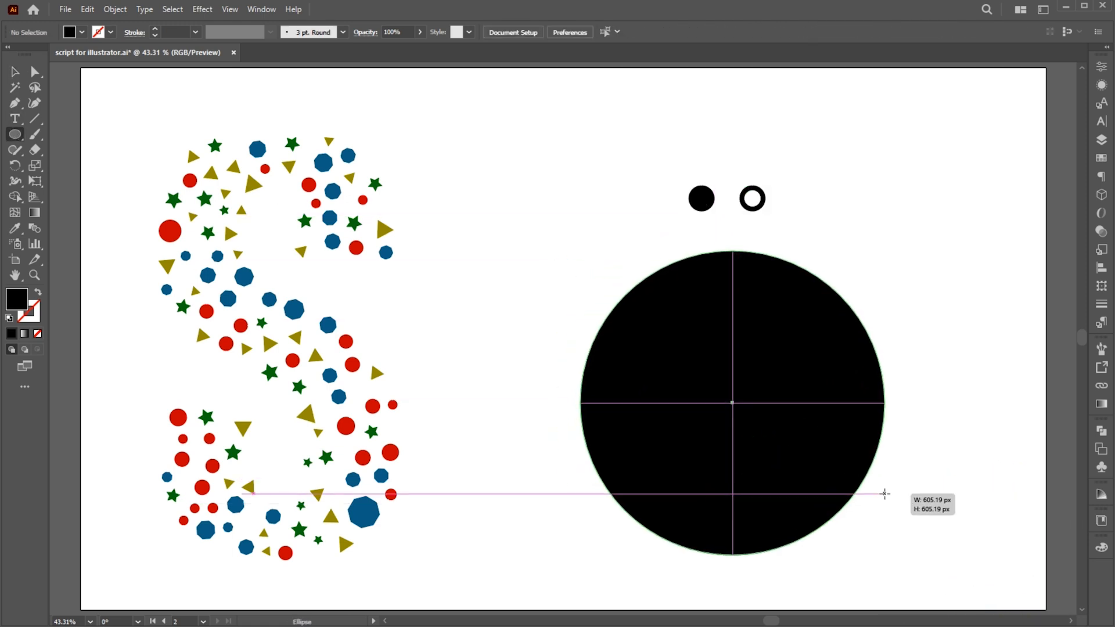
{"action": "left_click", "coordinate": [14, 71]}
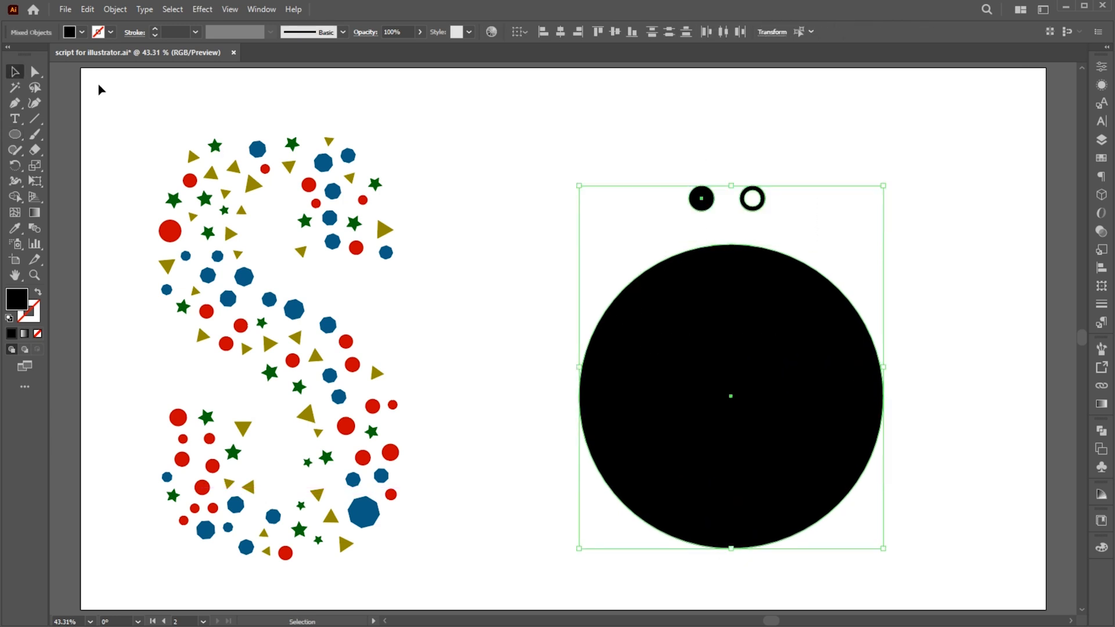
{"action": "left_click", "coordinate": [64, 10]}
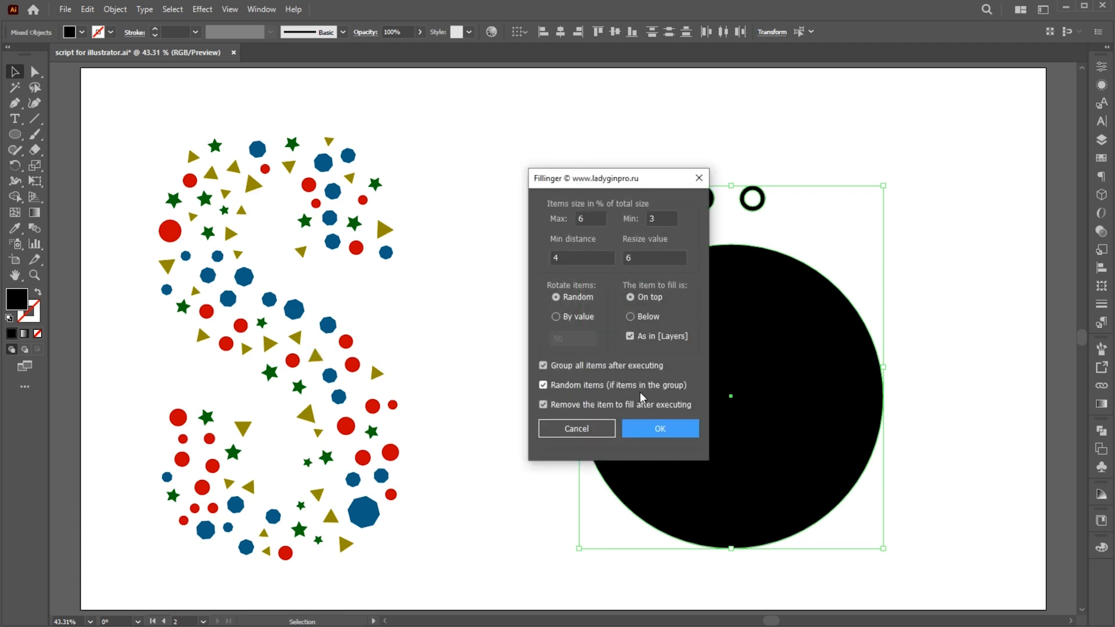
{"action": "left_click", "coordinate": [658, 429]}
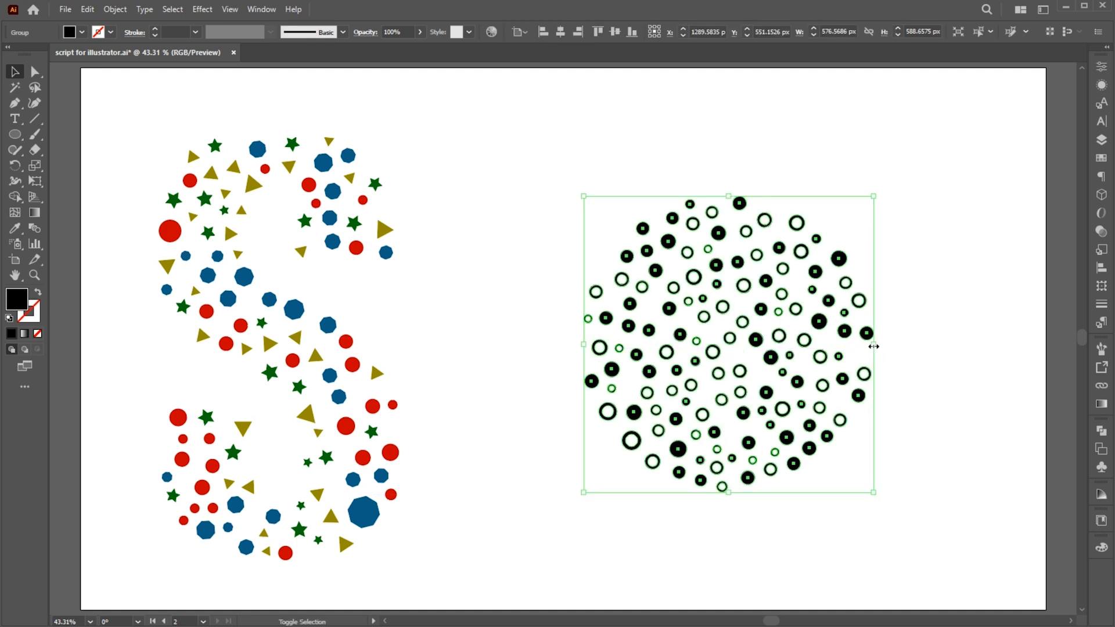
{"action": "left_click_drag", "start_coordinate": [874, 347], "coordinate": [898, 340]}
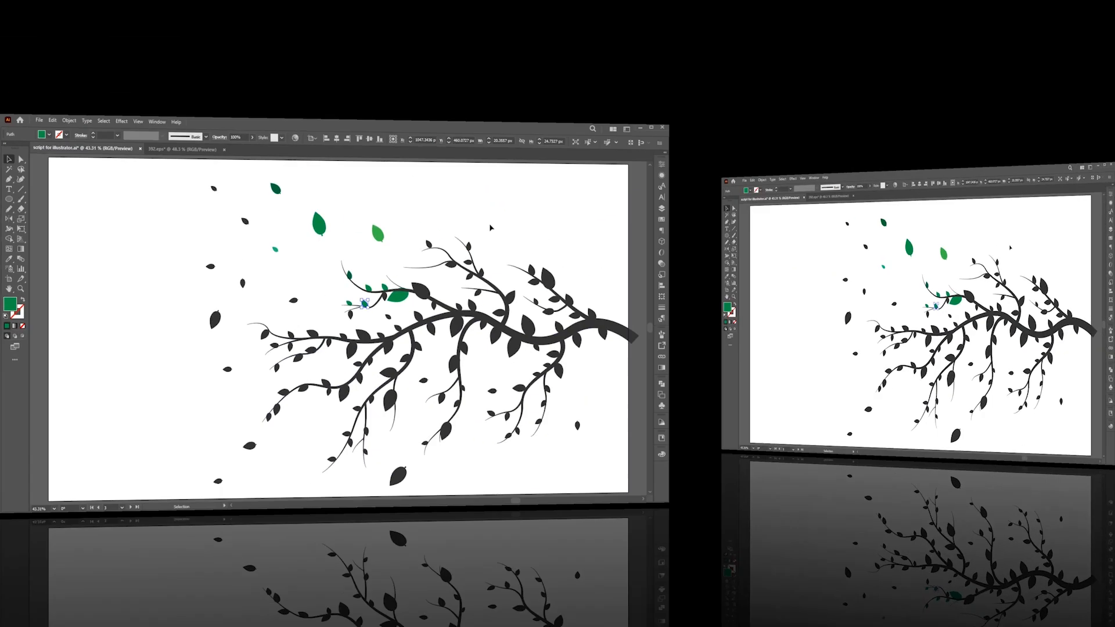
- Pick green swatches and gather them into a new colour group
{"action": "left_click", "coordinate": [648, 128]}
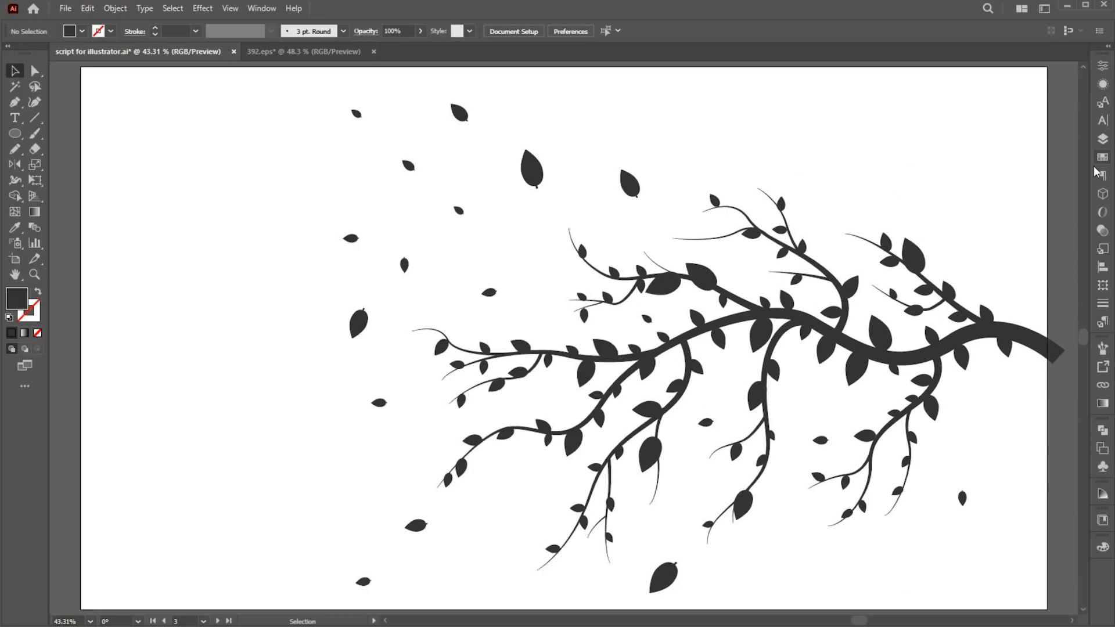
{"action": "left_click", "coordinate": [1103, 158]}
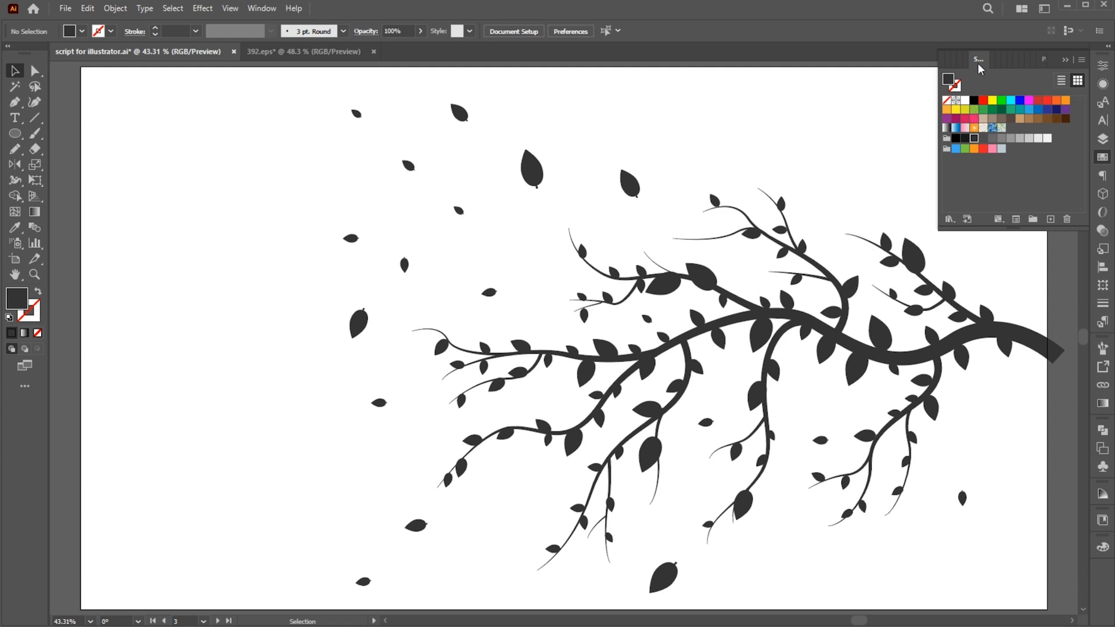
{"action": "left_click", "coordinate": [262, 8]}
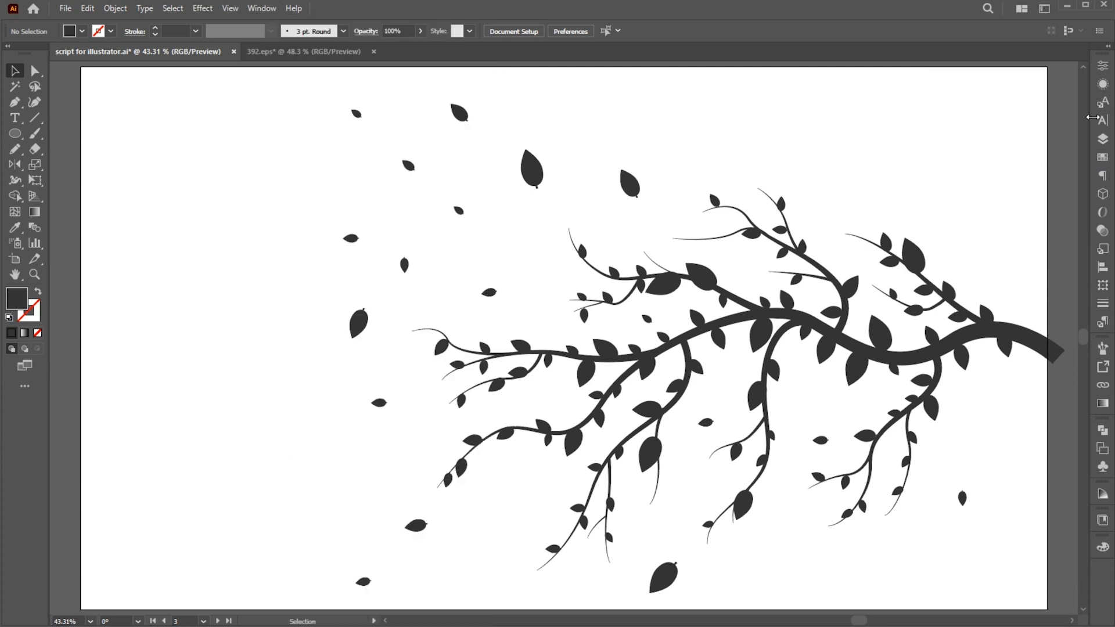
{"action": "left_click", "coordinate": [1103, 157]}
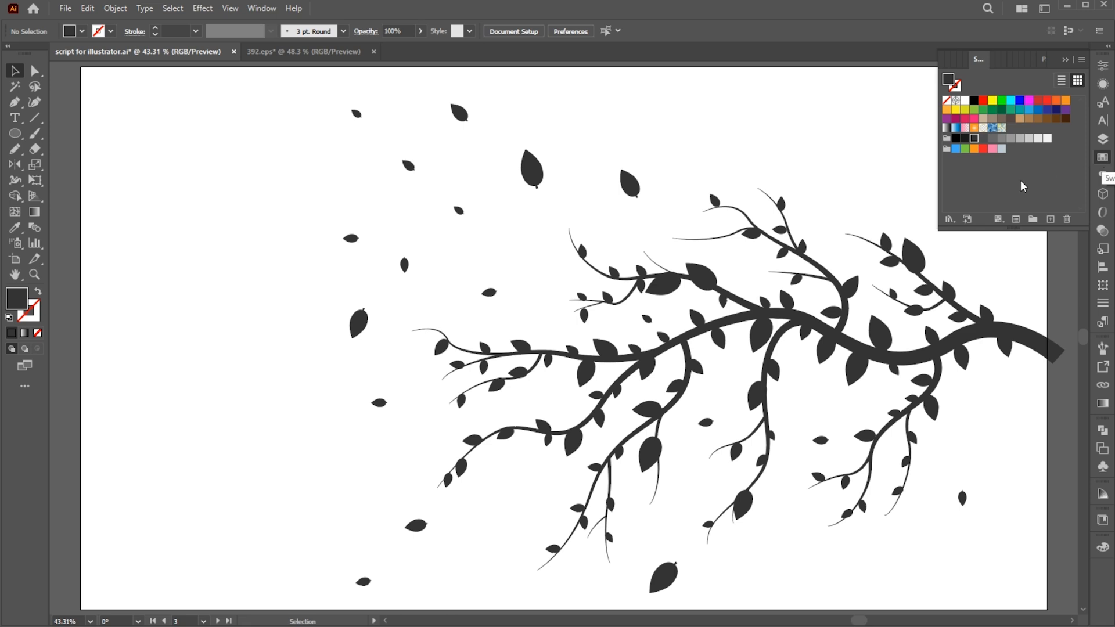
{"action": "left_click", "coordinate": [973, 109]}
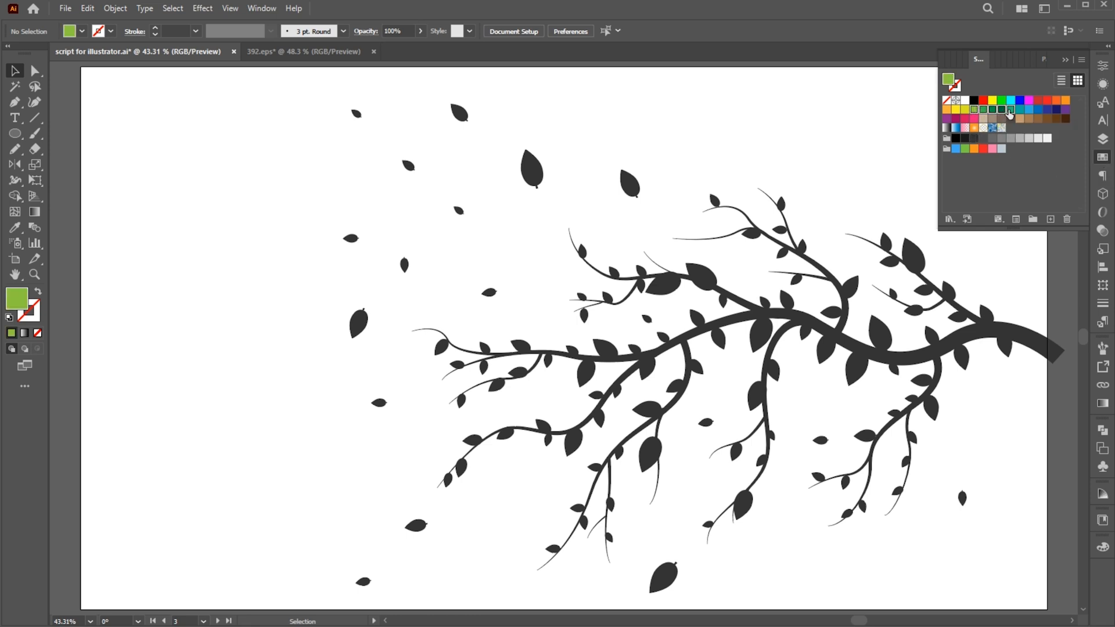
{"action": "mouse_move", "coordinate": [1048, 220]}
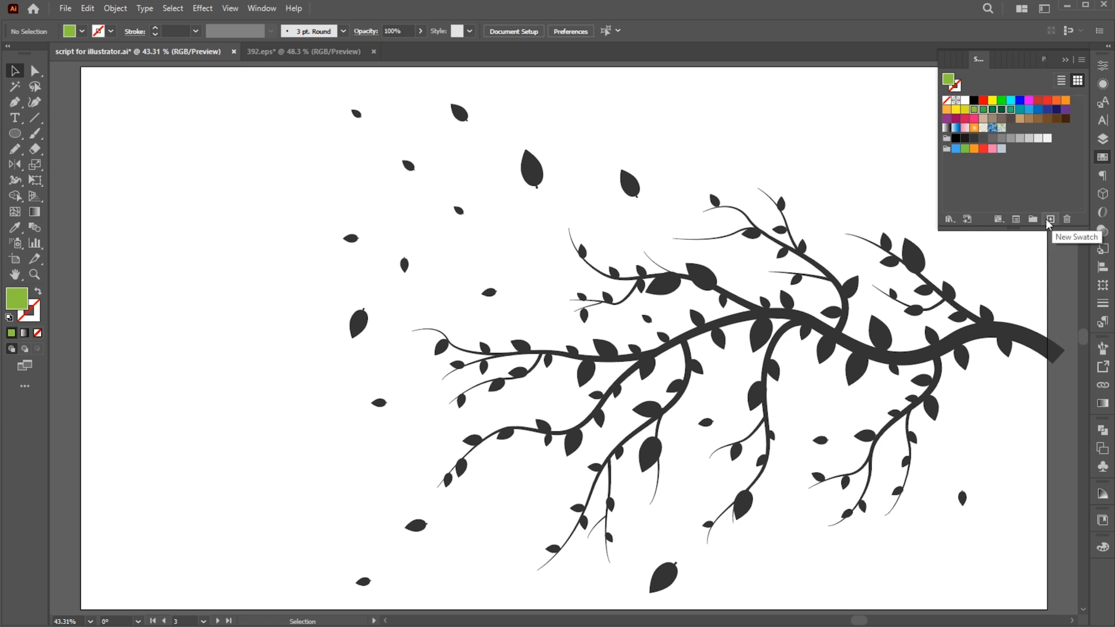
{"action": "left_click", "coordinate": [1031, 219]}
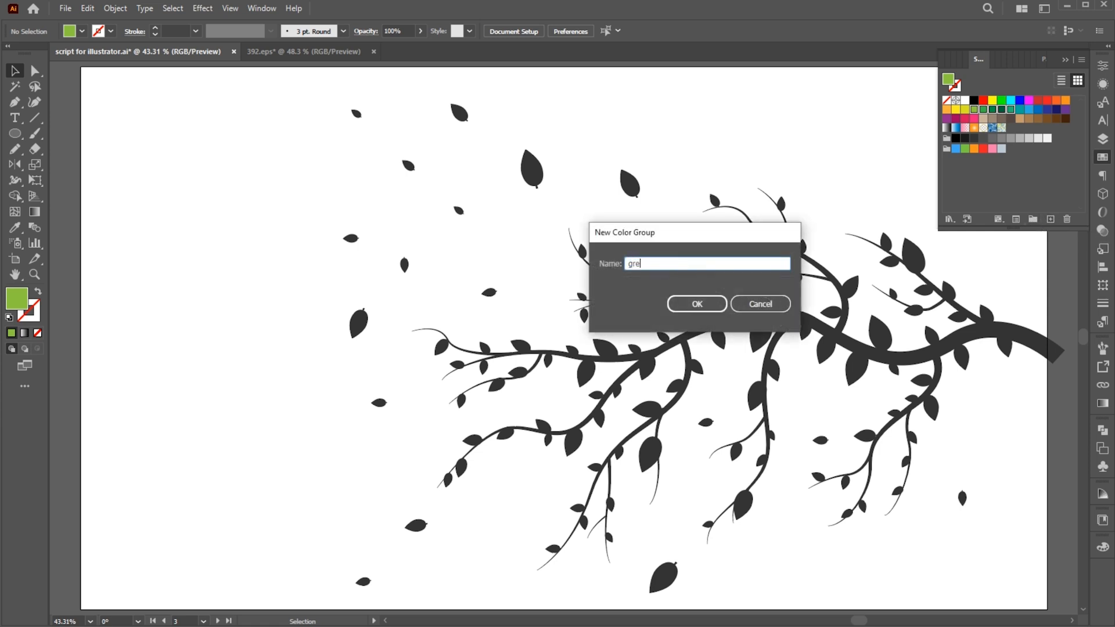
{"action": "left_click", "coordinate": [758, 303]}
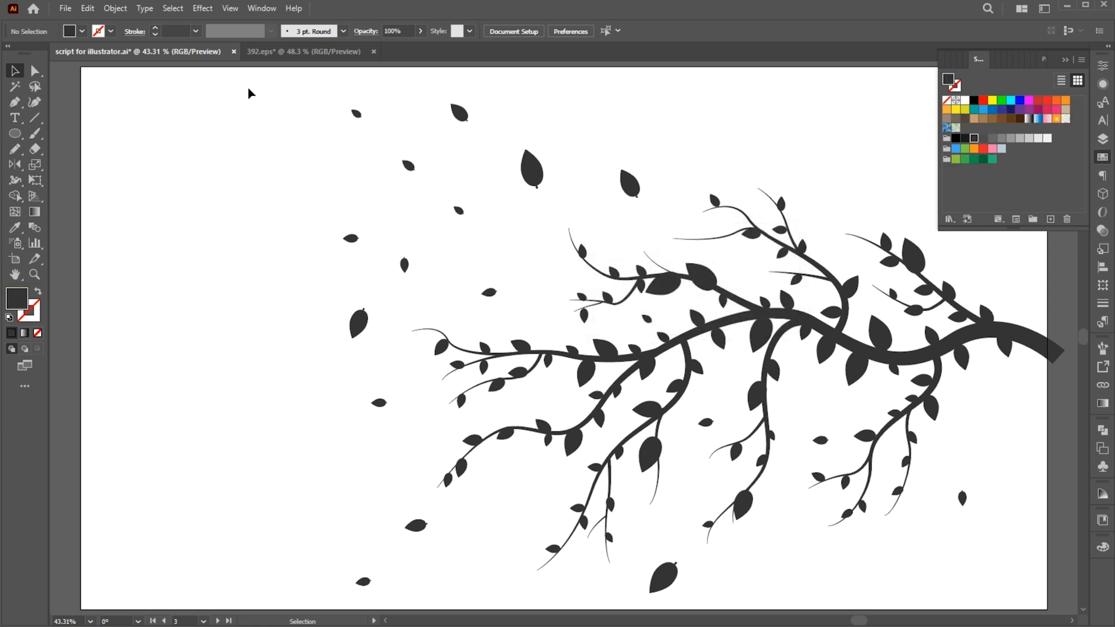
- Select everything and run RandomSwatchFillColor to recolour the leaves in random greens
{"action": "key", "text": "ctrl+a"}
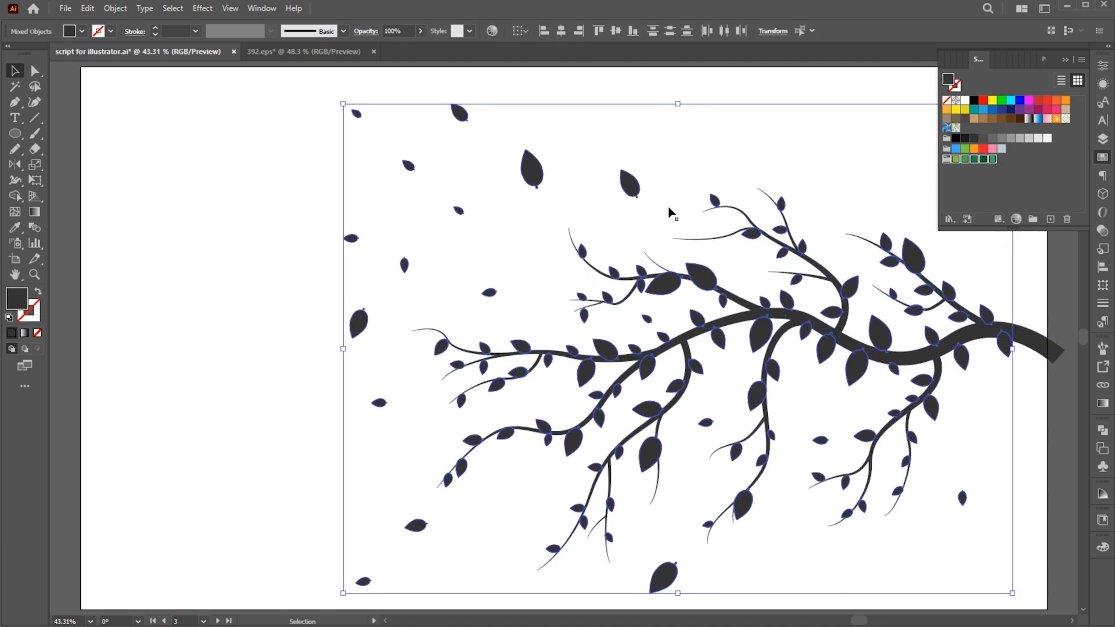
{"action": "left_click", "coordinate": [65, 8]}
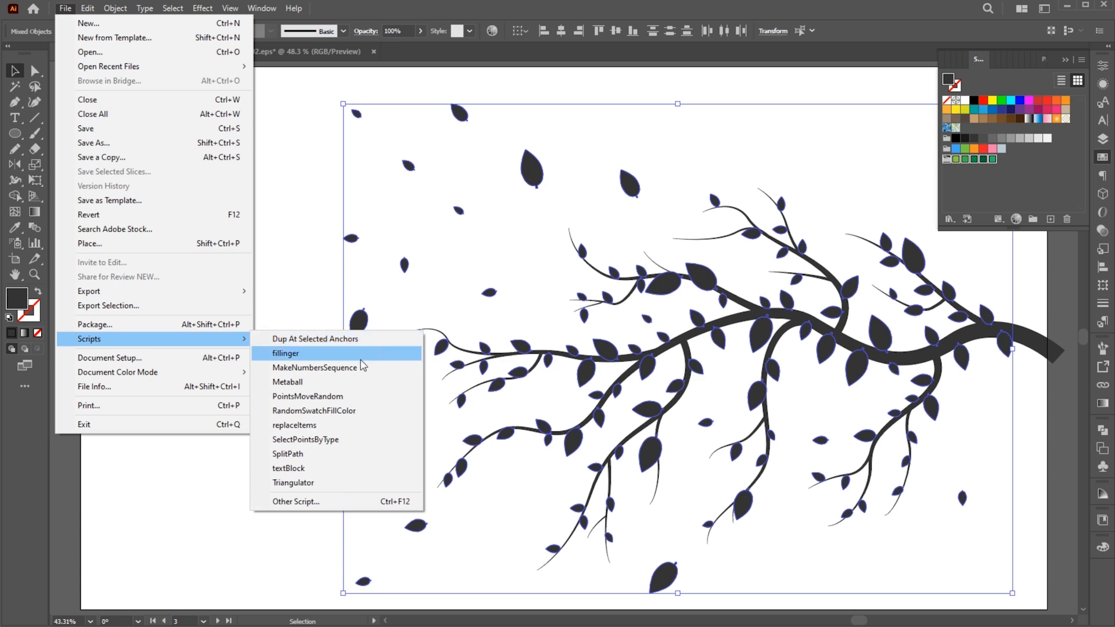
{"action": "left_click", "coordinate": [286, 353]}
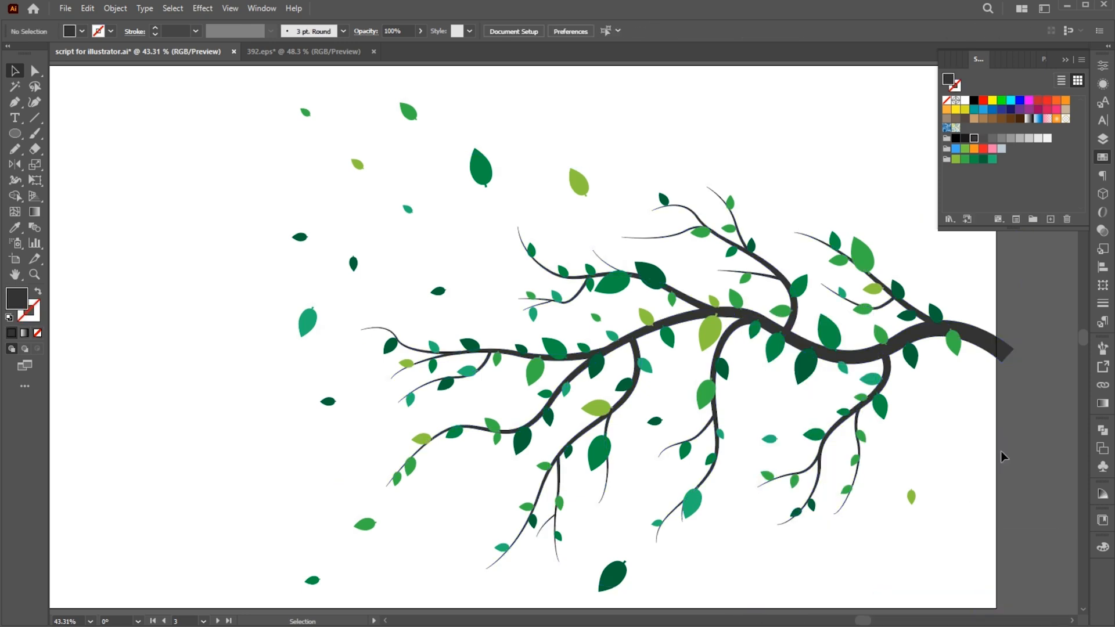
- Create a new colour group named 'multicolor' from the chosen swatches
{"action": "left_click", "coordinate": [217, 620]}
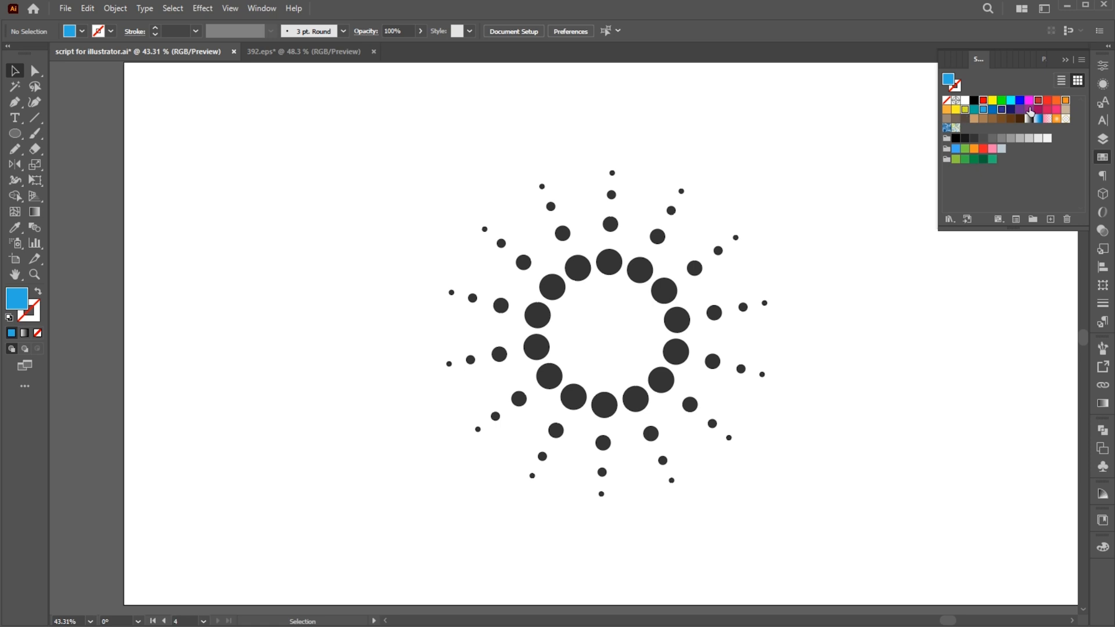
{"action": "left_click", "coordinate": [1033, 219]}
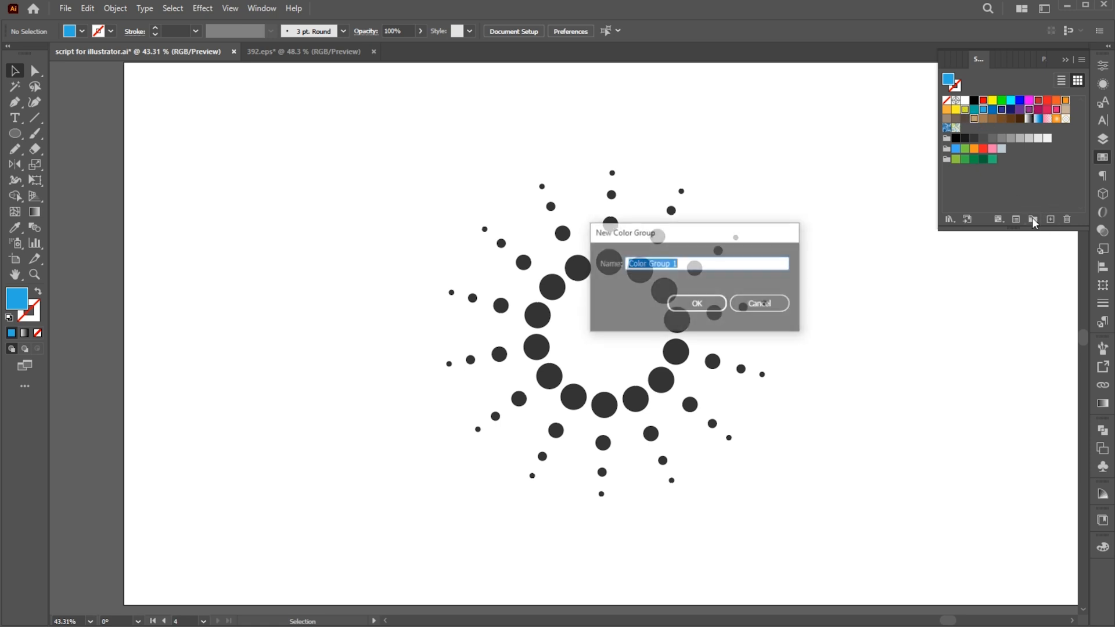
{"action": "type", "text": "multicolor"}
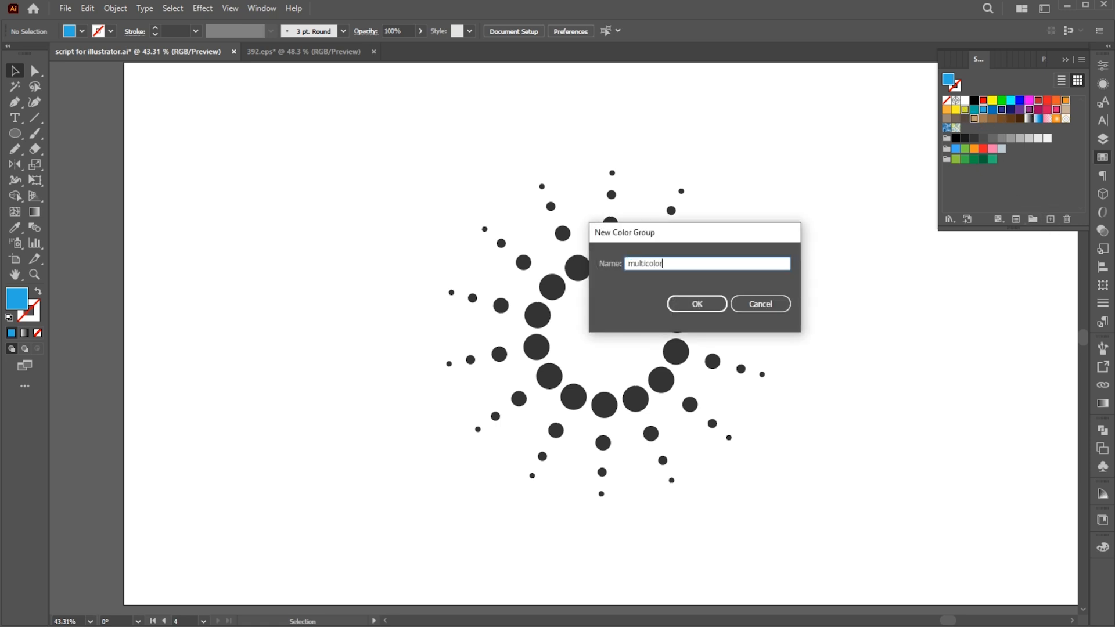
{"action": "left_click", "coordinate": [695, 303]}
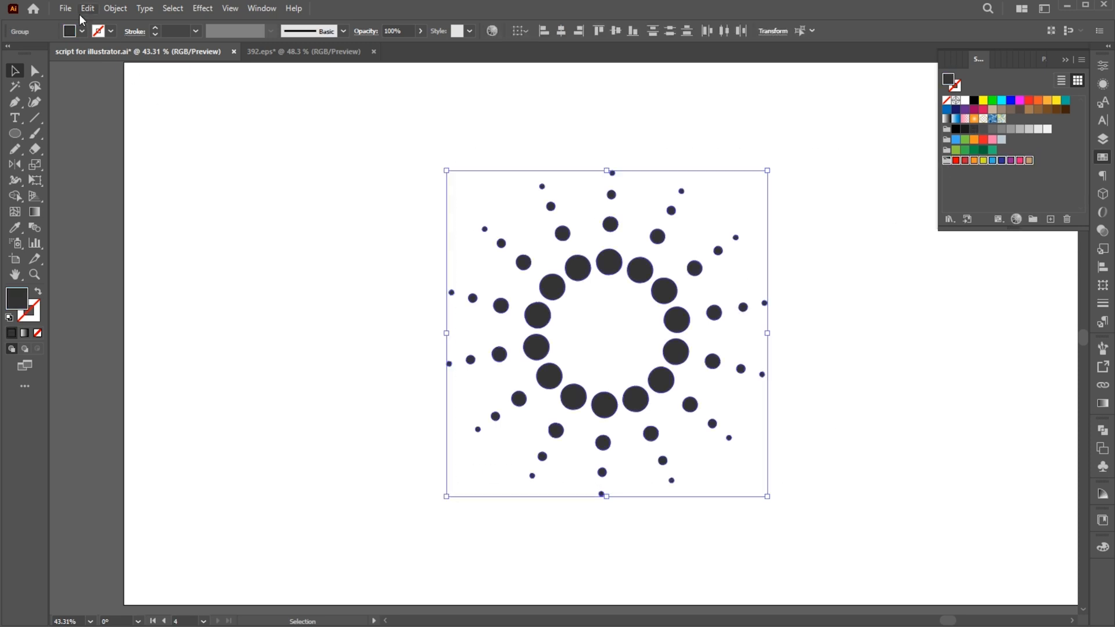
- Run RandomSwatchFillColor to recolour the radial dots from the multicolor group
{"action": "left_click", "coordinate": [65, 8]}
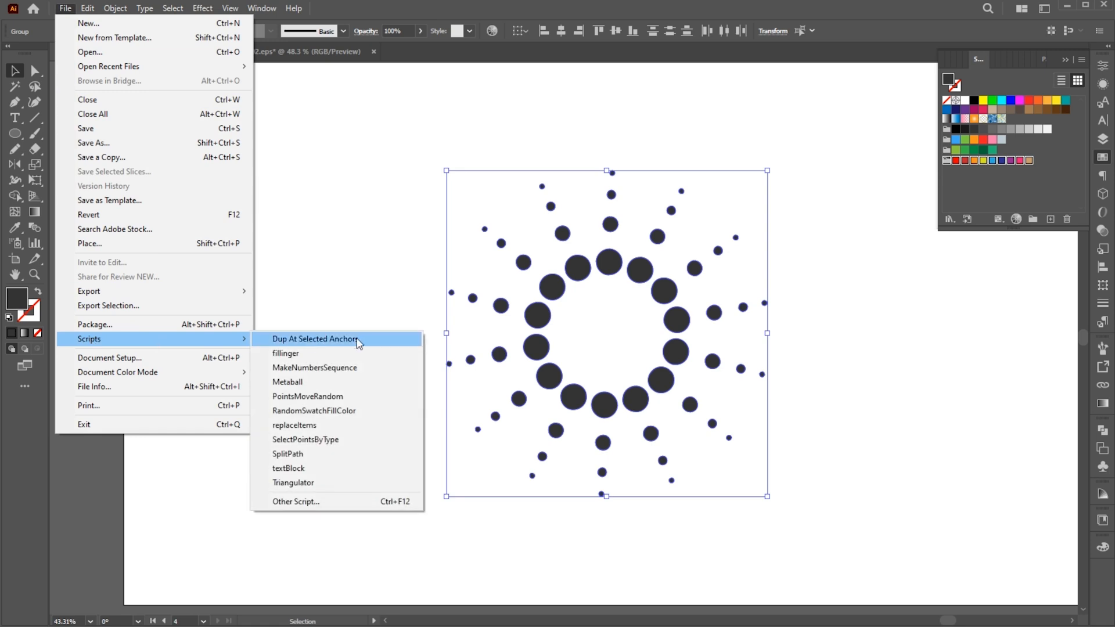
{"action": "left_click", "coordinate": [314, 410]}
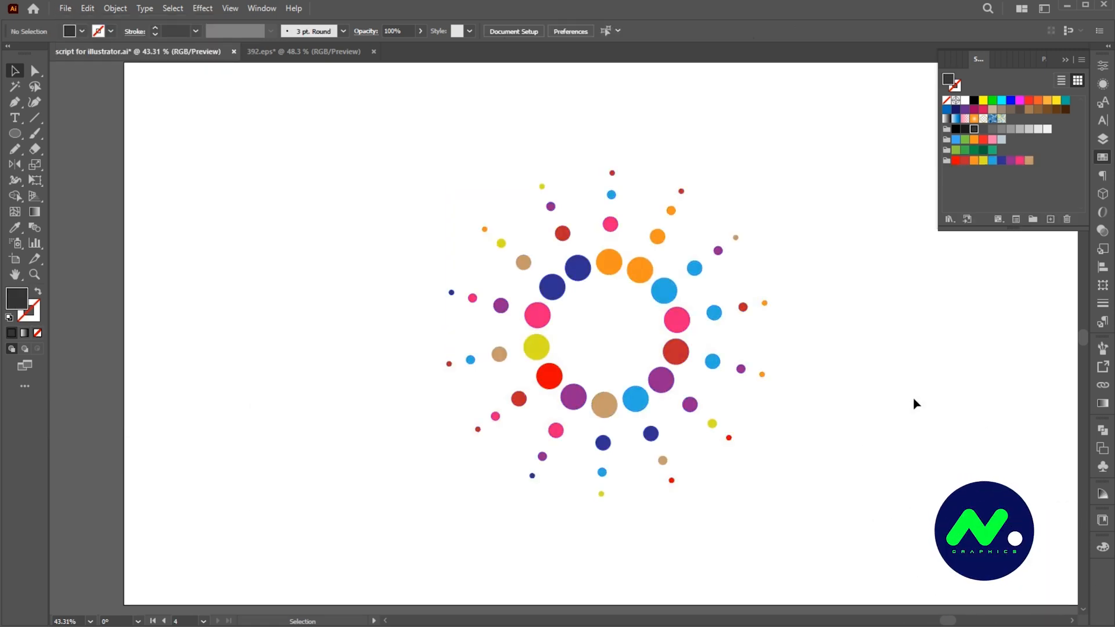
- Duplicate the black circle to the right so two circles sit side by side
{"action": "left_click", "coordinate": [372, 51]}
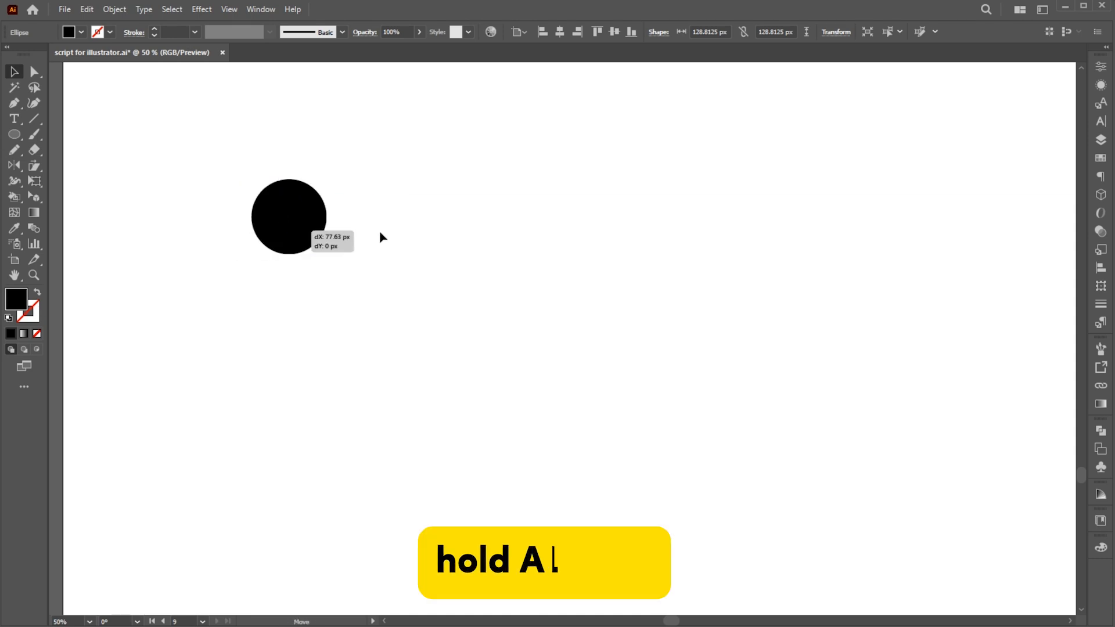
{"action": "left_click_drag", "start_coordinate": [288, 217], "coordinate": [486, 217]}
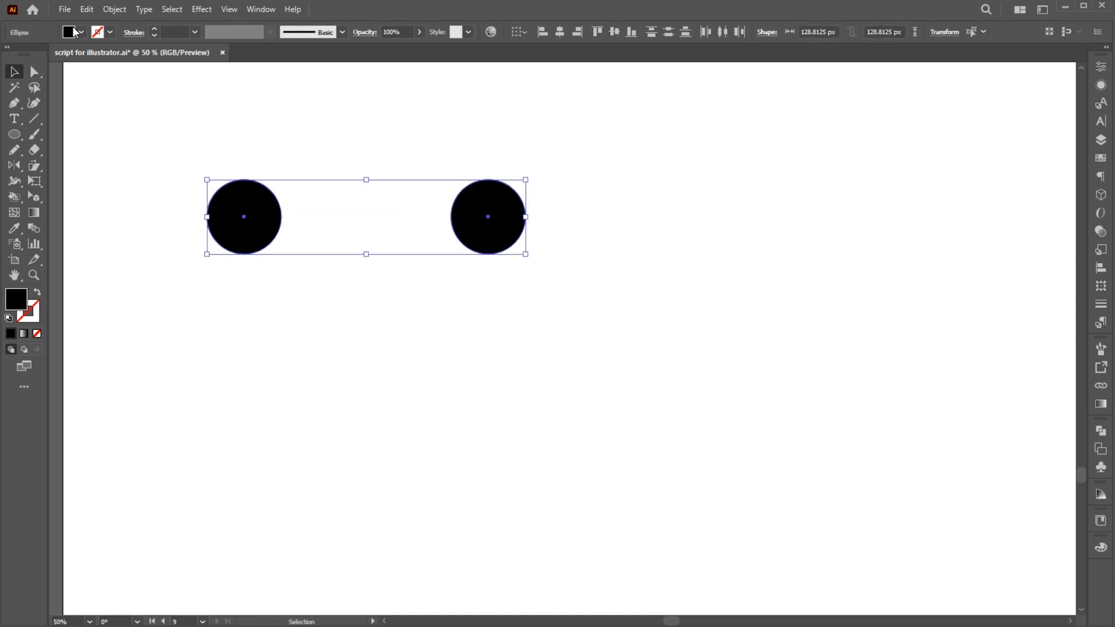
- Fuse both circles with the Metaball script at a blending rate of about 72.8
{"action": "left_click", "coordinate": [64, 8]}
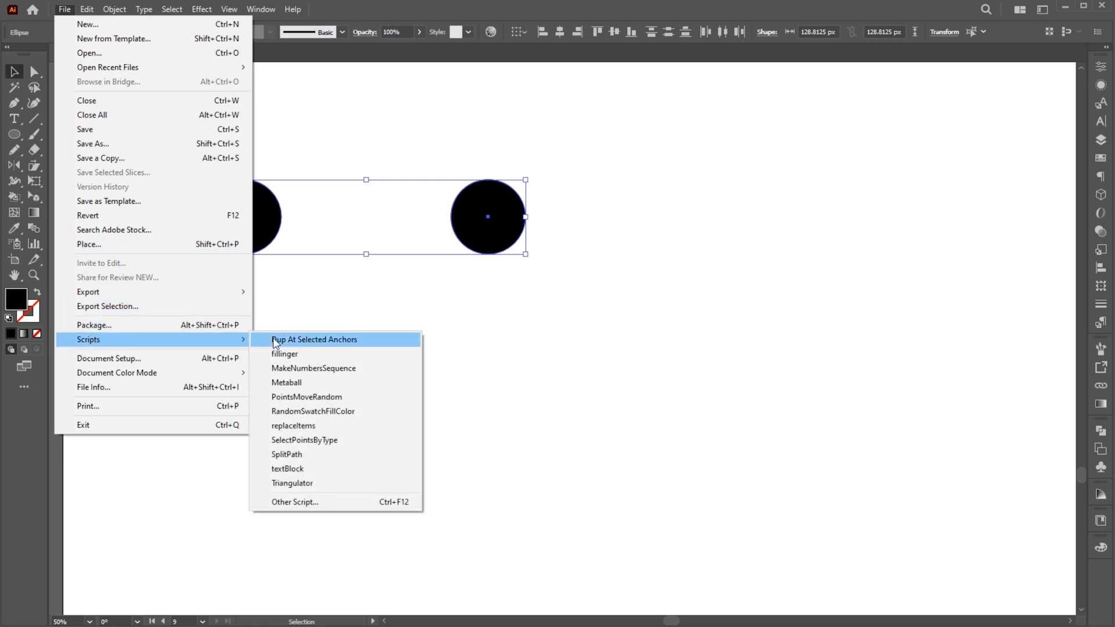
{"action": "left_click", "coordinate": [286, 383]}
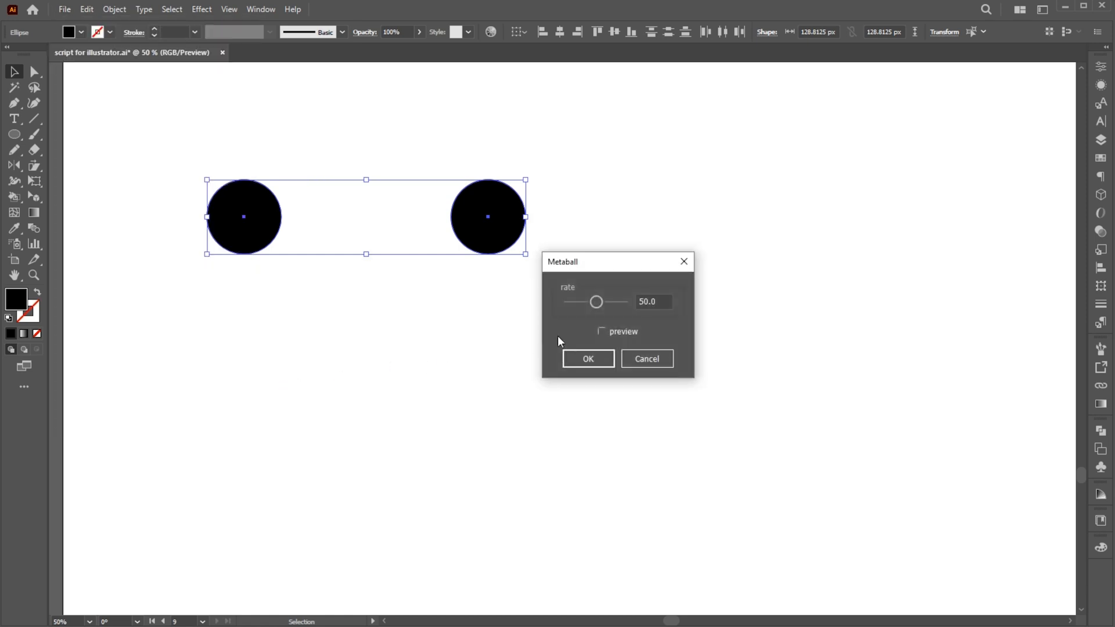
{"action": "left_click_drag", "start_coordinate": [596, 302], "coordinate": [603, 302]}
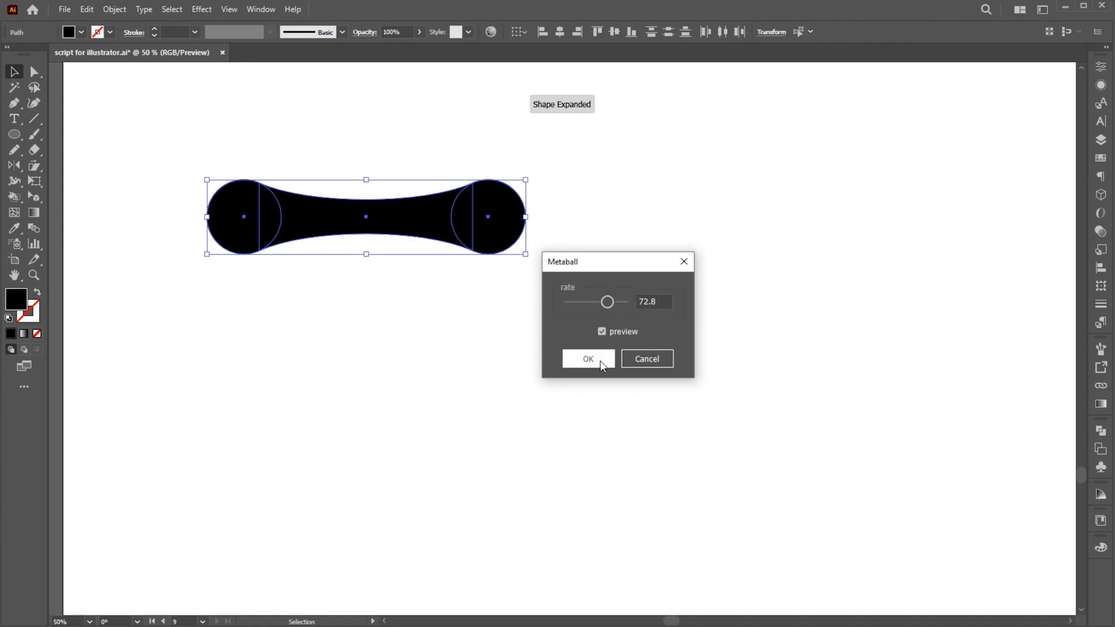
{"action": "left_click", "coordinate": [588, 359]}
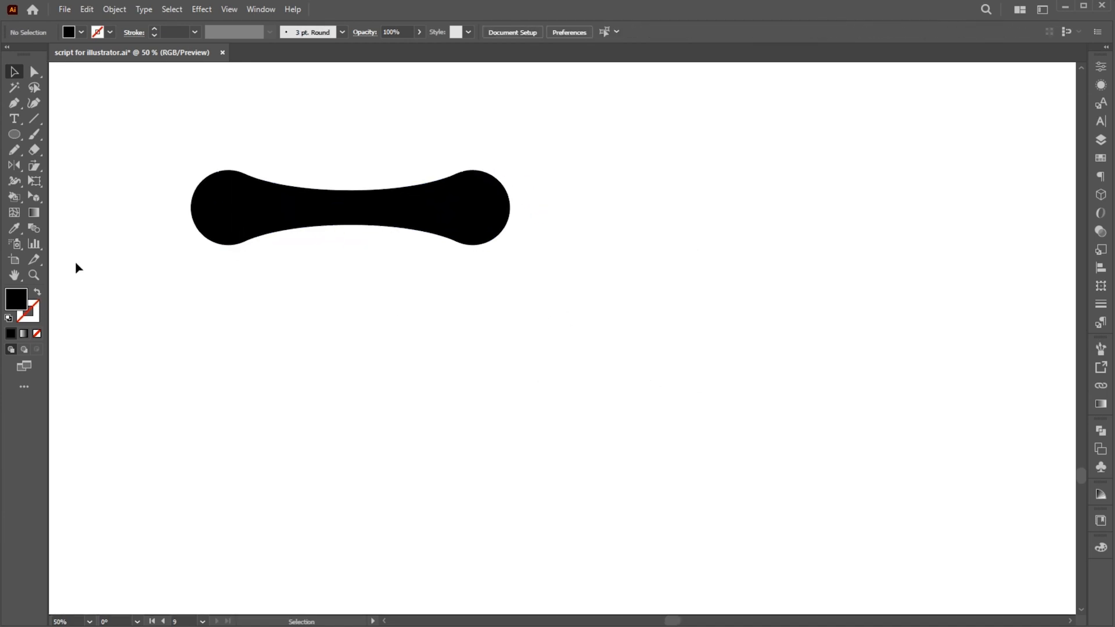
- Draw a circle, Alt-drag copies into a grid, and link one diagonal pair with the Metaball script at a higher rate
{"action": "left_click_drag", "start_coordinate": [286, 348], "coordinate": [368, 428]}
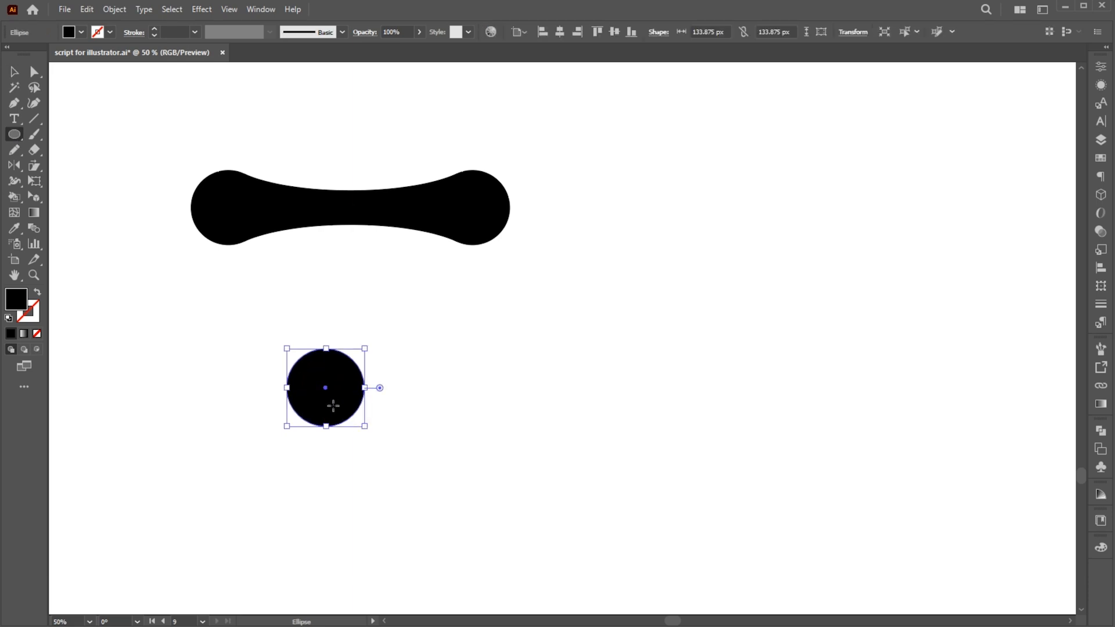
{"action": "left_click_drag", "start_coordinate": [325, 387], "coordinate": [755, 277]}
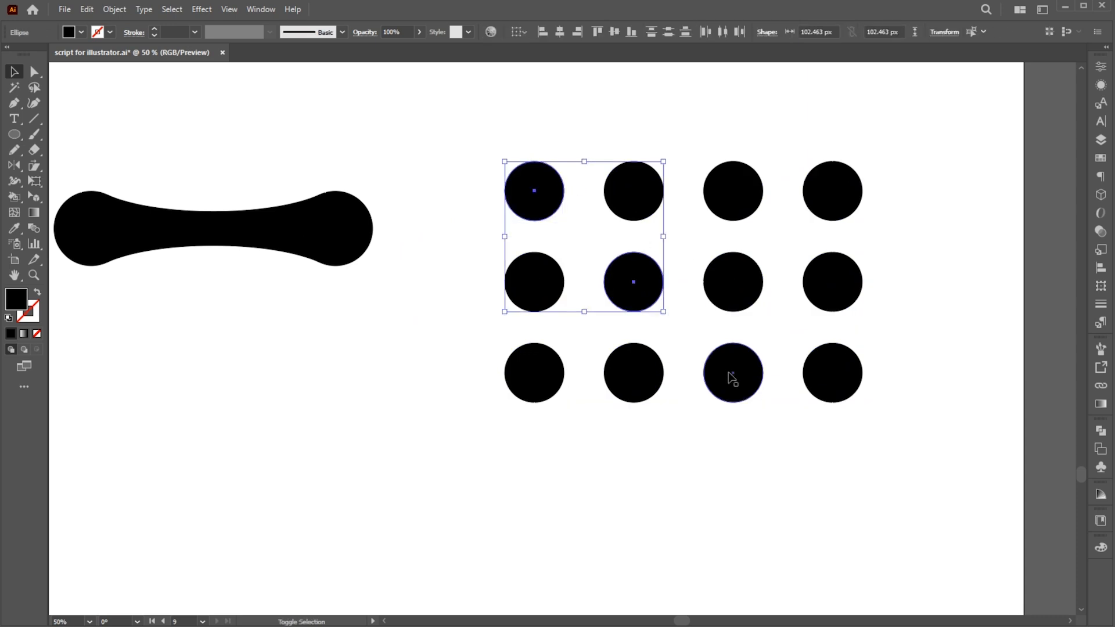
{"action": "left_click", "coordinate": [63, 8]}
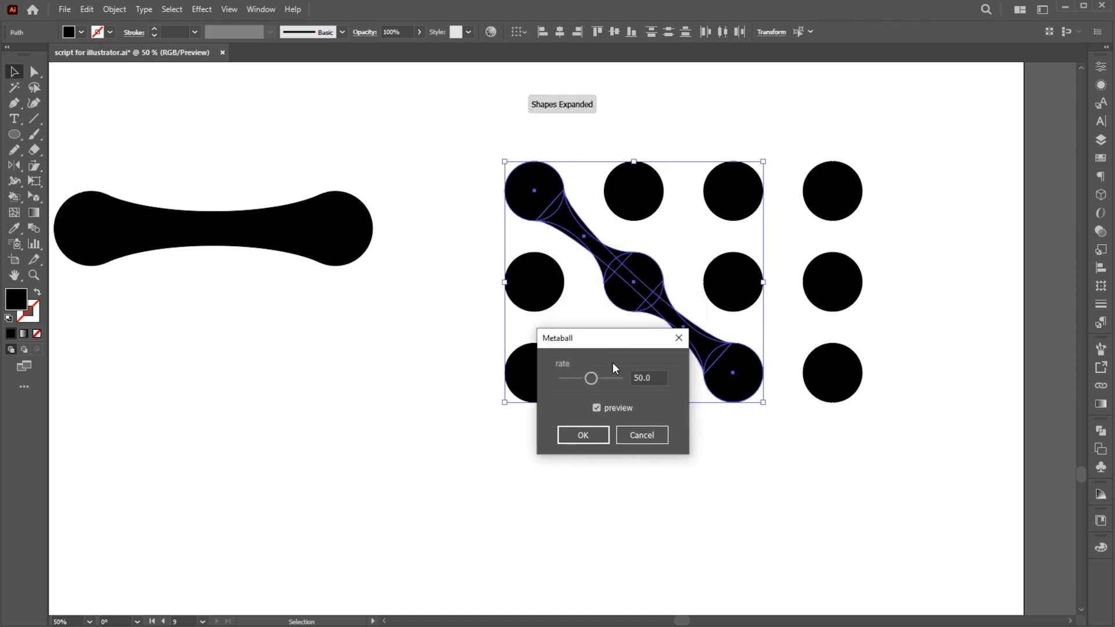
{"action": "left_click_drag", "start_coordinate": [590, 377], "coordinate": [598, 378]}
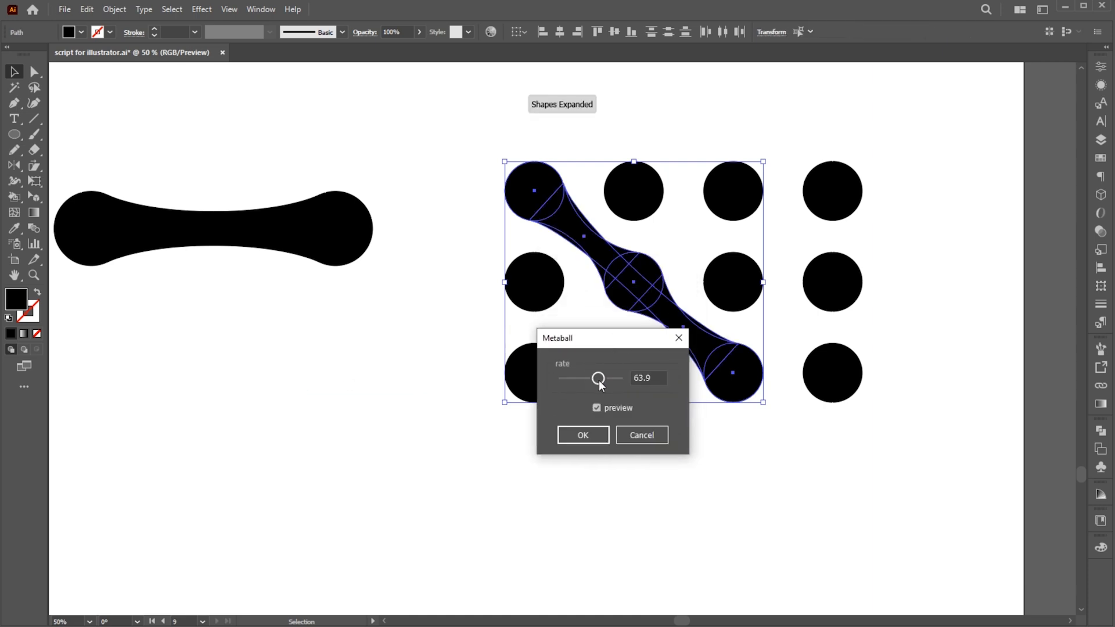
{"action": "left_click", "coordinate": [582, 434]}
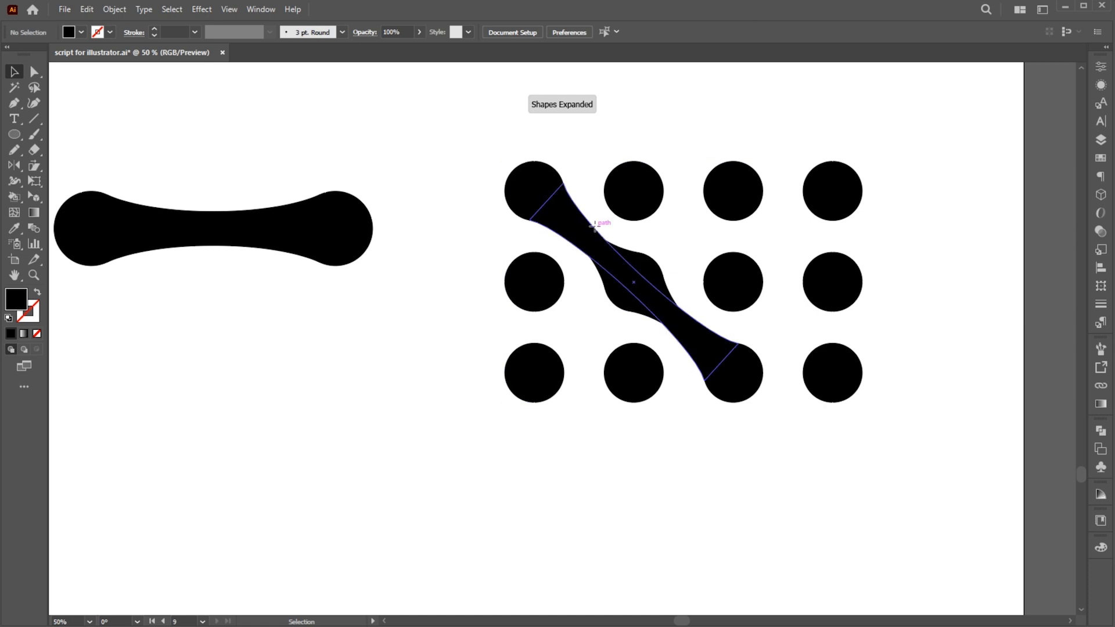
- Link a second diagonal pair (third-column top, fourth-column middle) with Metaball and add more copies
{"action": "left_click", "coordinate": [686, 451]}
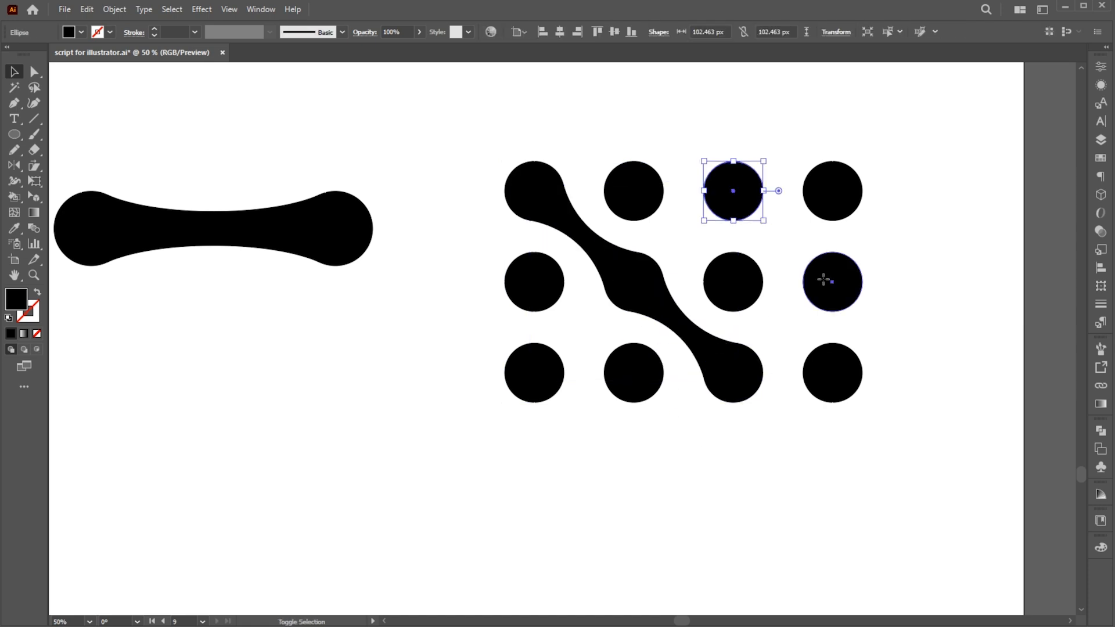
{"action": "left_click", "coordinate": [64, 9]}
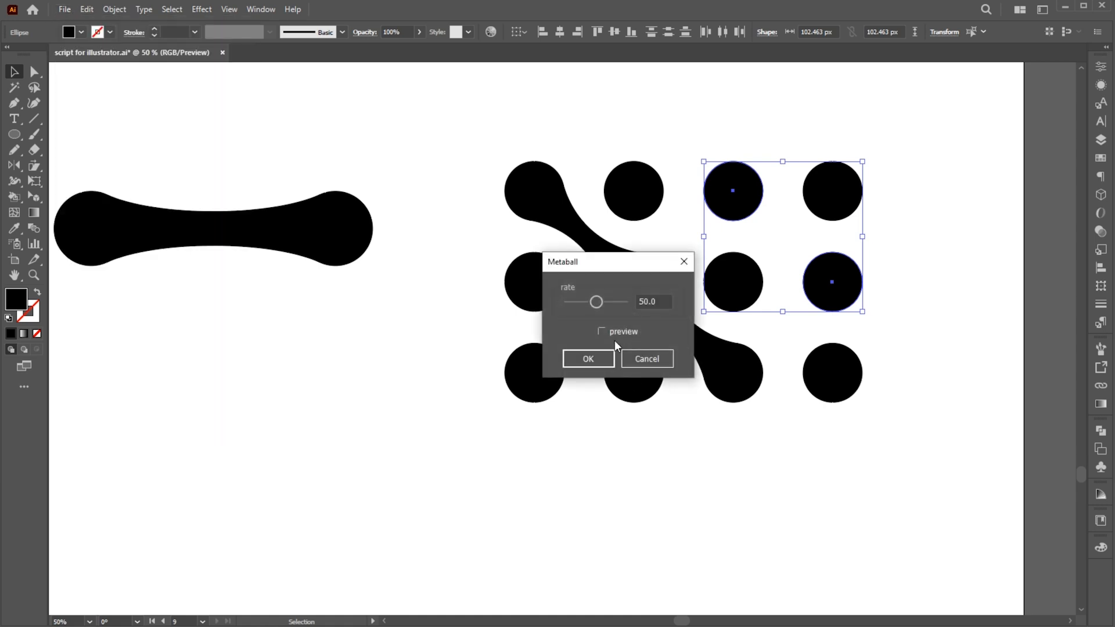
{"action": "left_click", "coordinate": [602, 331]}
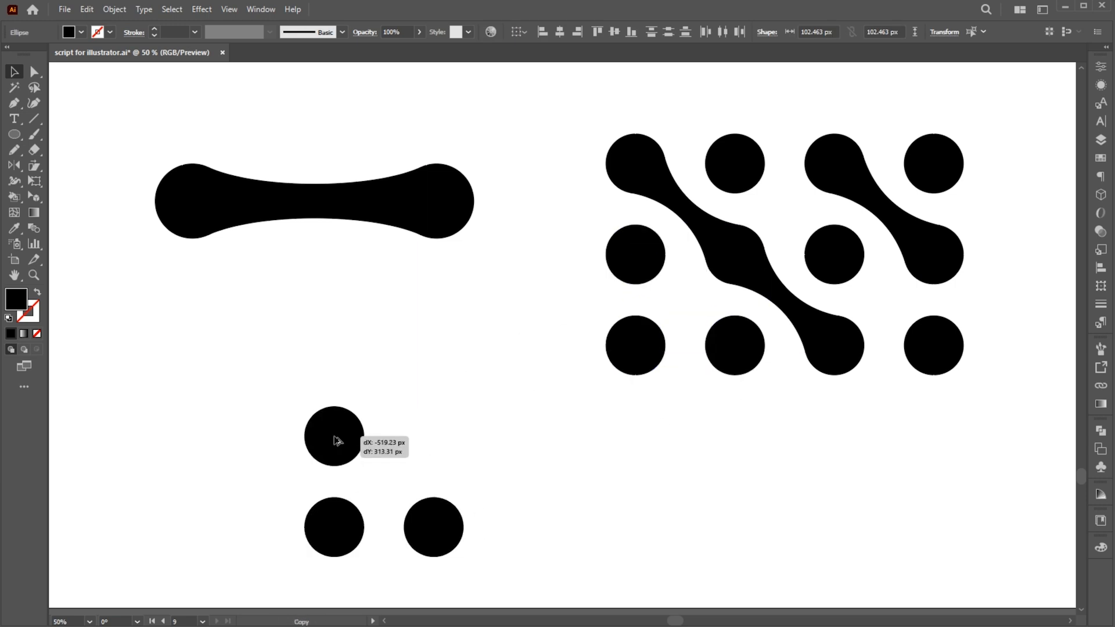
{"action": "left_click", "coordinate": [64, 10]}
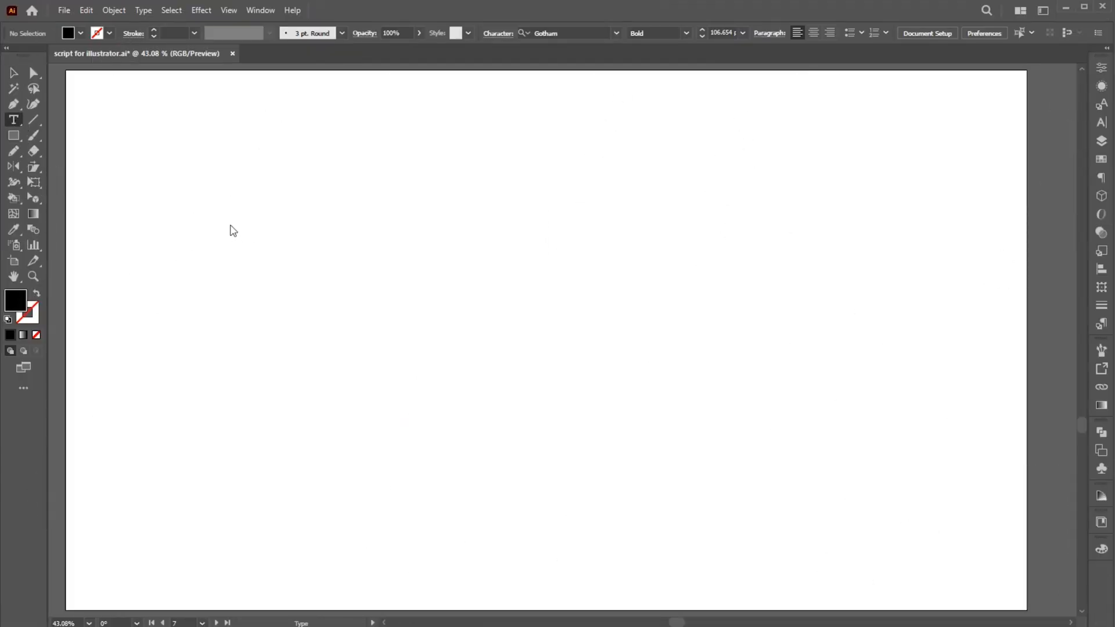
- Type KEEP UP THE GOOD WORK, run textBlock on the lines, accepting the default width and line spacing
{"action": "type", "text": "KEEP UP THE"}
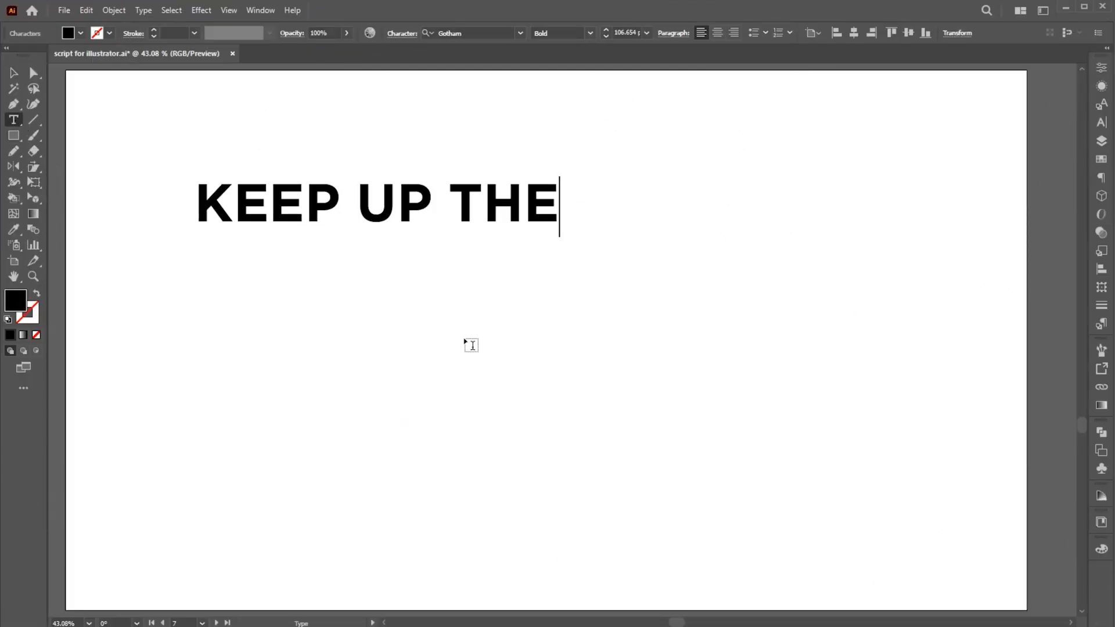
{"action": "type", "text": "GO"}
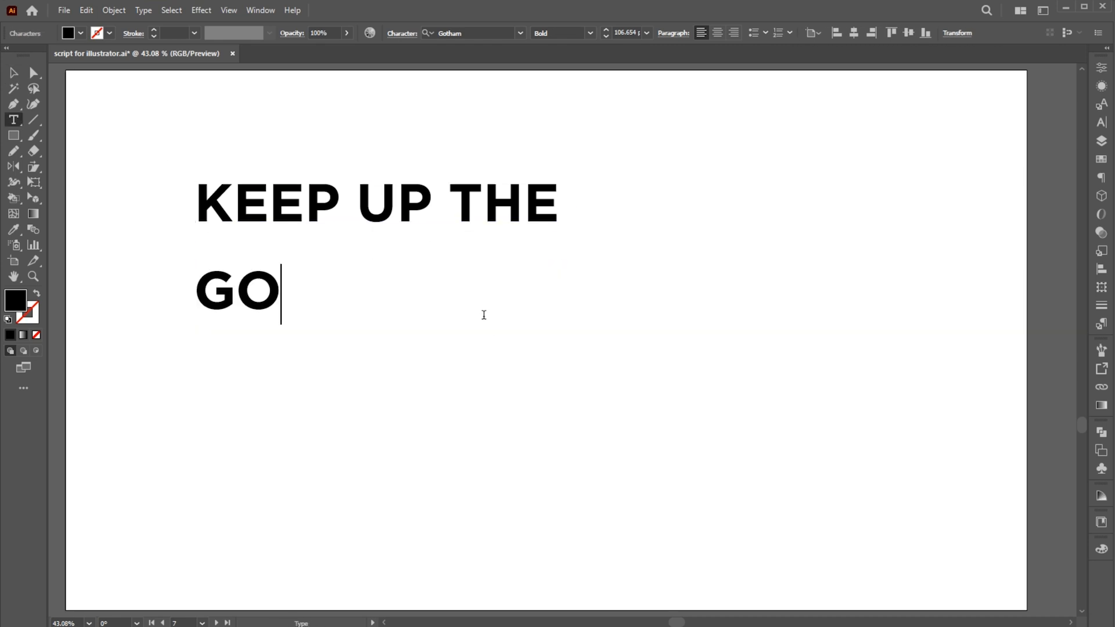
{"action": "type", "text": "OD"}
{"action": "type", "text": "WORK"}
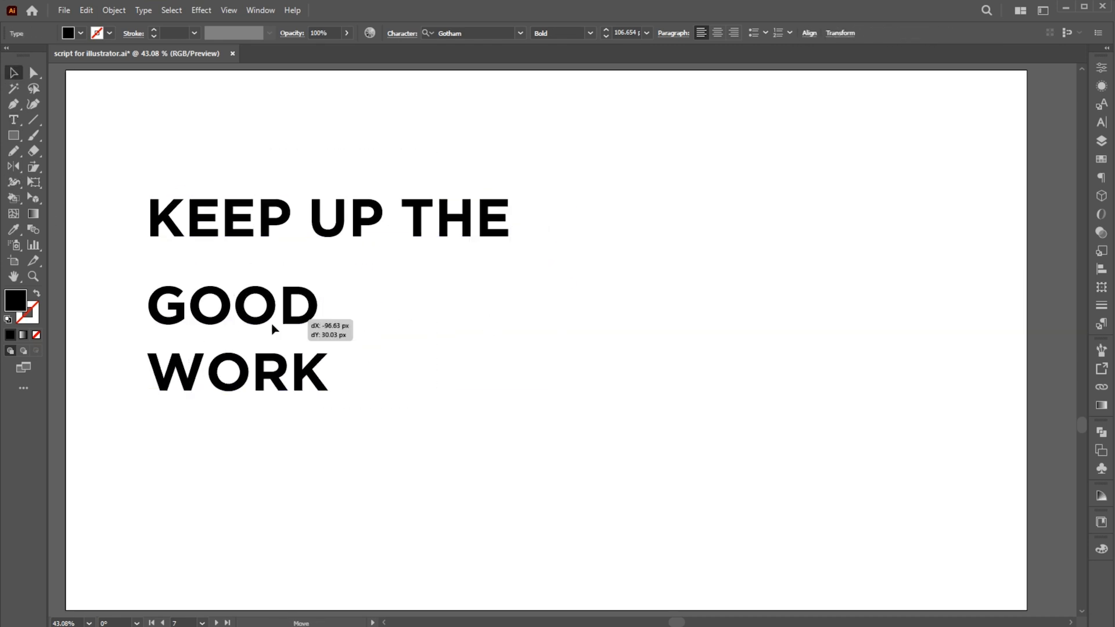
{"action": "left_click", "coordinate": [63, 10]}
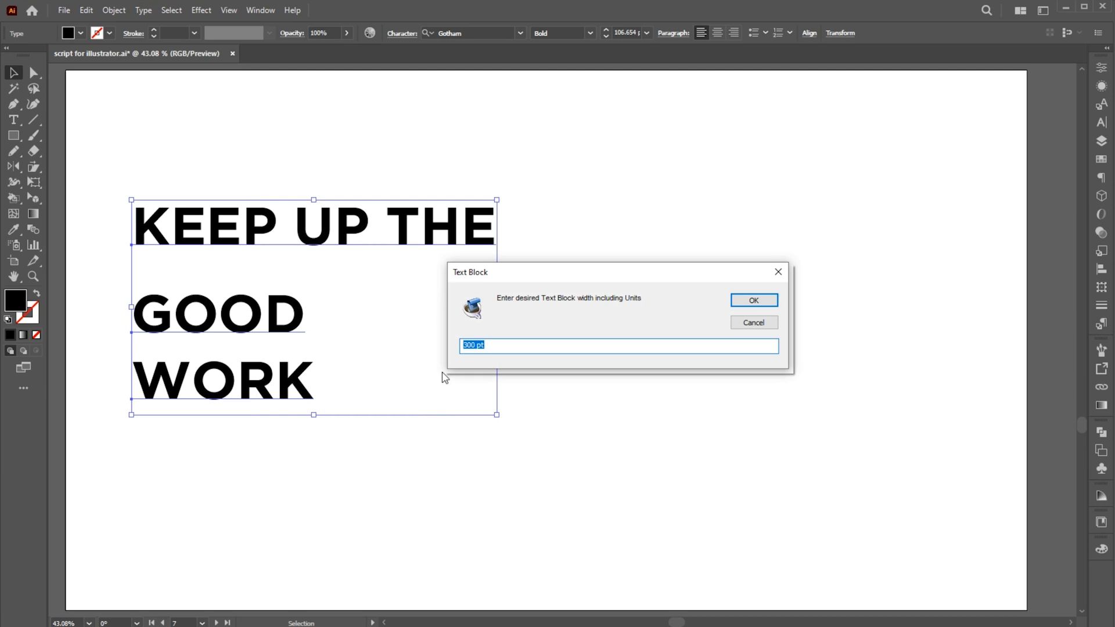
{"action": "left_click", "coordinate": [753, 299]}
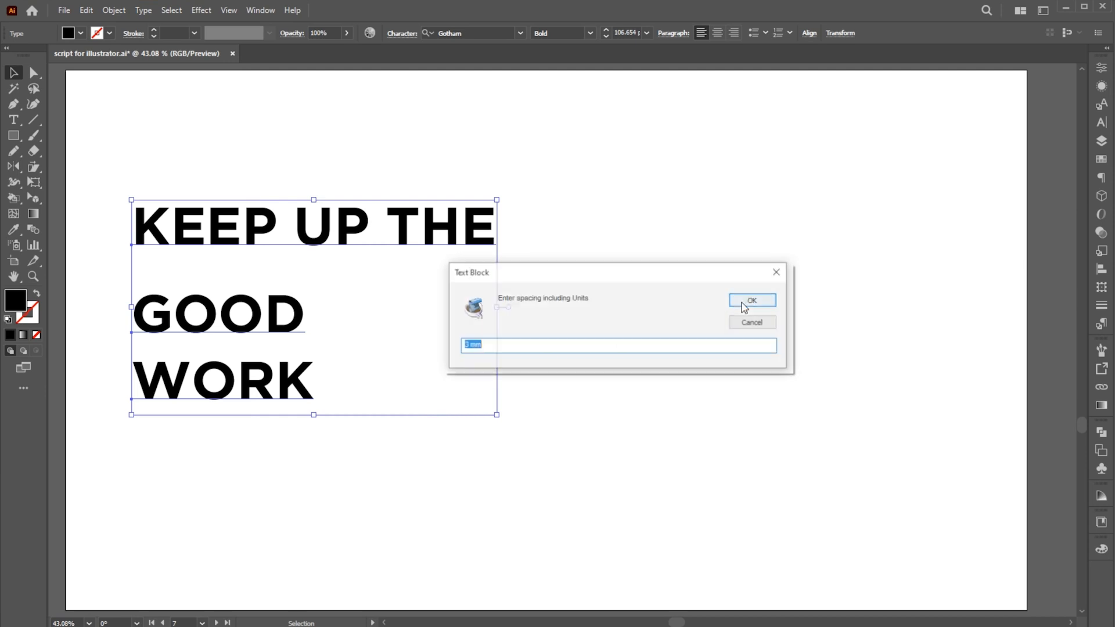
{"action": "left_click", "coordinate": [751, 300]}
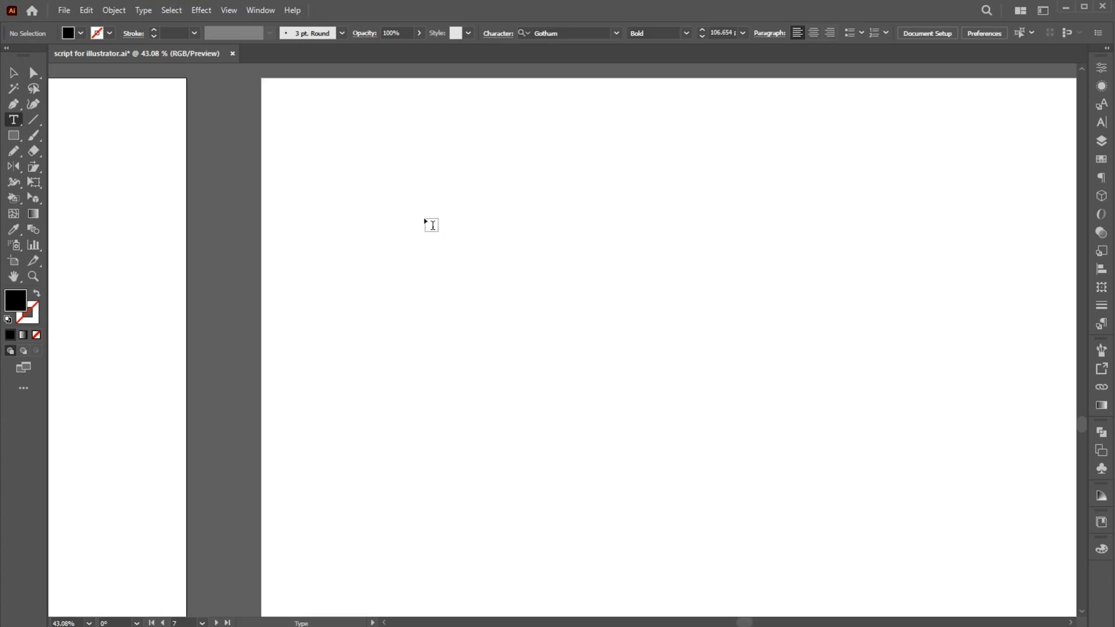
- Type HARD WORK IS THE KEY FOR SUCCESS as four lines and justify them with textBlock, accepting the spacing
{"action": "type", "text": "HARD"}
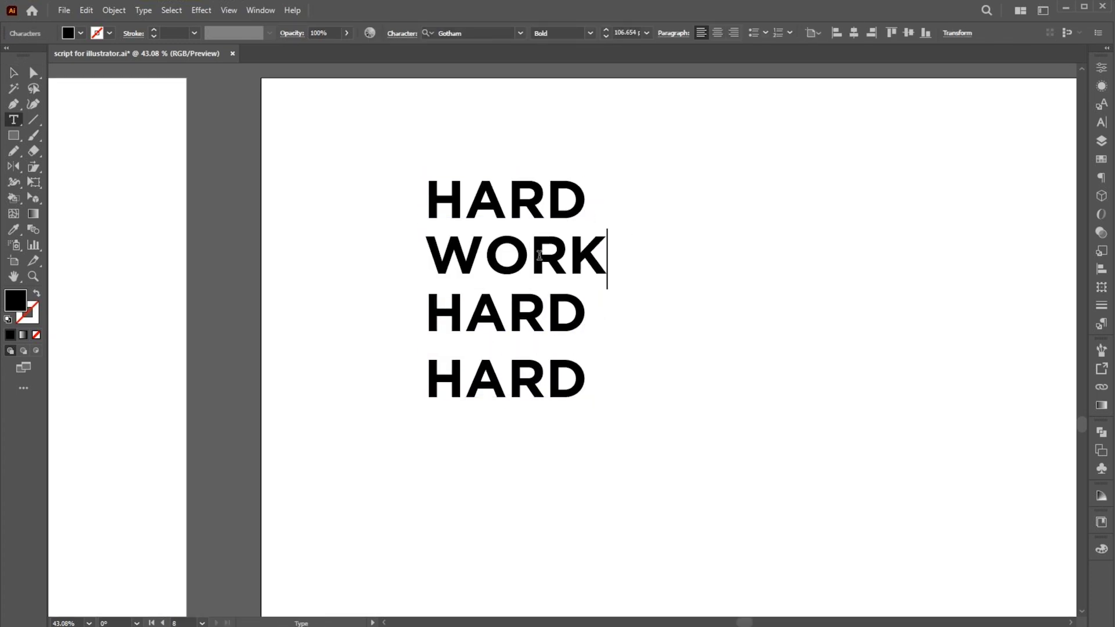
{"action": "type", "text": "IS THE K"}
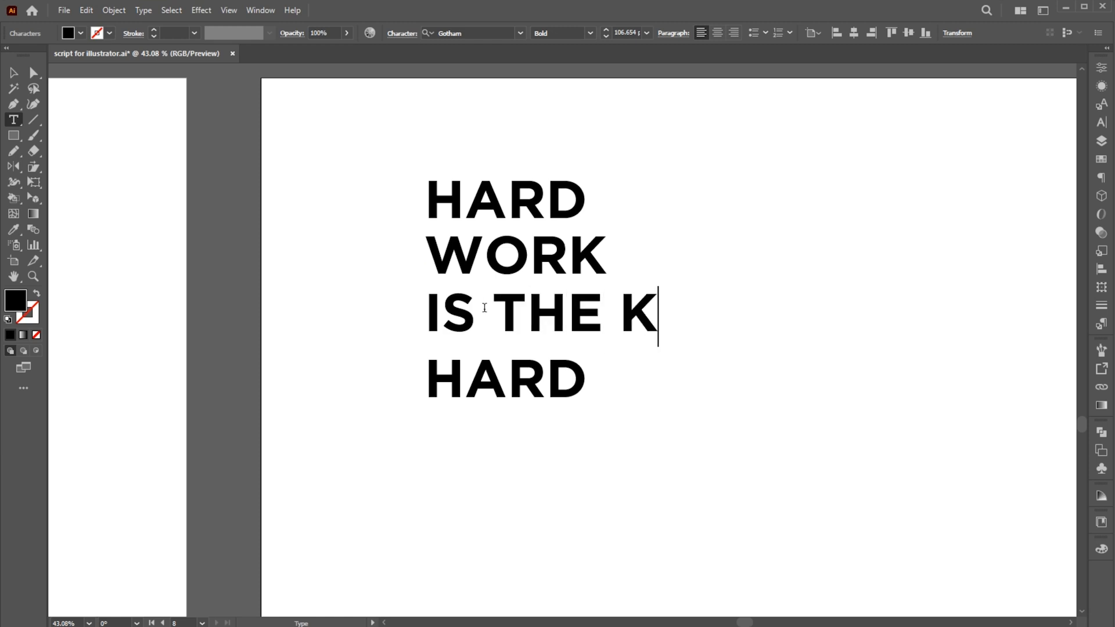
{"action": "type", "text": "EY FOR"}
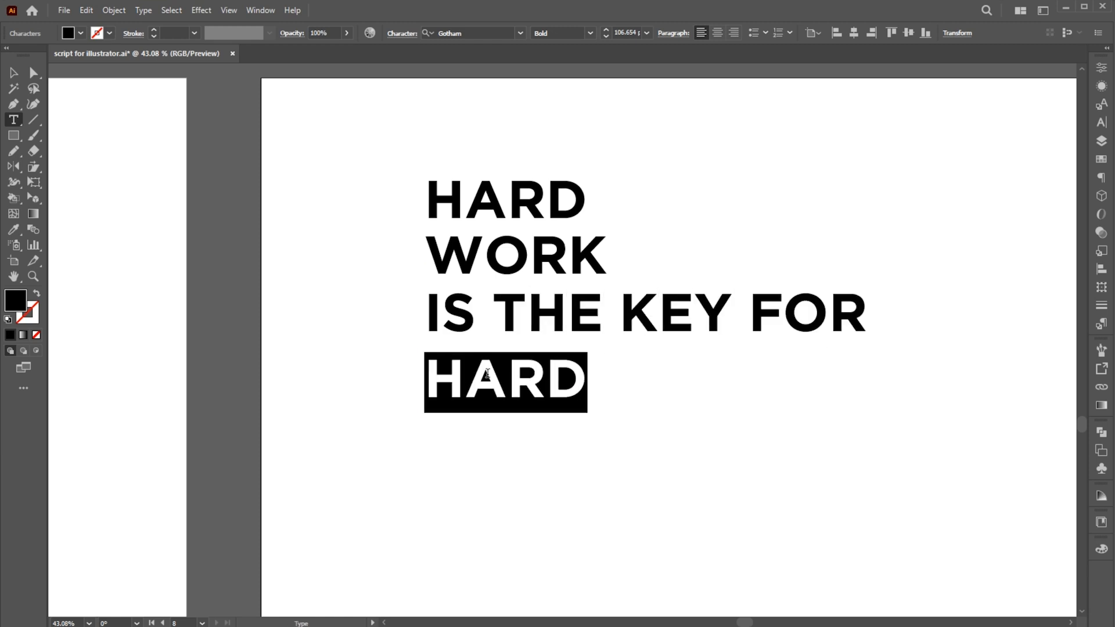
{"action": "type", "text": "SUCCESS"}
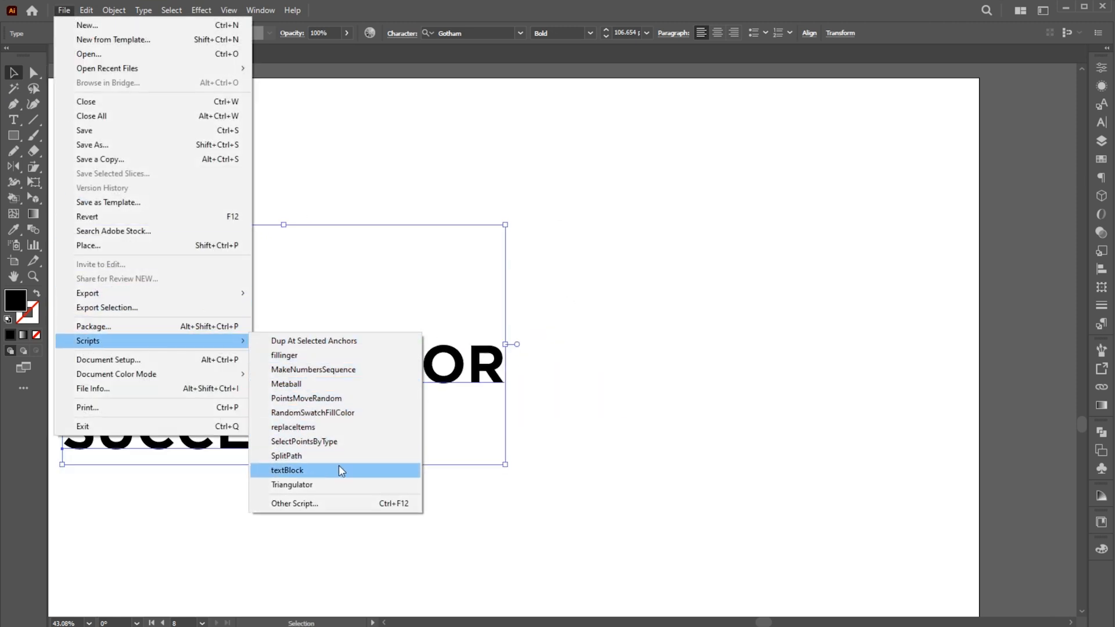
{"action": "left_click", "coordinate": [286, 470]}
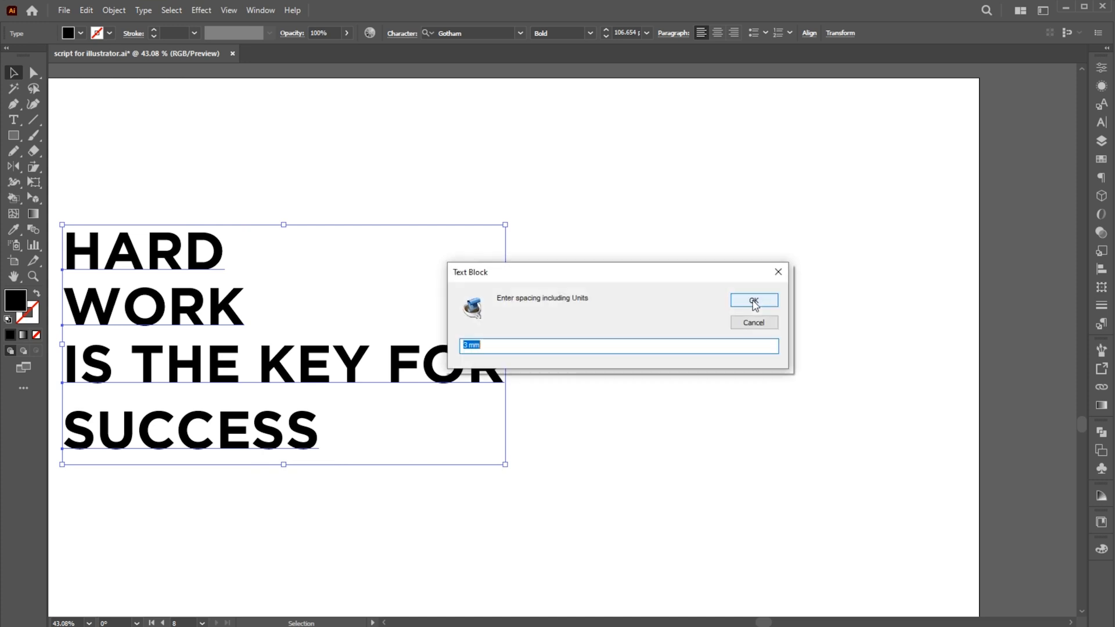
{"action": "left_click", "coordinate": [753, 301]}
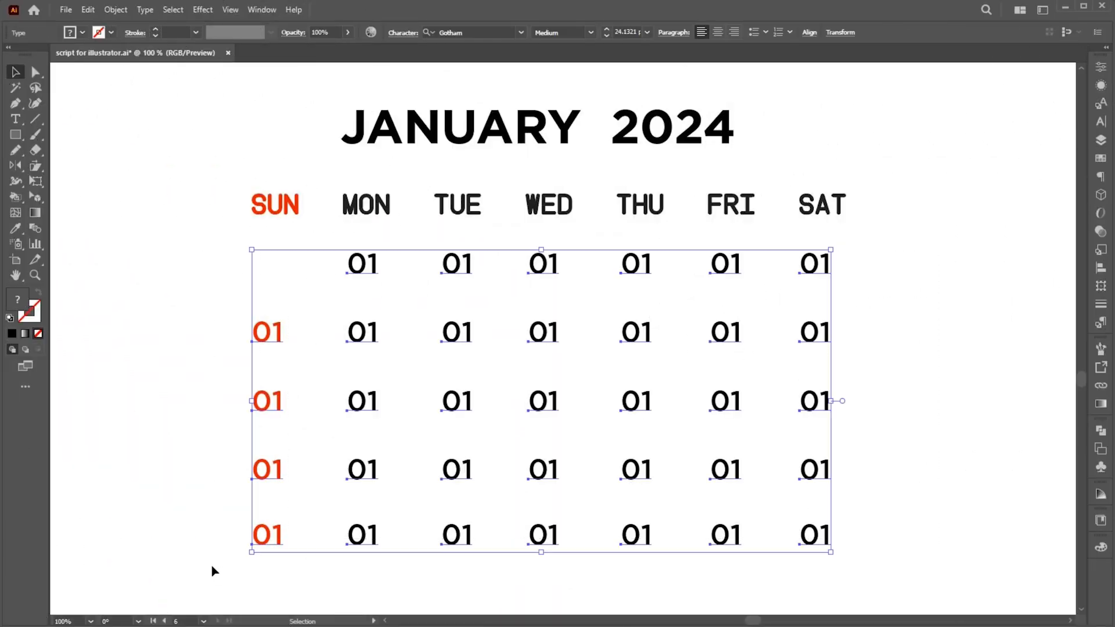
- Number the January 2024 calendar dates 1 to 31 with MakeNumbersSequence, keeping the extra date texts
{"action": "left_click", "coordinate": [66, 9]}
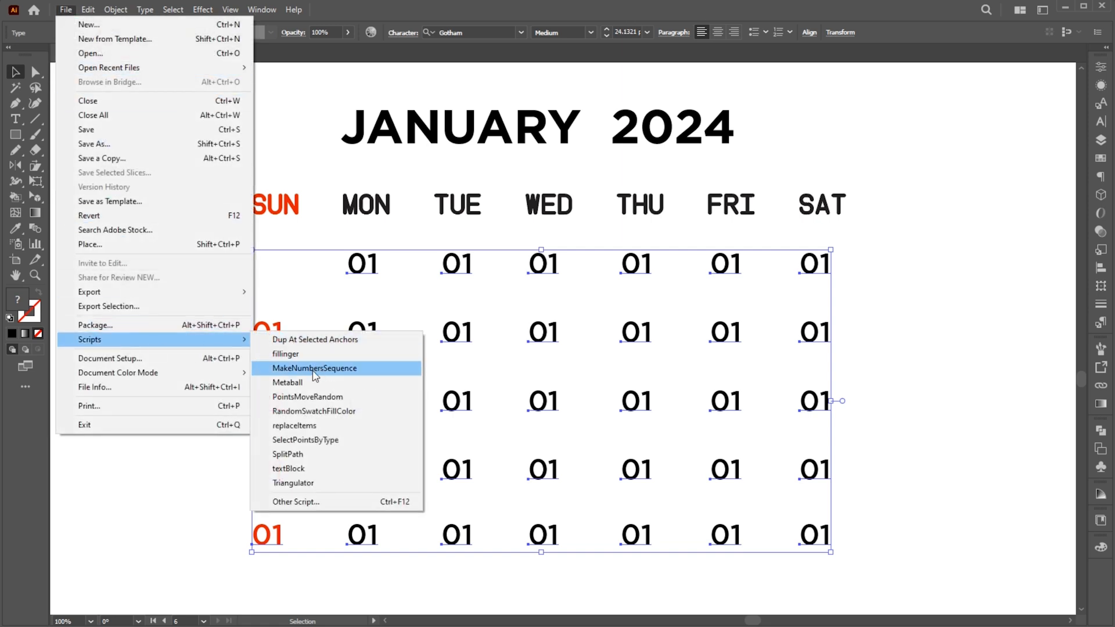
{"action": "left_click", "coordinate": [314, 368]}
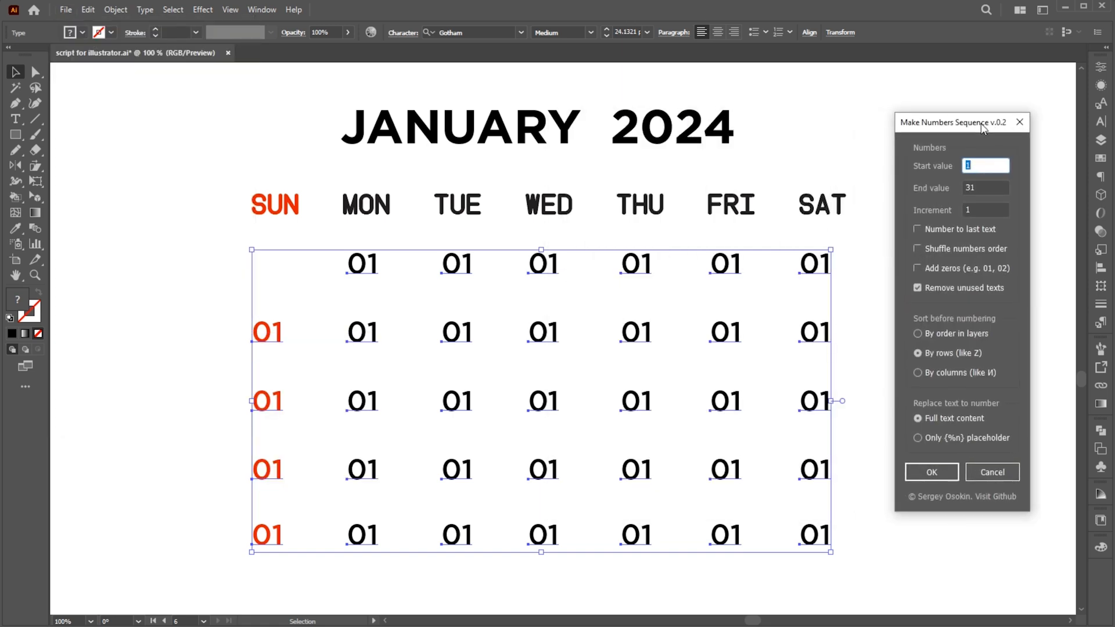
{"action": "left_click", "coordinate": [917, 287]}
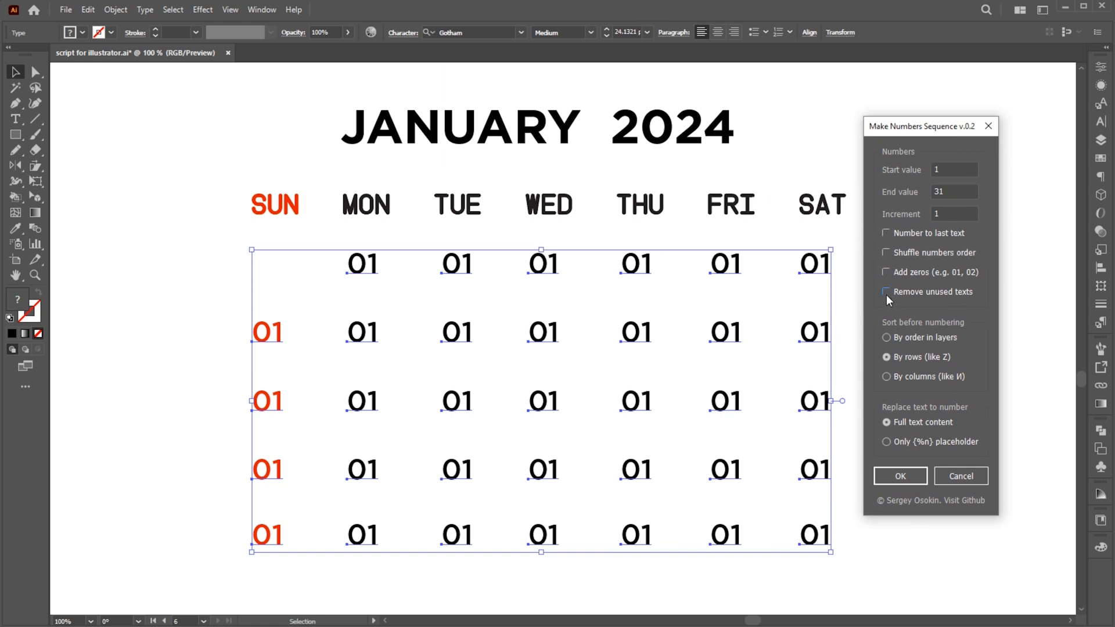
{"action": "mouse_move", "coordinate": [932, 316]}
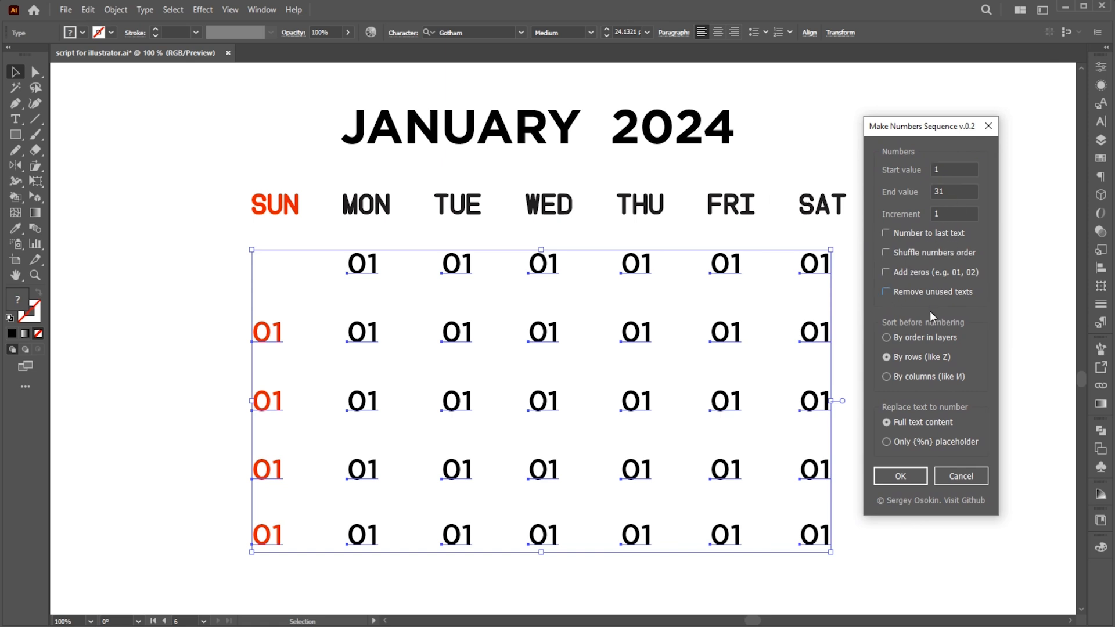
{"action": "left_click", "coordinate": [899, 476]}
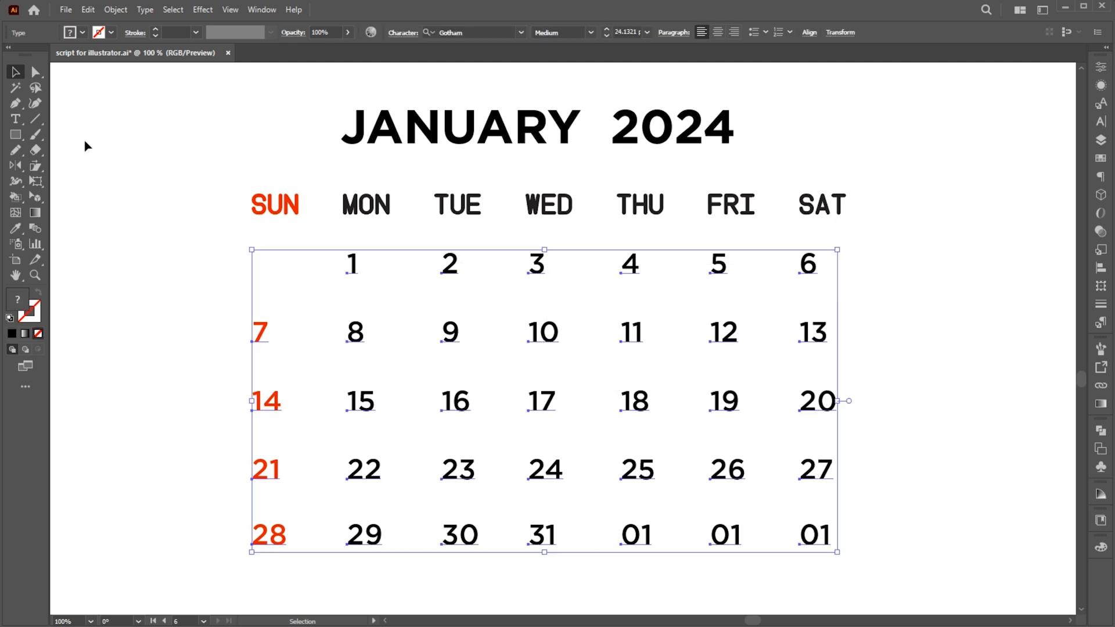
- Rerun MakeNumbersSequence with Add zeros and Remove unused texts so dates read 01–31 and placeholders vanish
{"action": "left_click", "coordinate": [65, 9]}
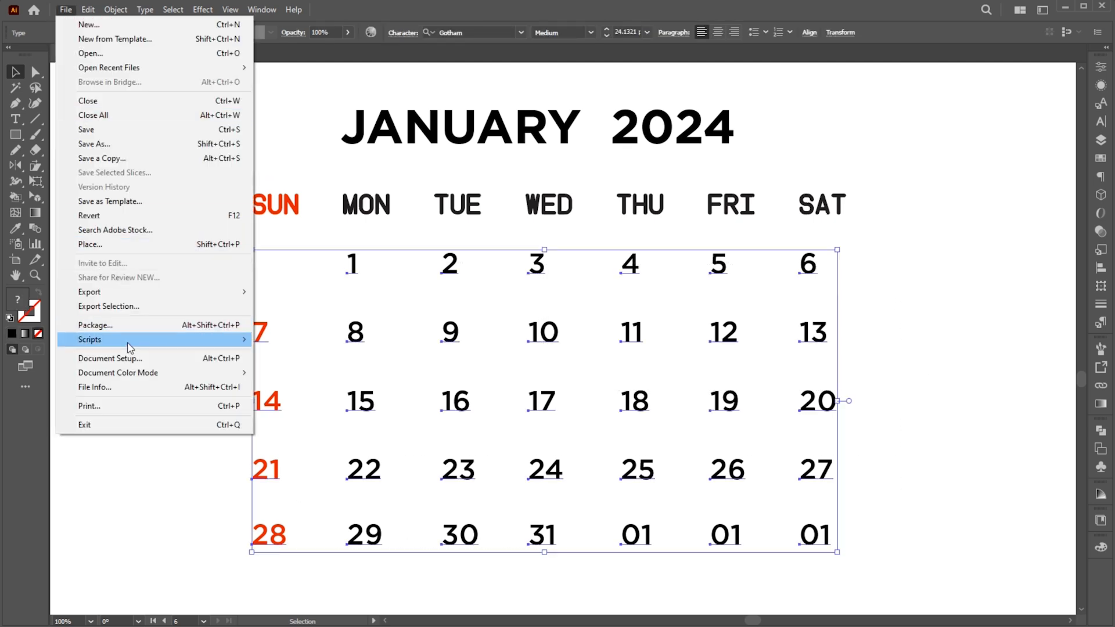
{"action": "left_click", "coordinate": [91, 339]}
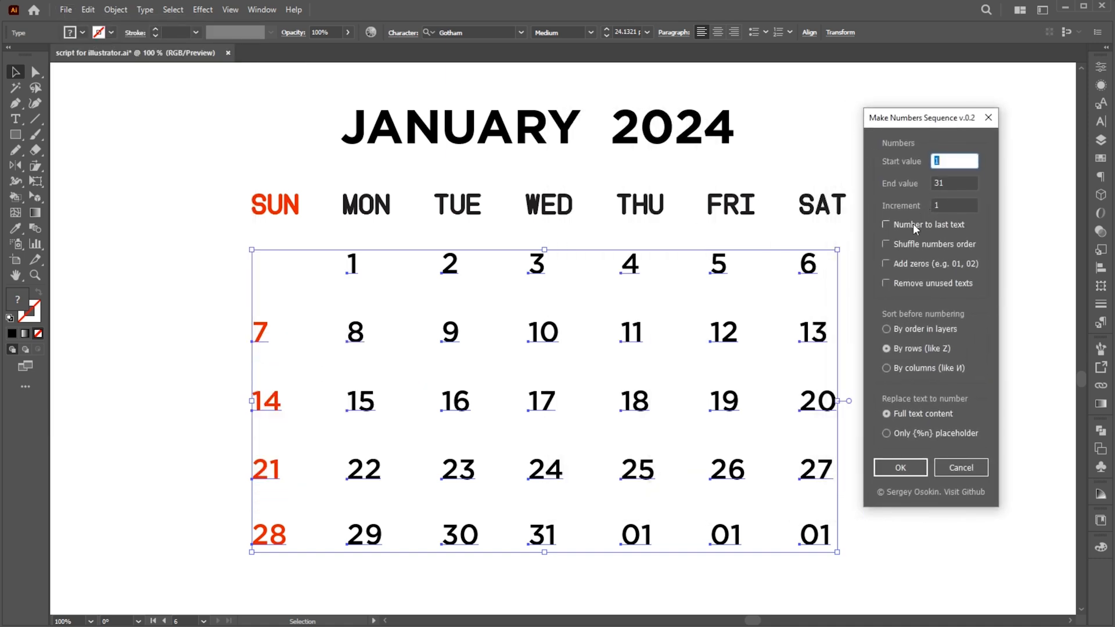
{"action": "left_click", "coordinate": [886, 264]}
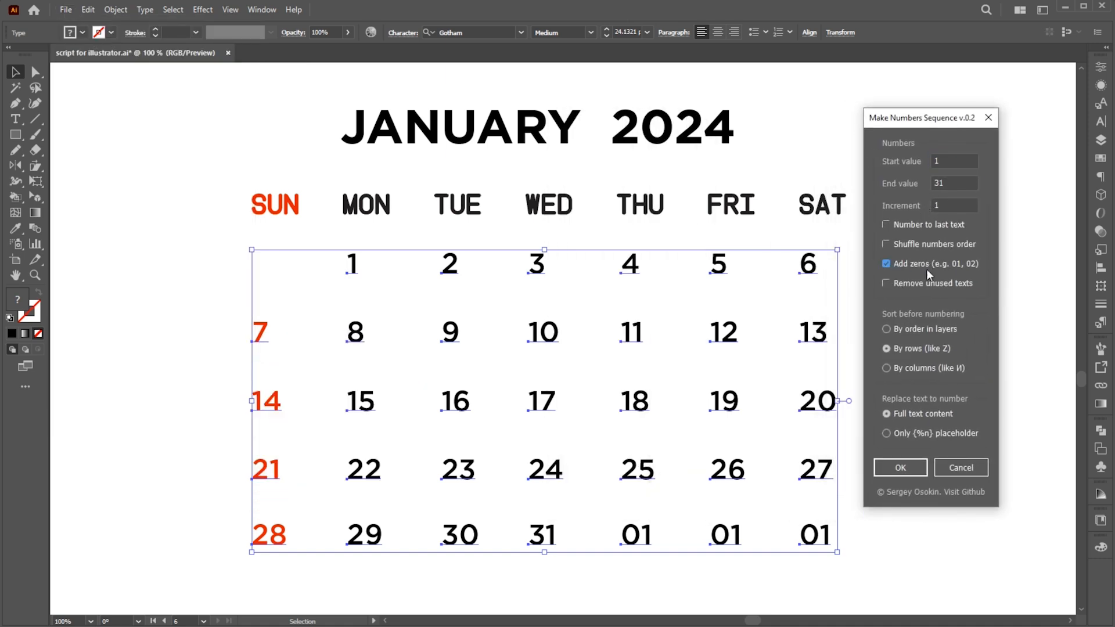
{"action": "left_click", "coordinate": [886, 283]}
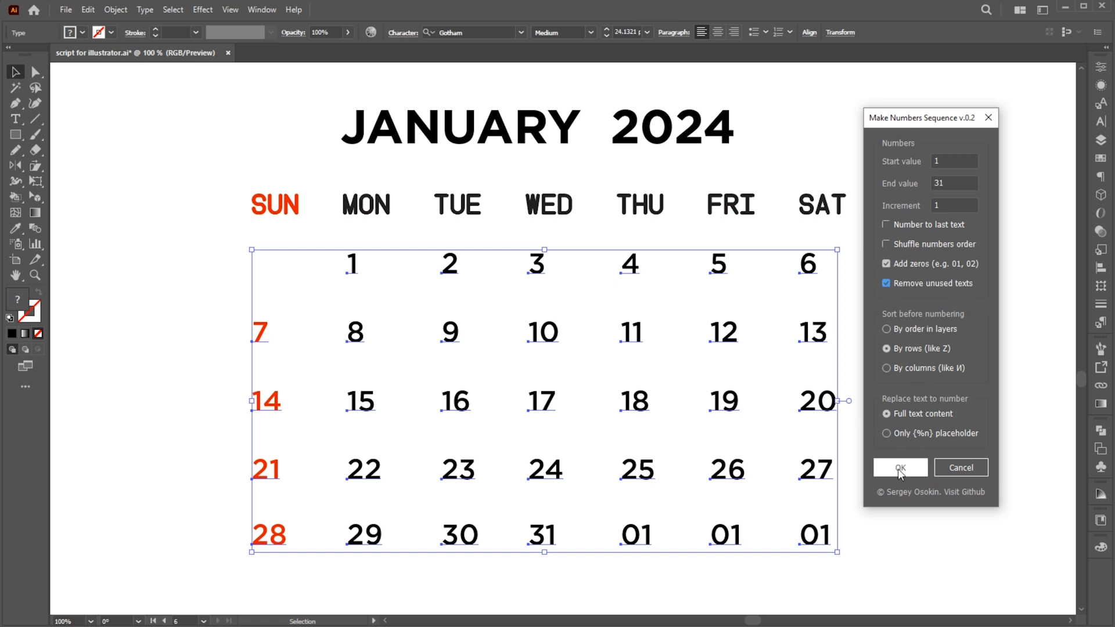
{"action": "left_click", "coordinate": [900, 467]}
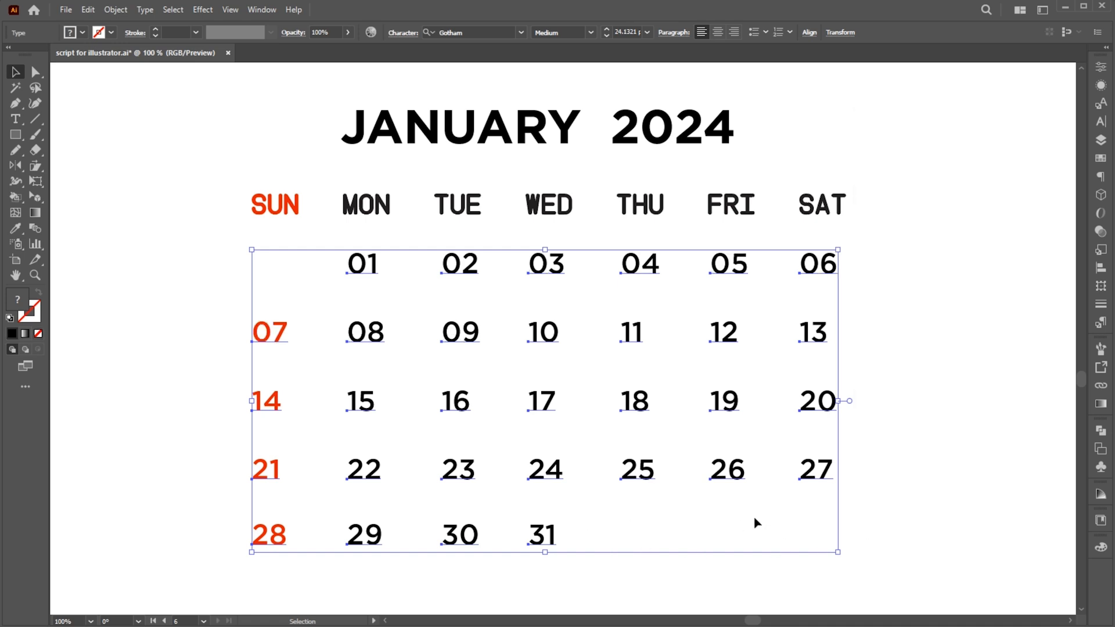
{"action": "left_click", "coordinate": [921, 280]}
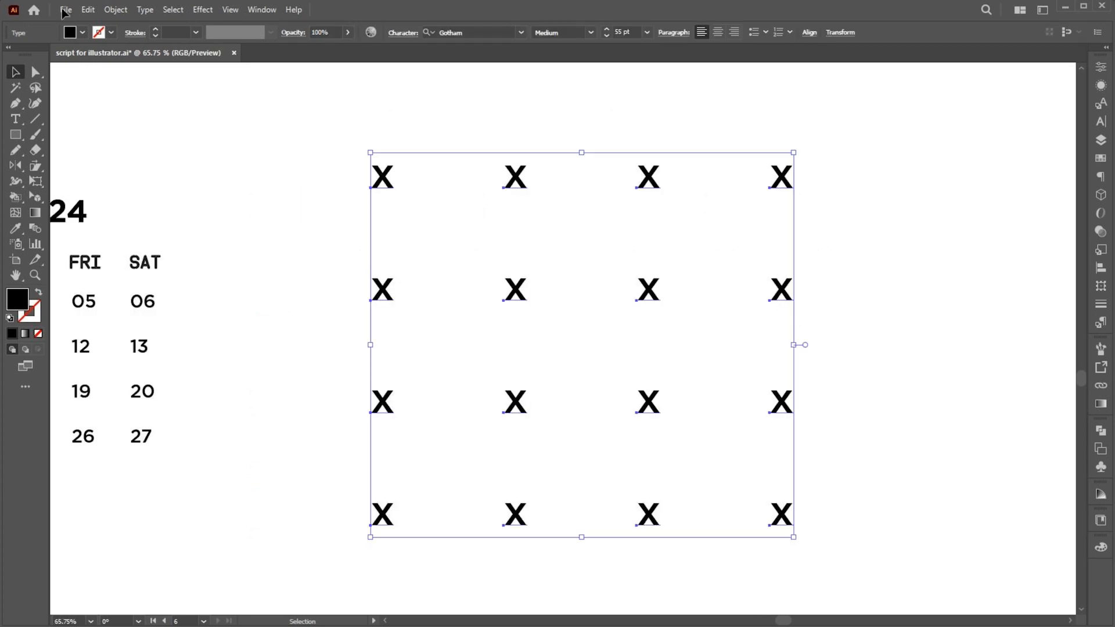
- Number the X tags with MakeNumbersSequence, appending numbers after the text without leading zeros
{"action": "left_click", "coordinate": [65, 10]}
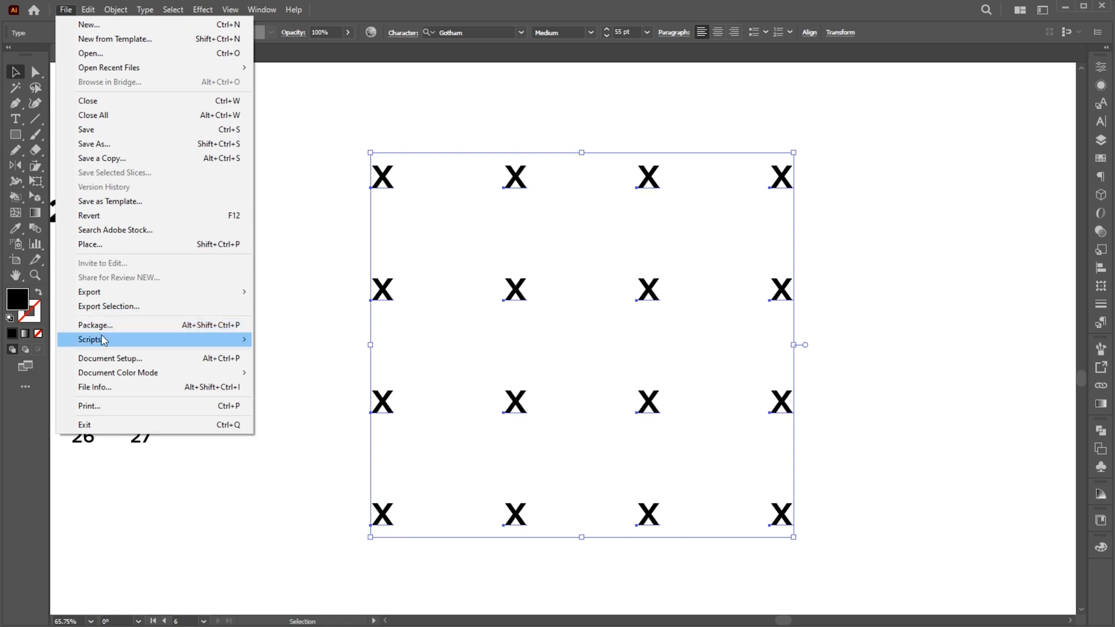
{"action": "left_click", "coordinate": [91, 340]}
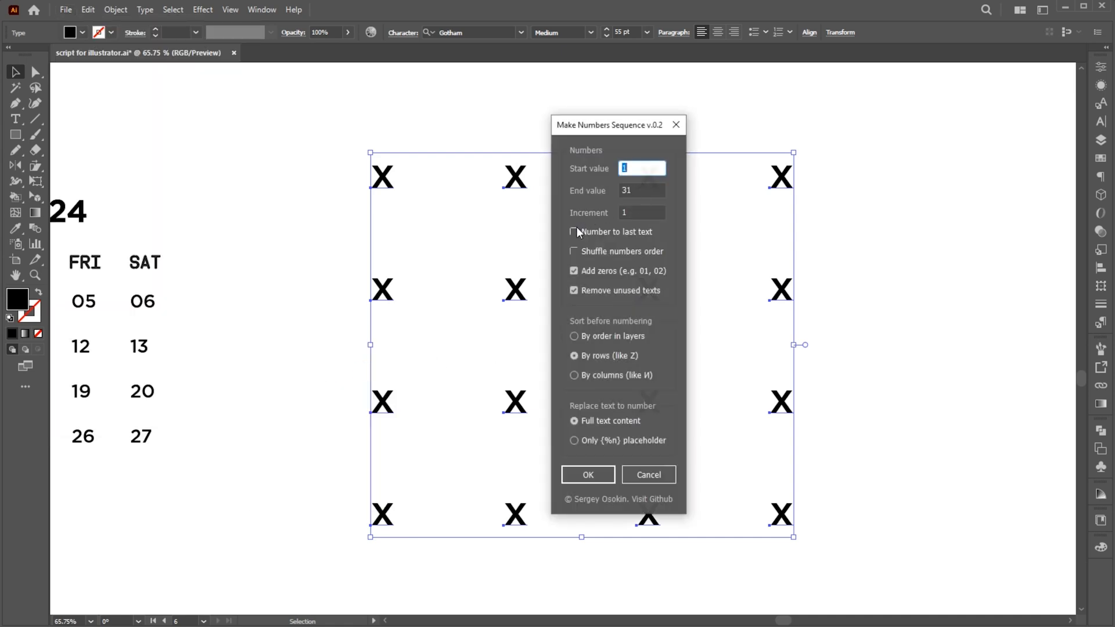
{"action": "left_click", "coordinate": [575, 231]}
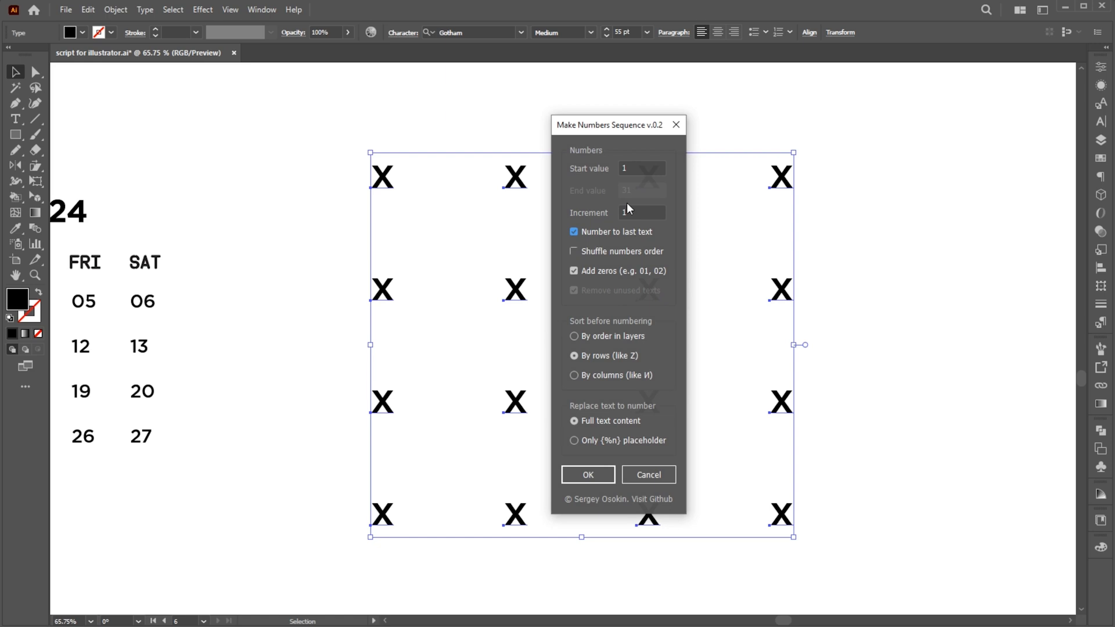
{"action": "left_click", "coordinate": [573, 271]}
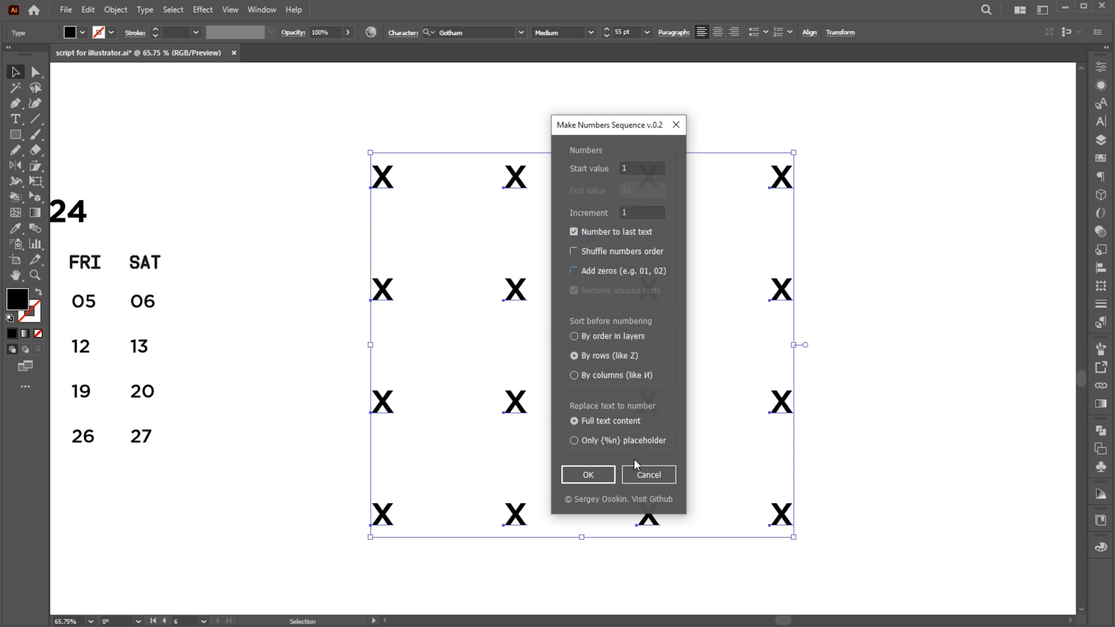
{"action": "left_click", "coordinate": [588, 473]}
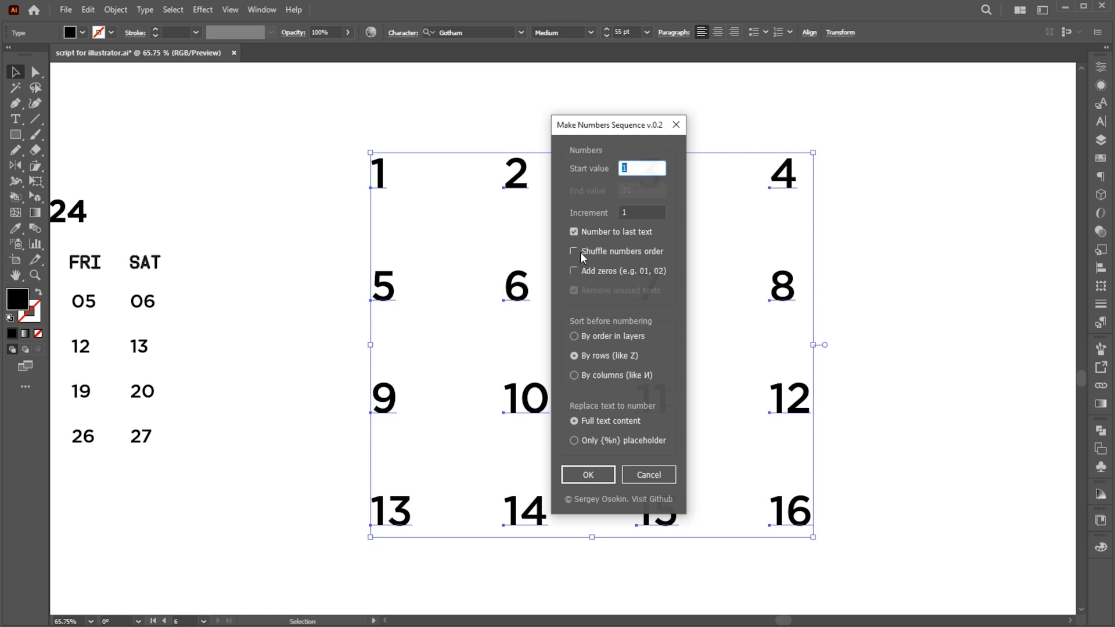
- Renumber the grid with Add zeros and Shuffle numbers order ticked
{"action": "left_click", "coordinate": [575, 270]}
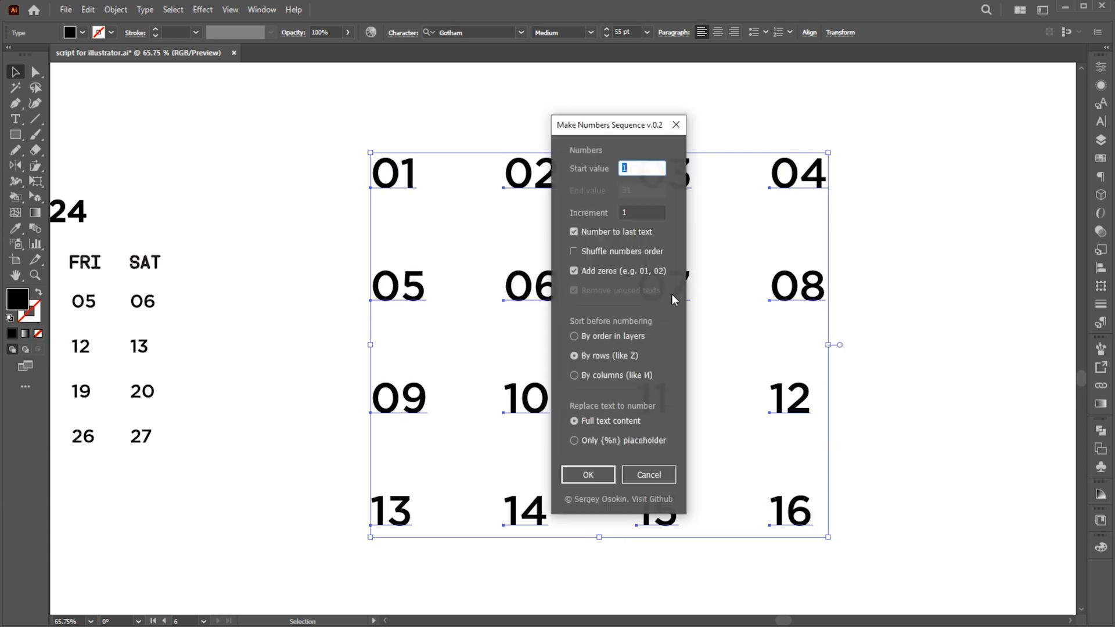
{"action": "left_click", "coordinate": [575, 251]}
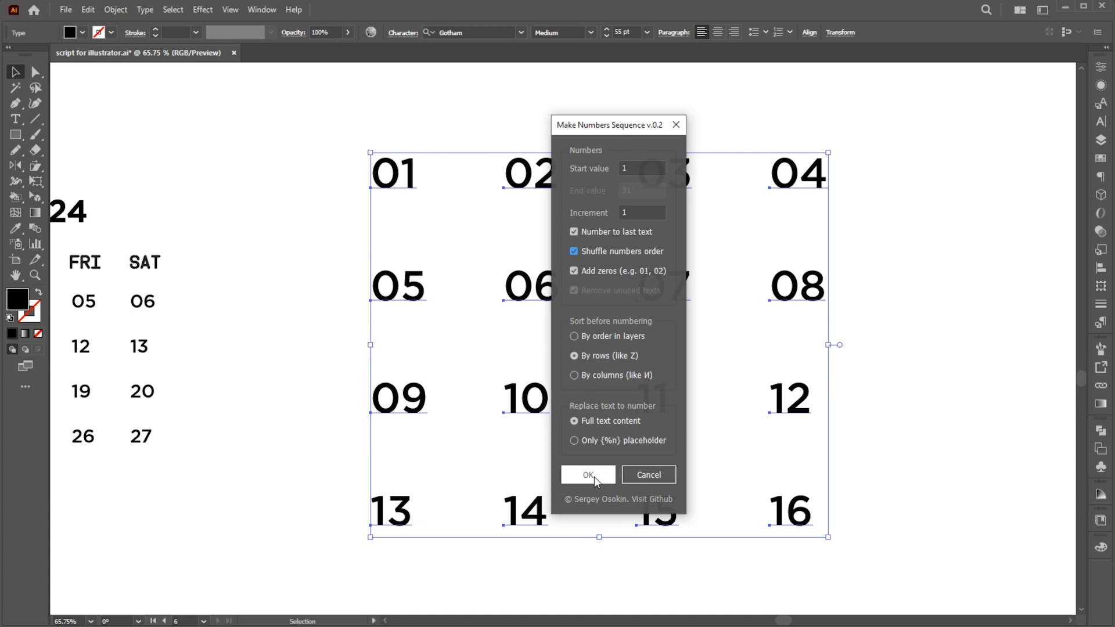
{"action": "left_click", "coordinate": [587, 474]}
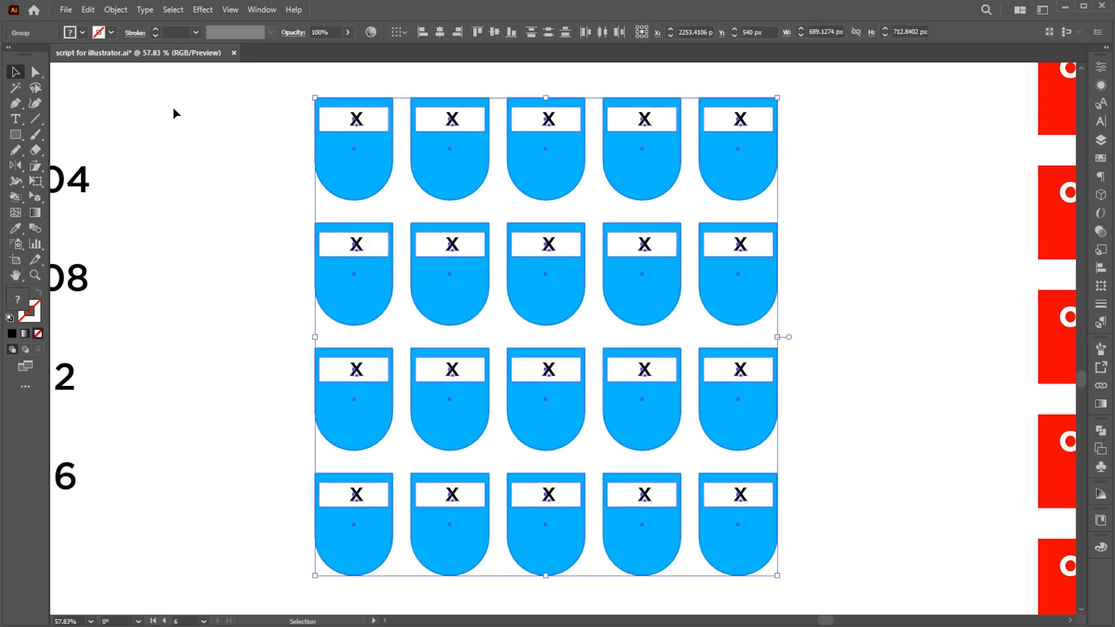
- Open MakeNumbersSequence for the blue tags, try the explicit end-value option, and dismiss without applying
{"action": "left_click", "coordinate": [65, 9]}
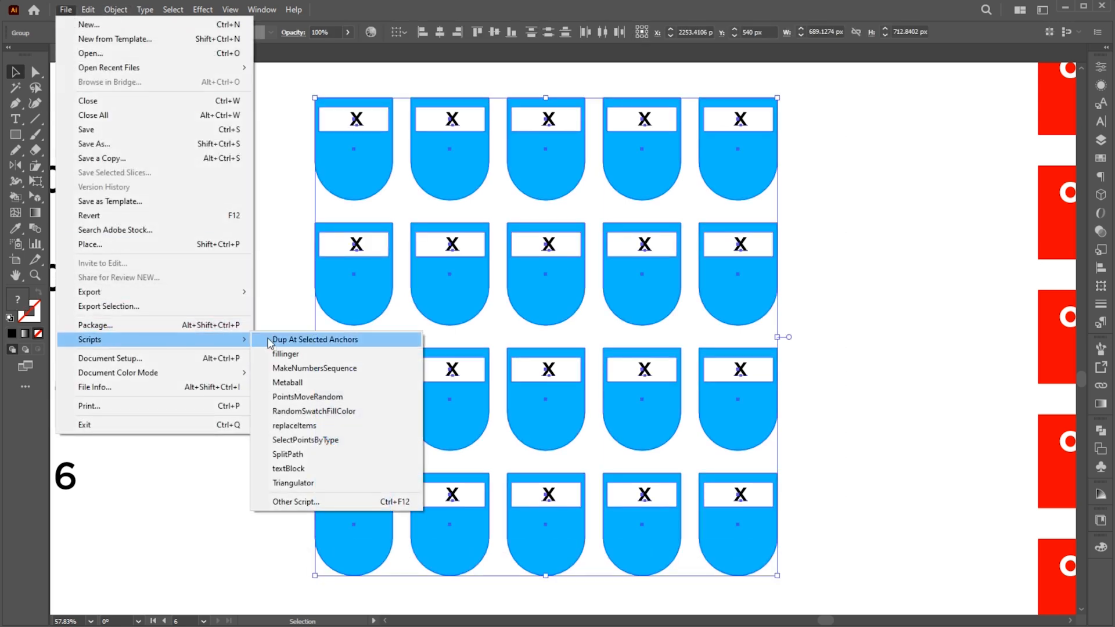
{"action": "left_click", "coordinate": [315, 368]}
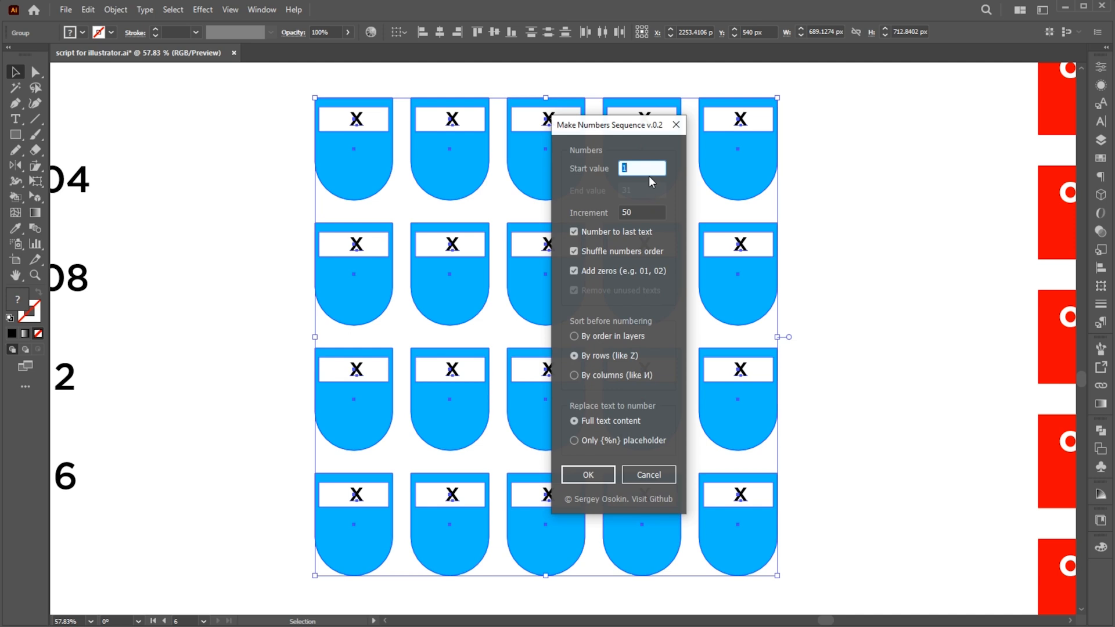
{"action": "left_click", "coordinate": [573, 232]}
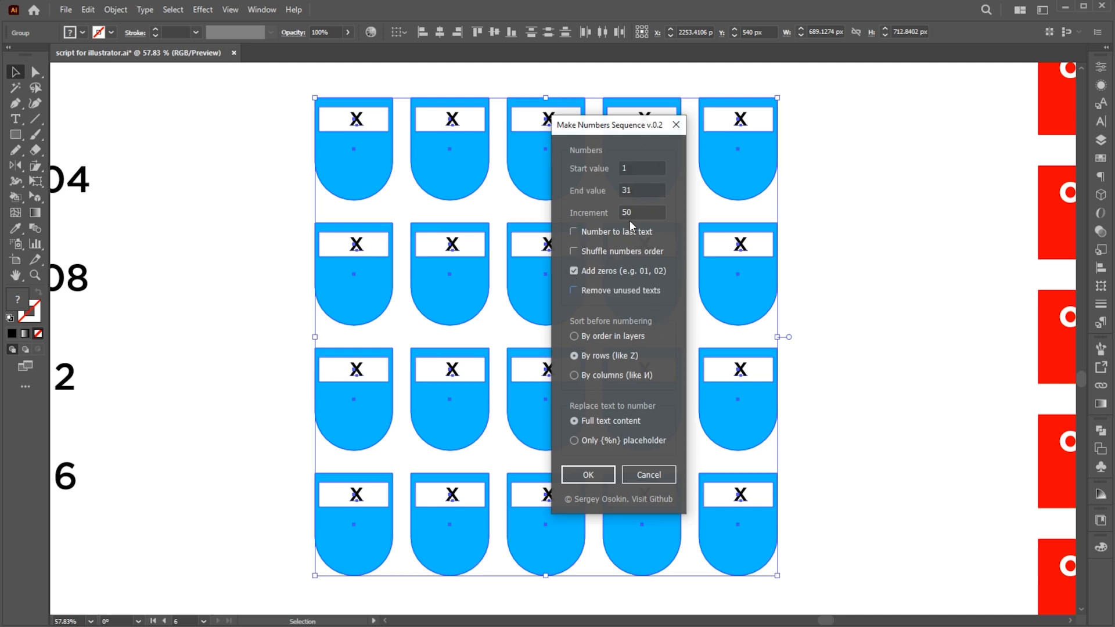
{"action": "left_click", "coordinate": [574, 232]}
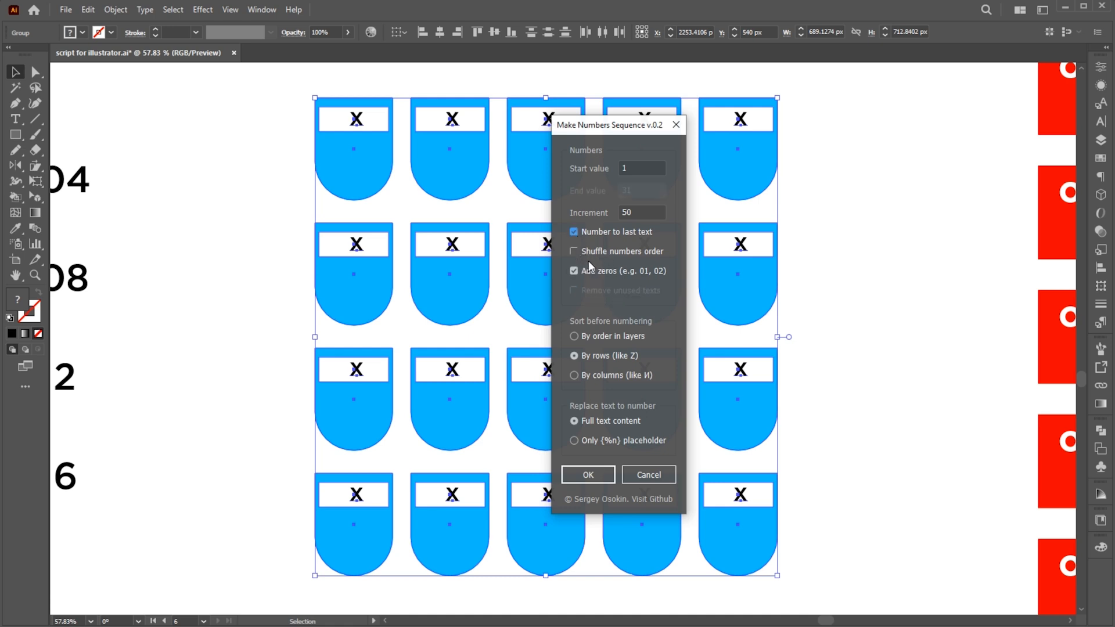
{"action": "mouse_move", "coordinate": [628, 376]}
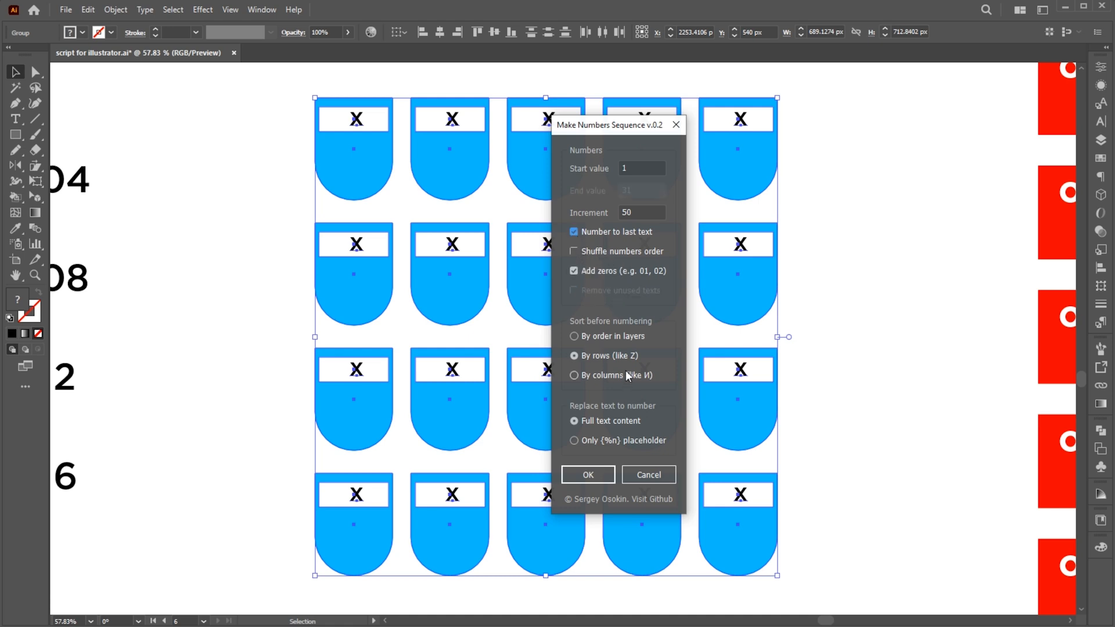
{"action": "left_click", "coordinate": [587, 474]}
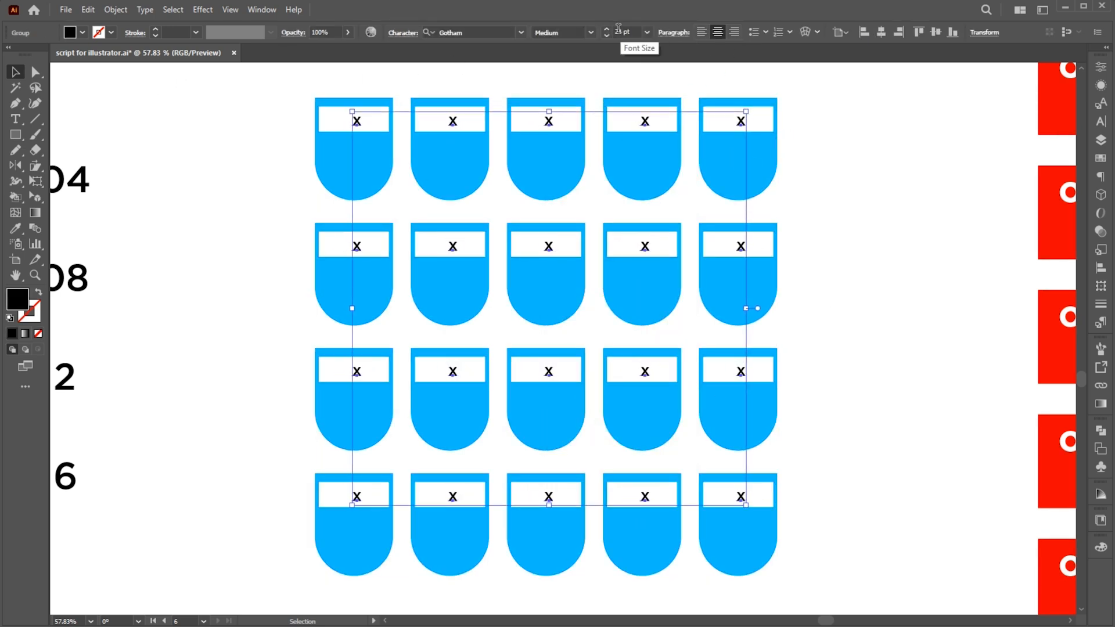
- Number the twenty blue tags 0050 through 1000 with Start value and Increment set to 50
{"action": "left_click", "coordinate": [65, 9]}
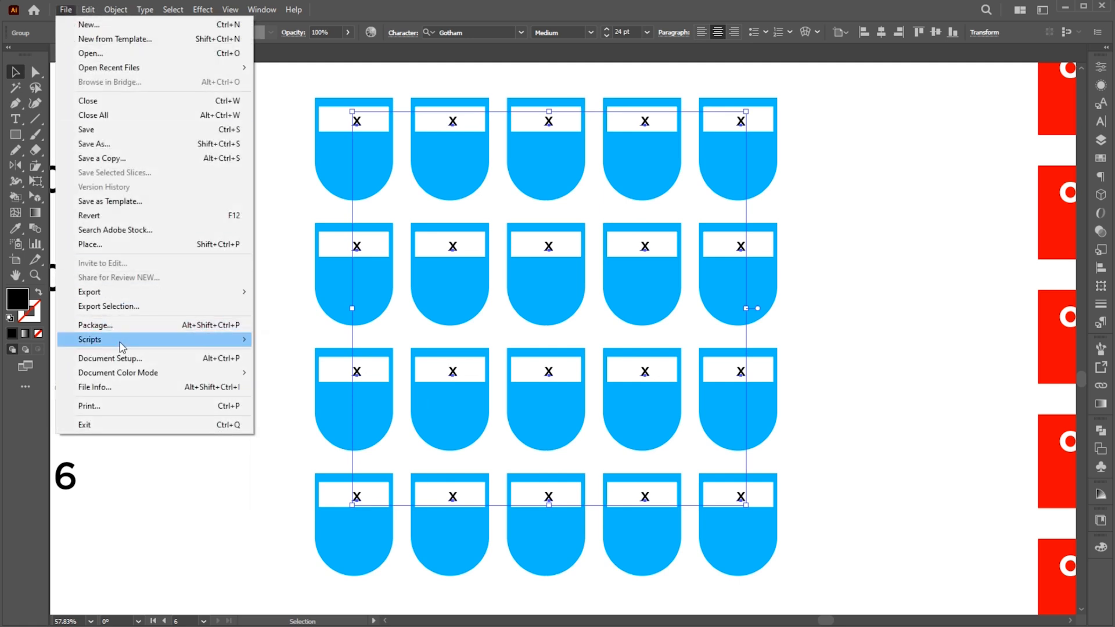
{"action": "left_click", "coordinate": [90, 339]}
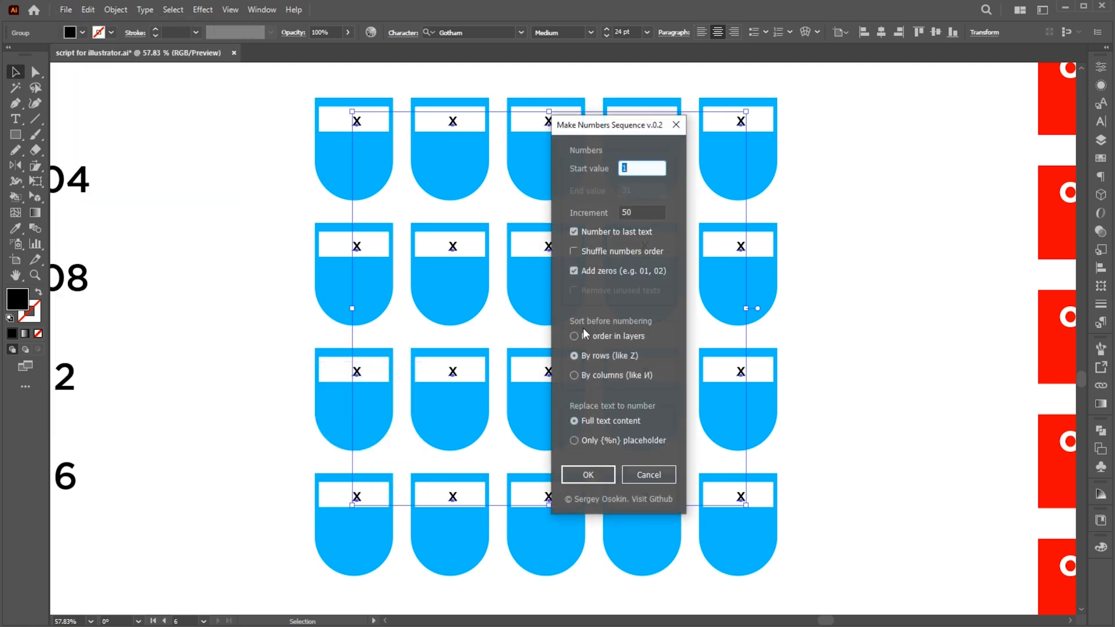
{"action": "type", "text": "50"}
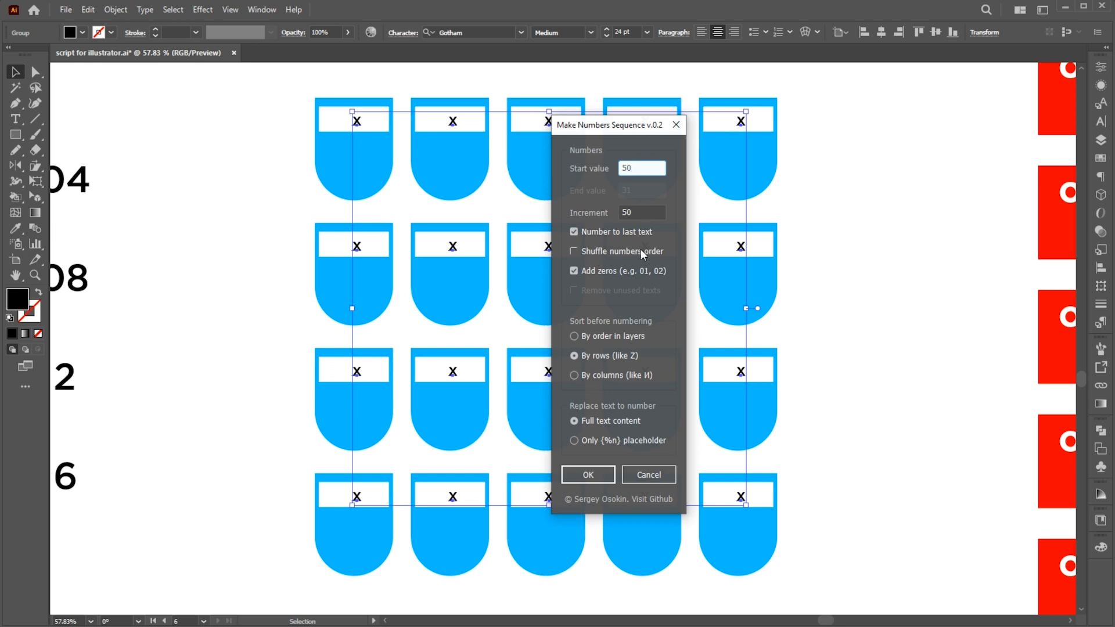
{"action": "left_click", "coordinate": [587, 474]}
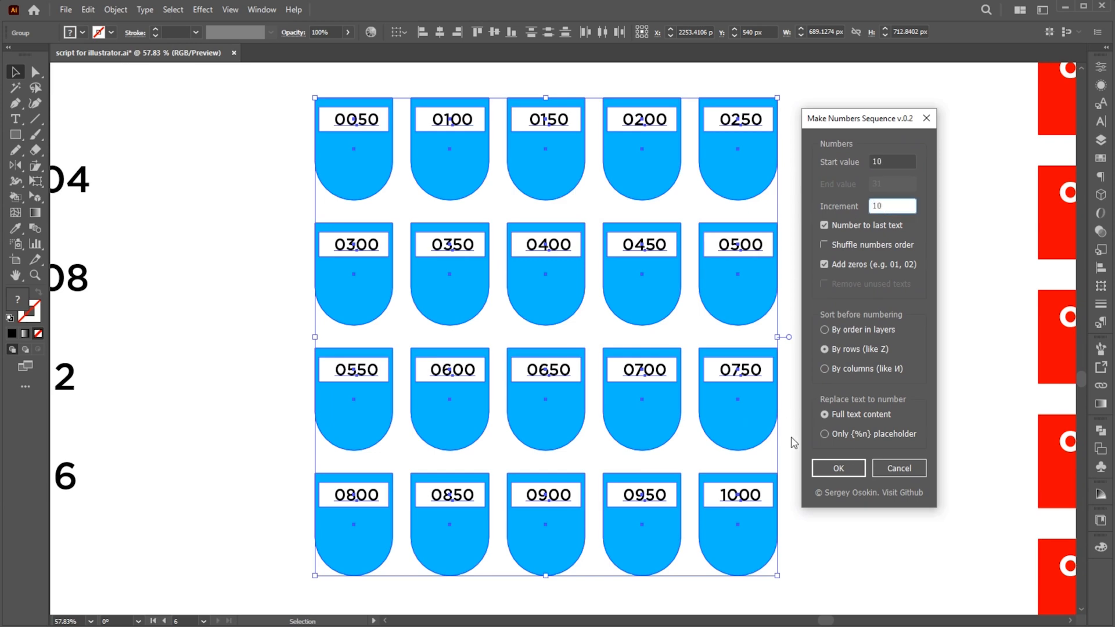
{"action": "left_click", "coordinate": [897, 468]}
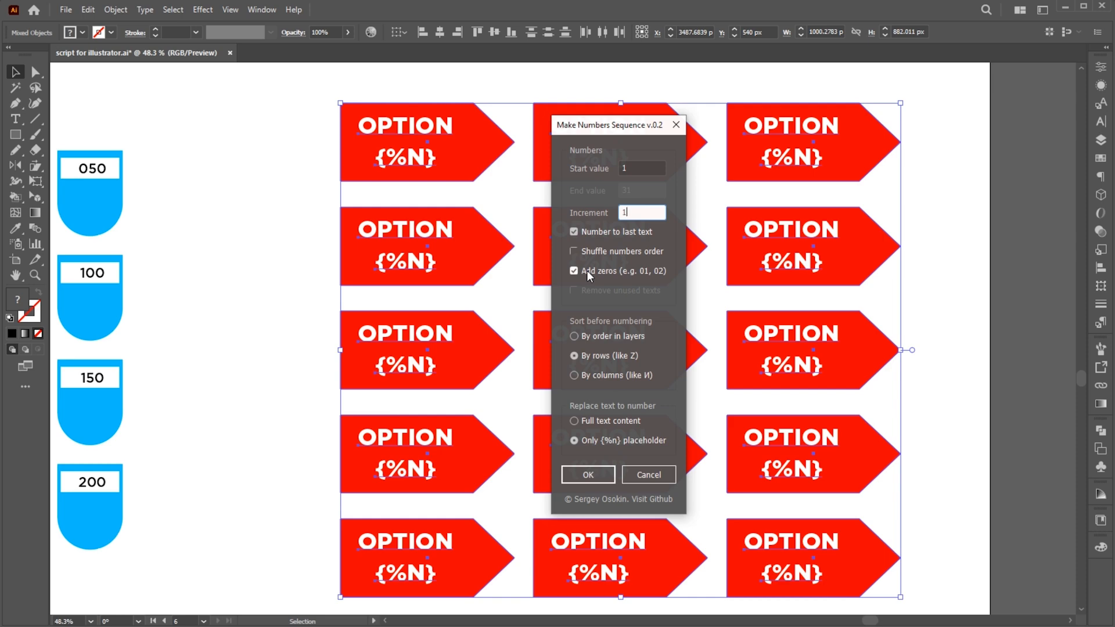
- Set MakeNumbersSequence to replace only the {%n} placeholder in the red OPTION tags with Add zeros
{"action": "left_click", "coordinate": [587, 474]}
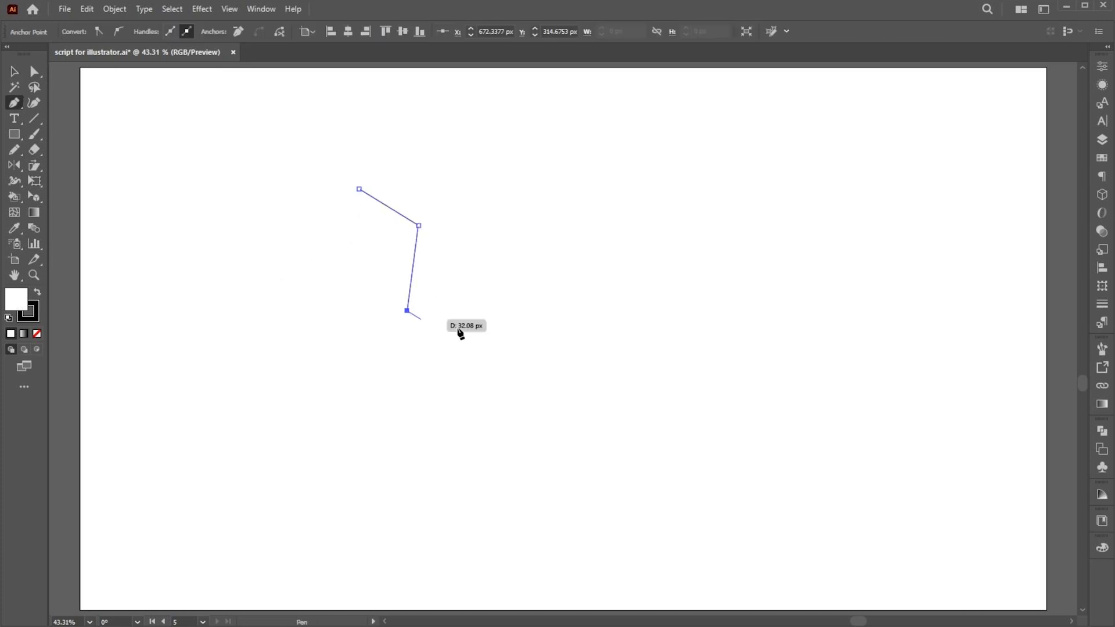
- Draw a zigzag Pen path with a small black dot and run Dup At Selected Anchors on both
{"action": "left_click", "coordinate": [345, 397]}
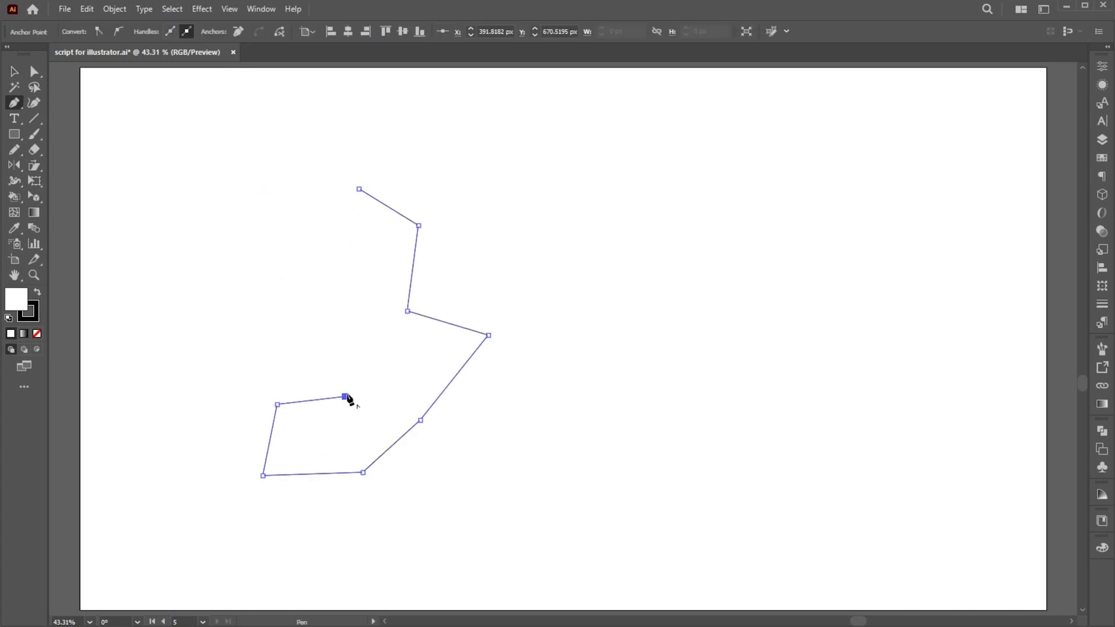
{"action": "left_click_drag", "start_coordinate": [344, 397], "coordinate": [370, 264]}
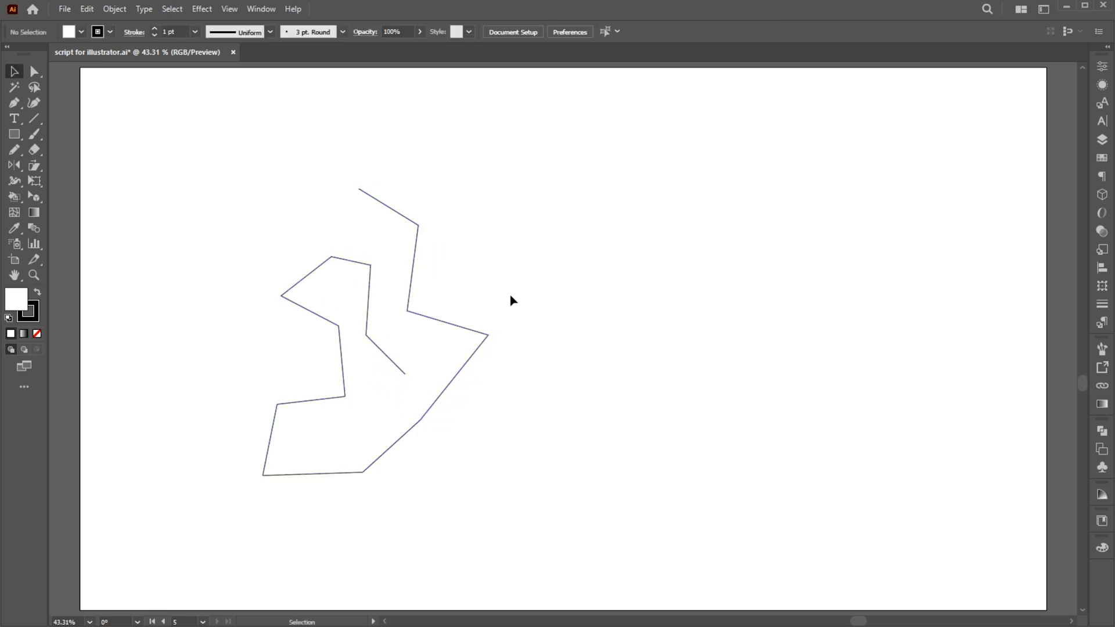
{"action": "mouse_move", "coordinate": [14, 134]}
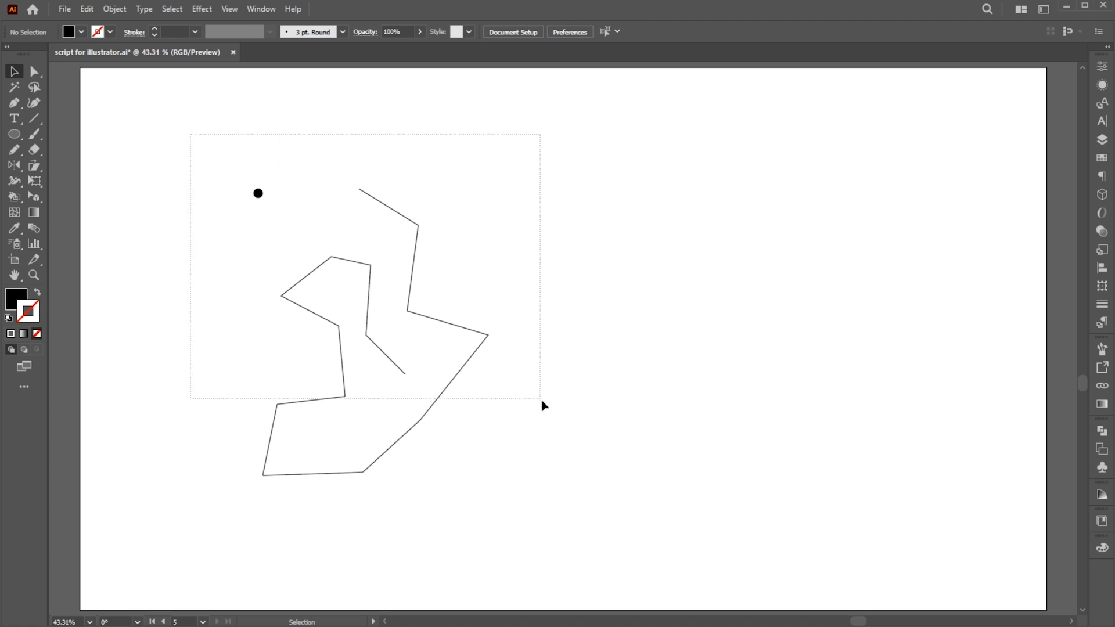
{"action": "left_click", "coordinate": [64, 8]}
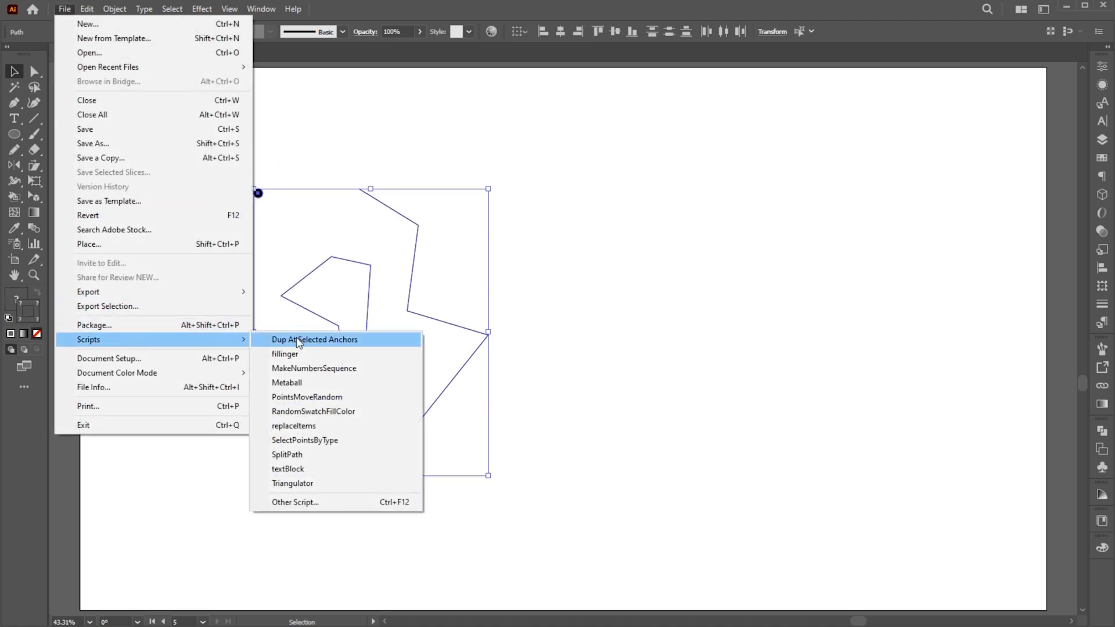
{"action": "left_click", "coordinate": [315, 339]}
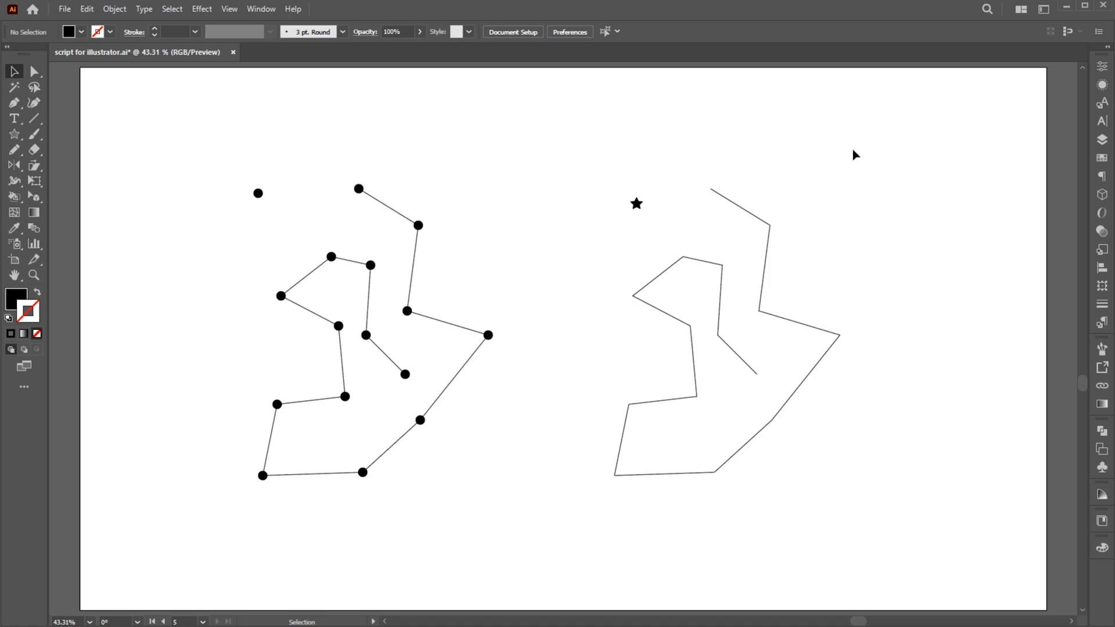
- Copy the dot onto every zigzag anchor, then duplicate the path and add a star beside it
{"action": "left_click", "coordinate": [64, 9]}
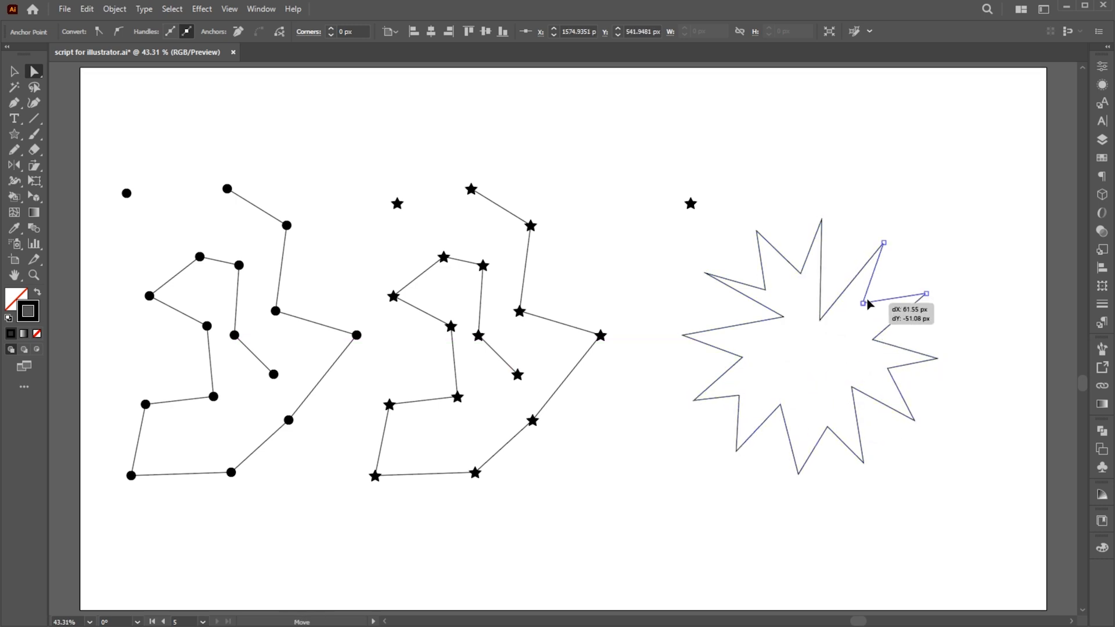
- Select the starburst with the small star and run Dup At Selected Anchors to star every point
{"action": "left_click", "coordinate": [14, 71]}
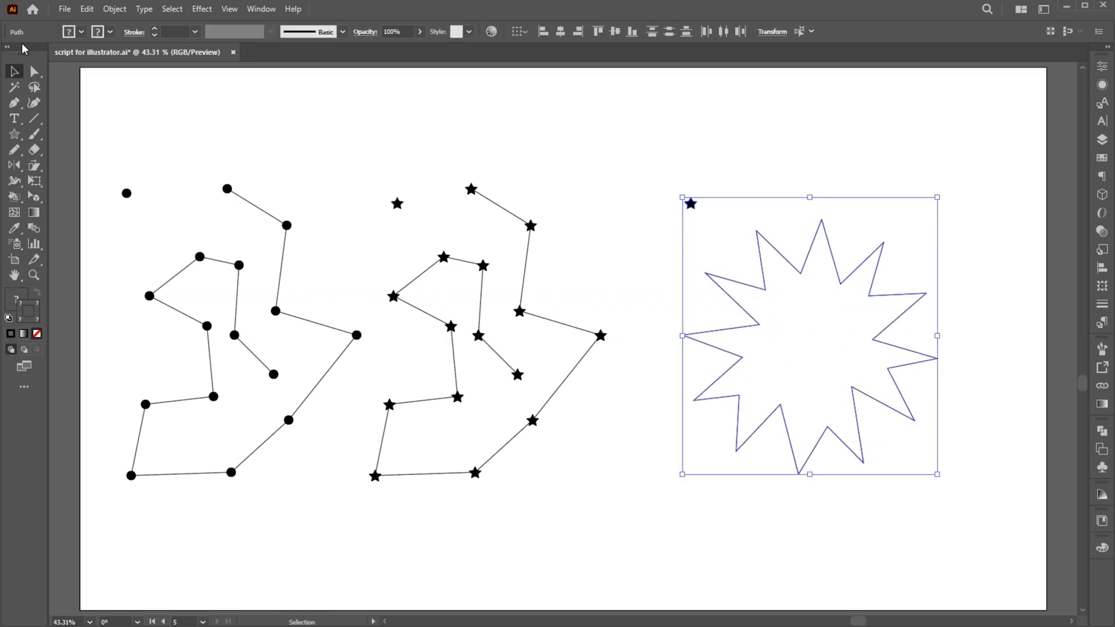
{"action": "left_click", "coordinate": [64, 8]}
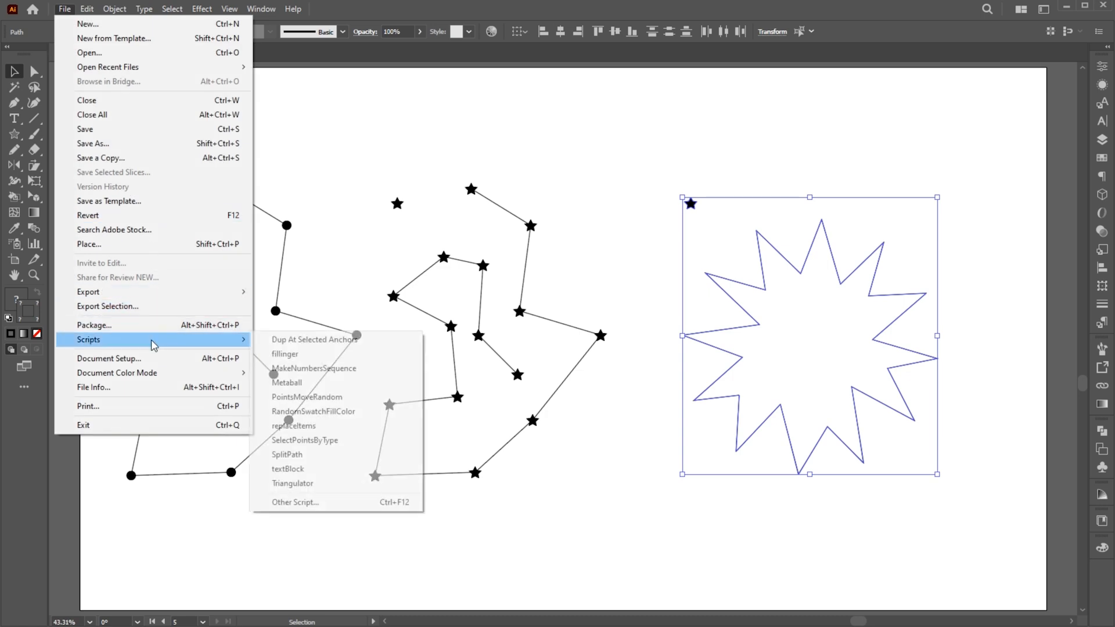
{"action": "left_click", "coordinate": [306, 397]}
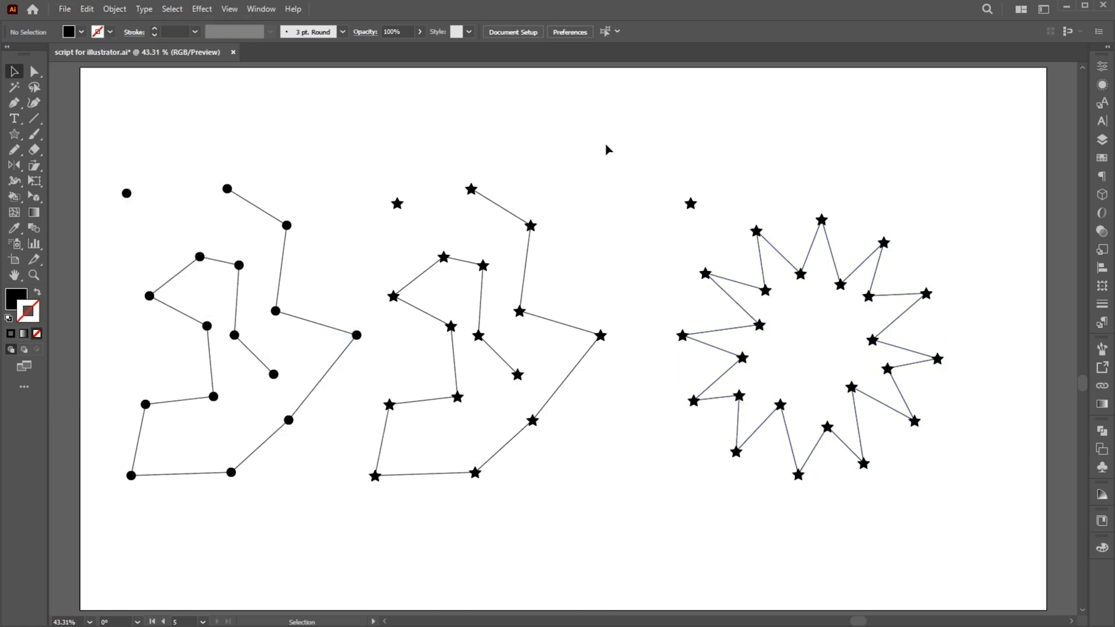